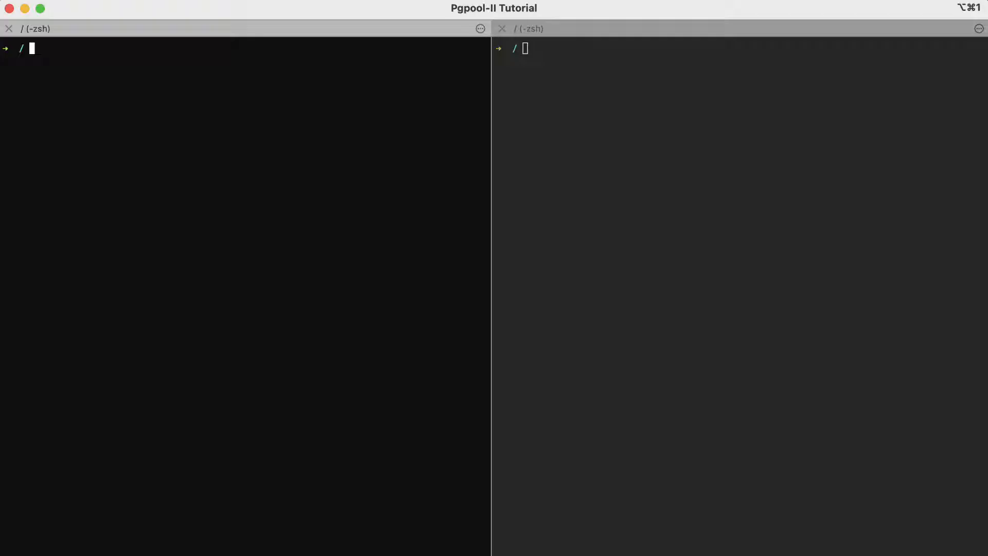
Locate initdb with 'which initdb', revealing /usr/local/bin/initdb.
text(which i)
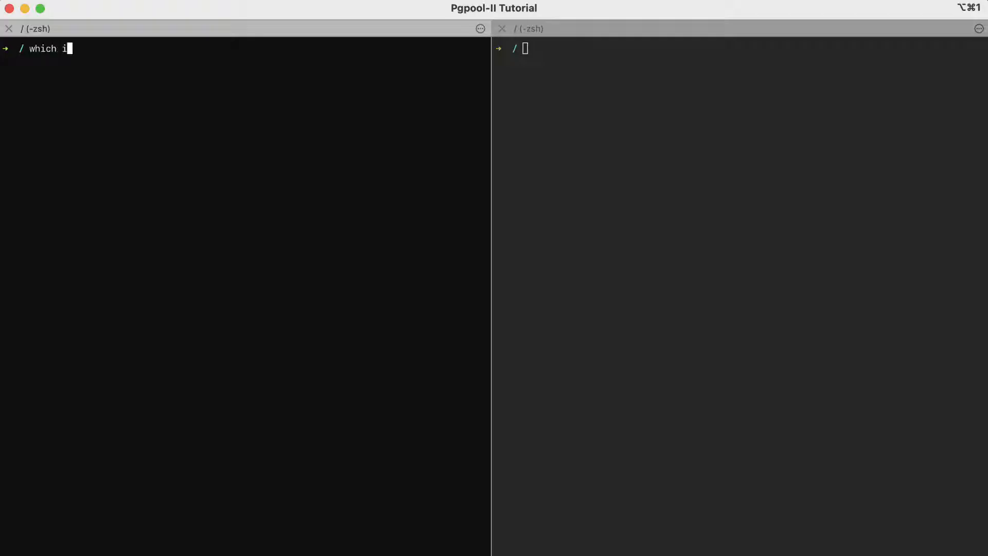
key(Return)
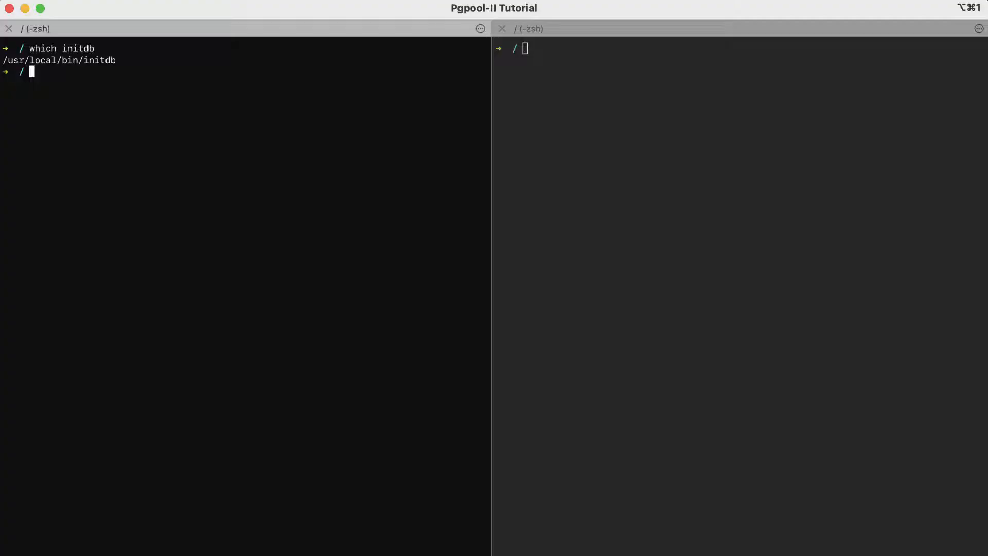
Create the primary cluster with 'initdb -D /tmp/primary_db/'.
text(initdb)
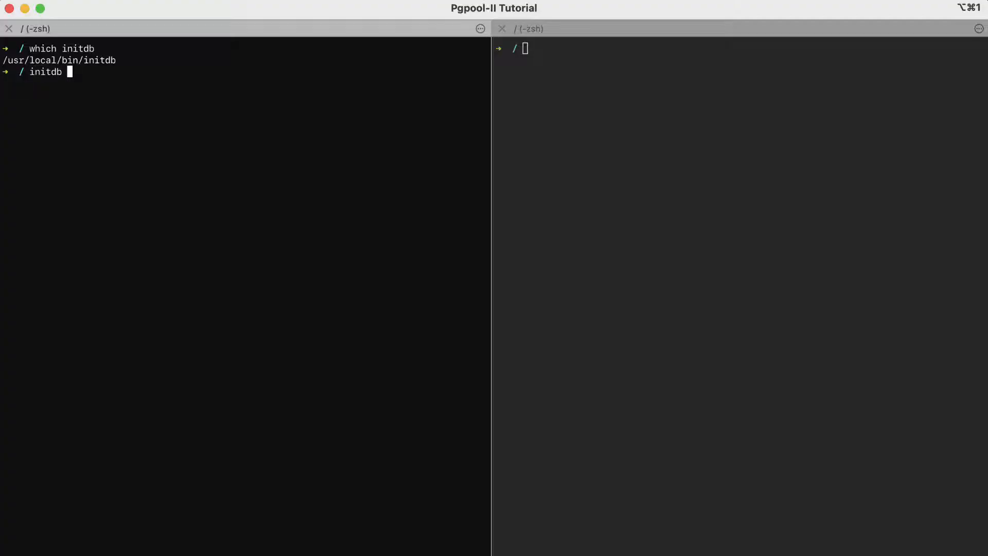
text(-D)
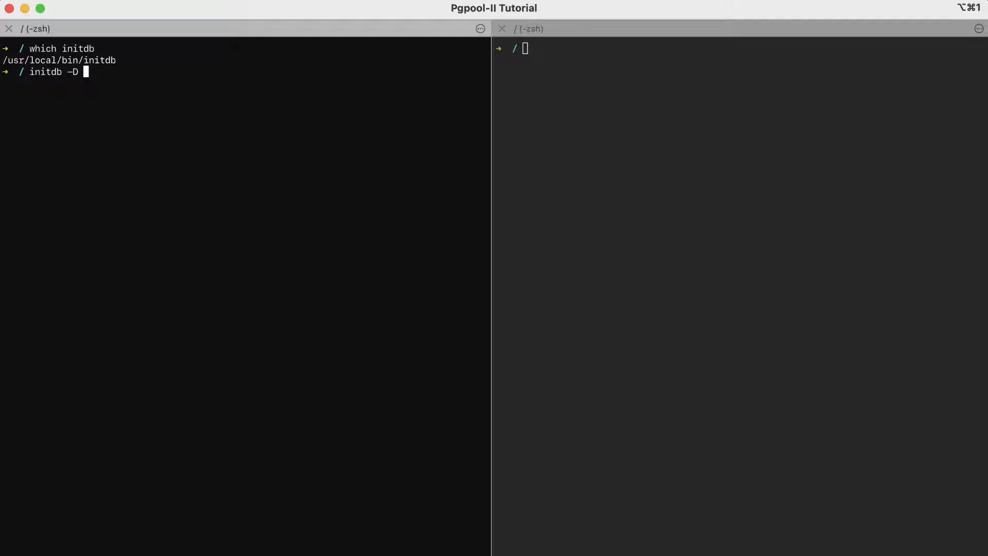
text(/)
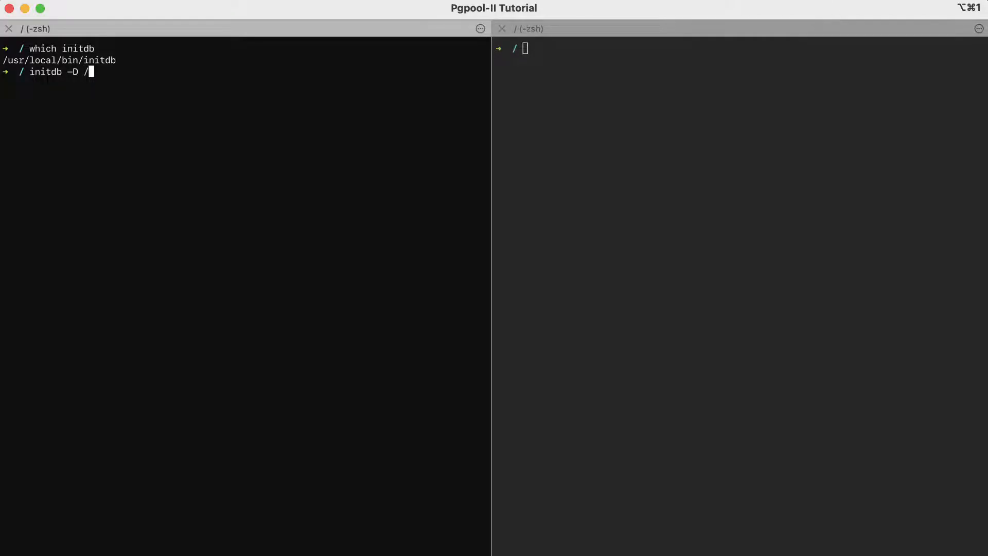
text(tmp/)
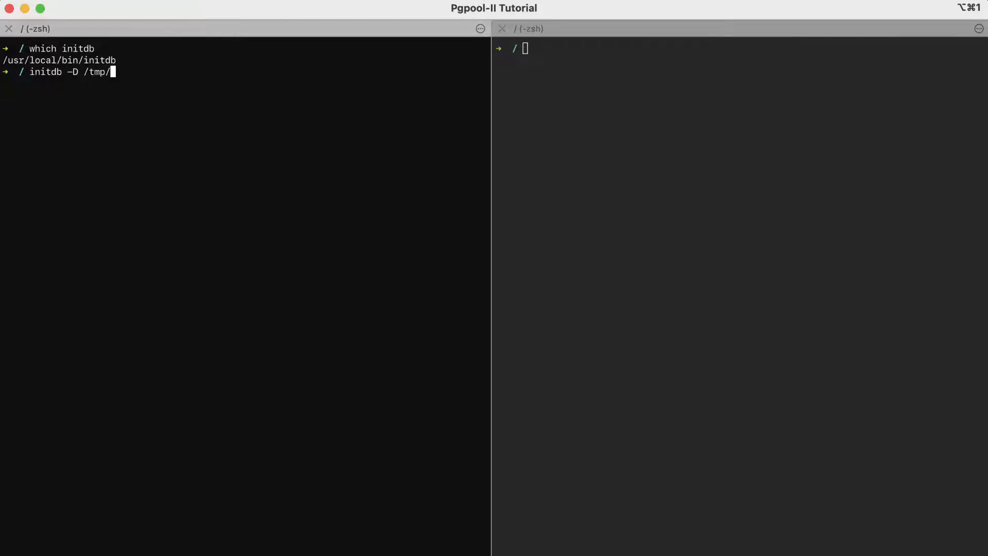
text(primary_)
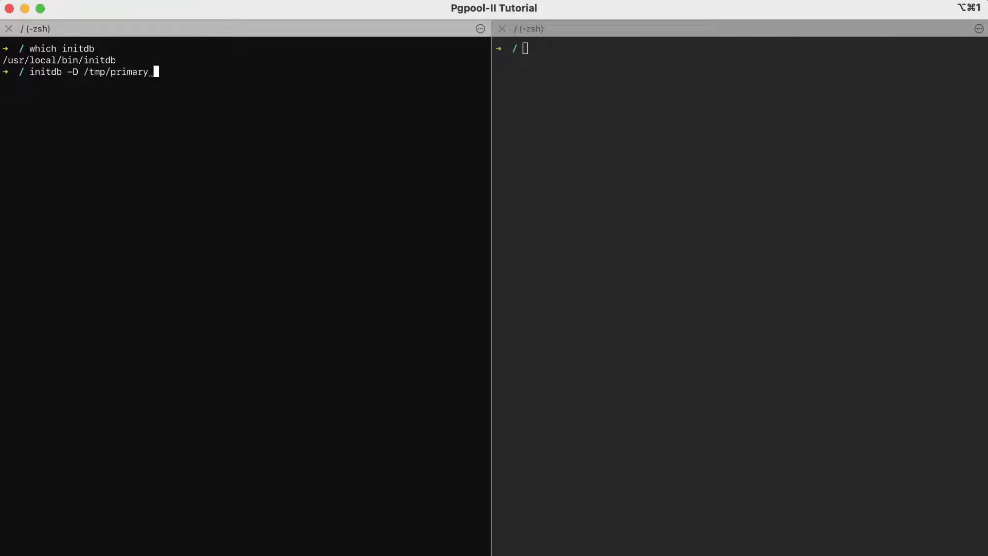
key(Return)
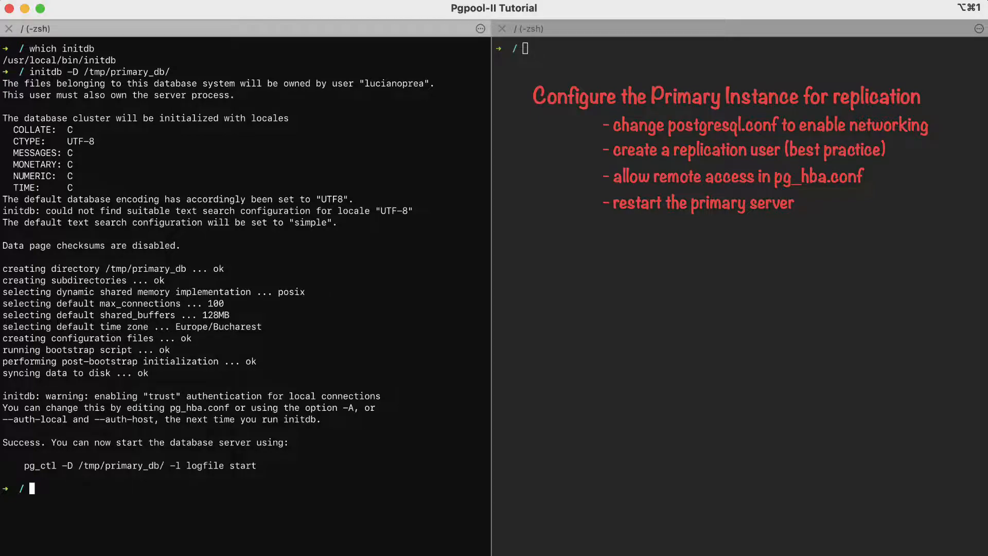
Begin a nano command to edit the primary's postgresql.conf.
text(nan)
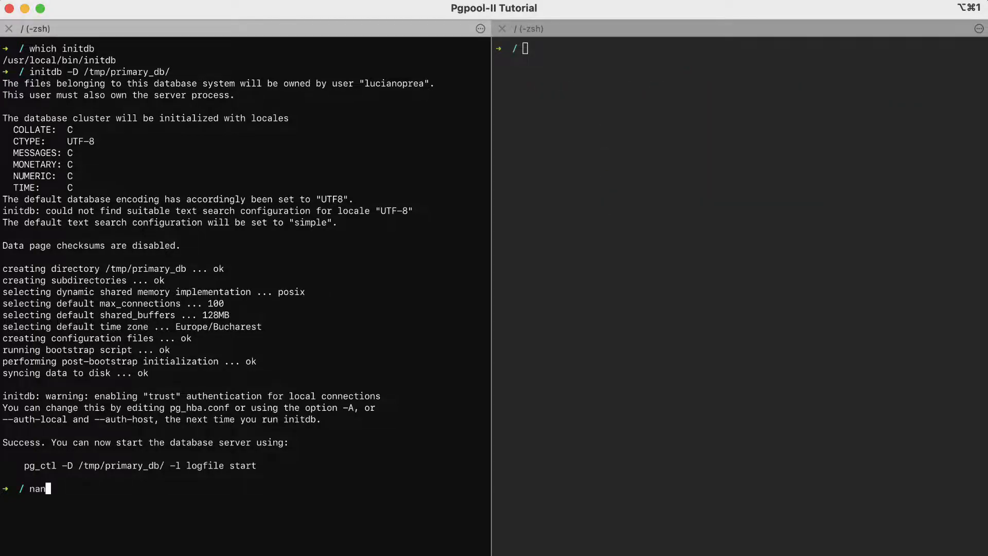
text(o)
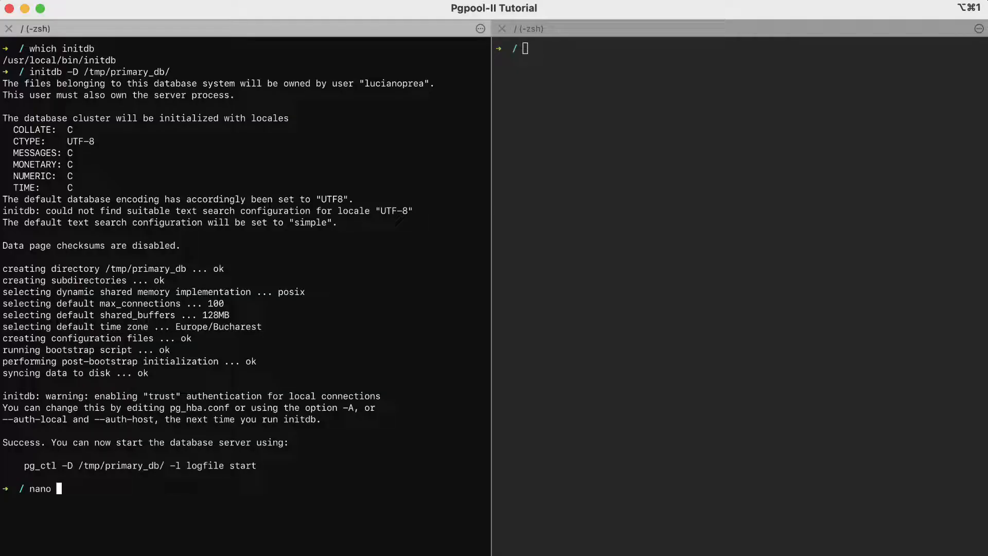
Edit /tmp/primary_db/postgresql.conf in nano and search for the 'listen' setting.
text(/tmp/primary_db/)
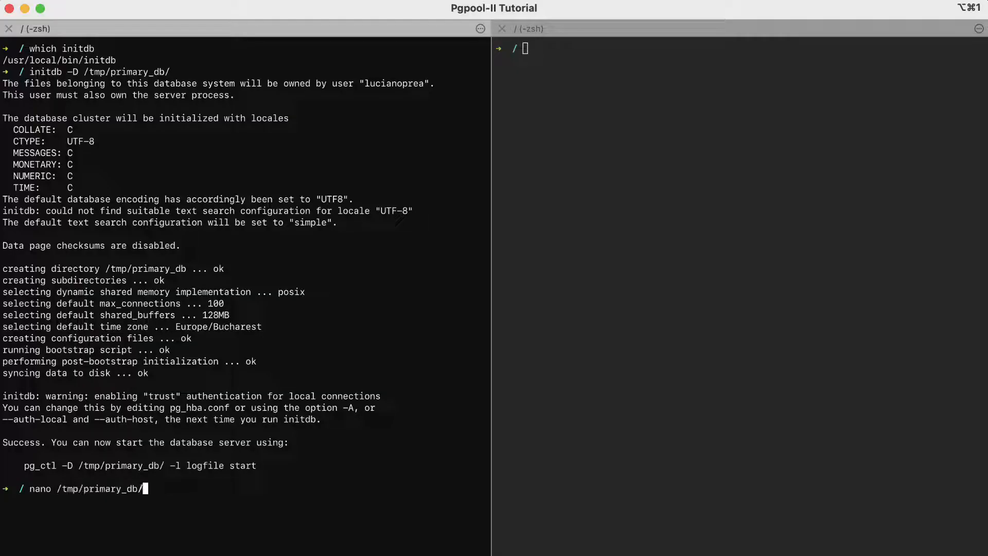
text(post)
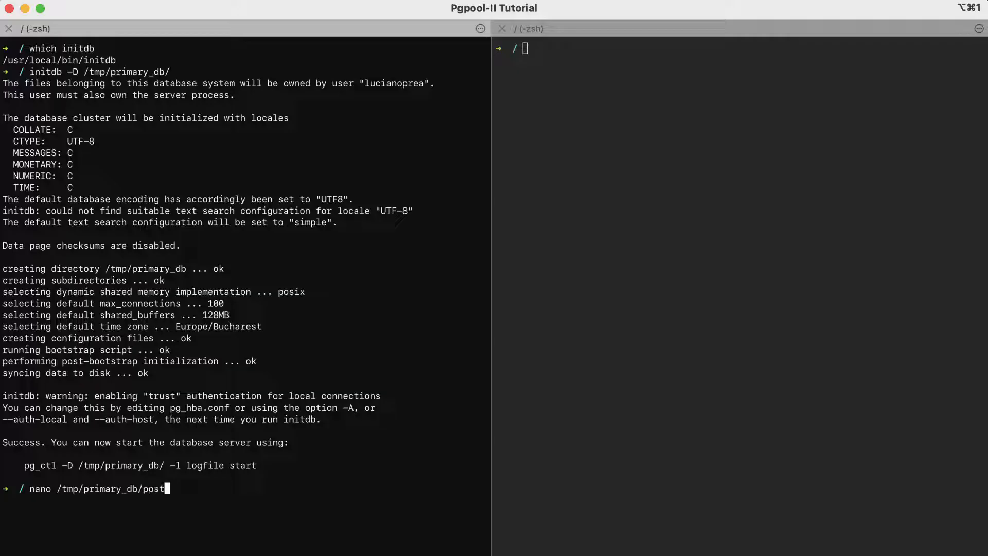
text(gresql.con)
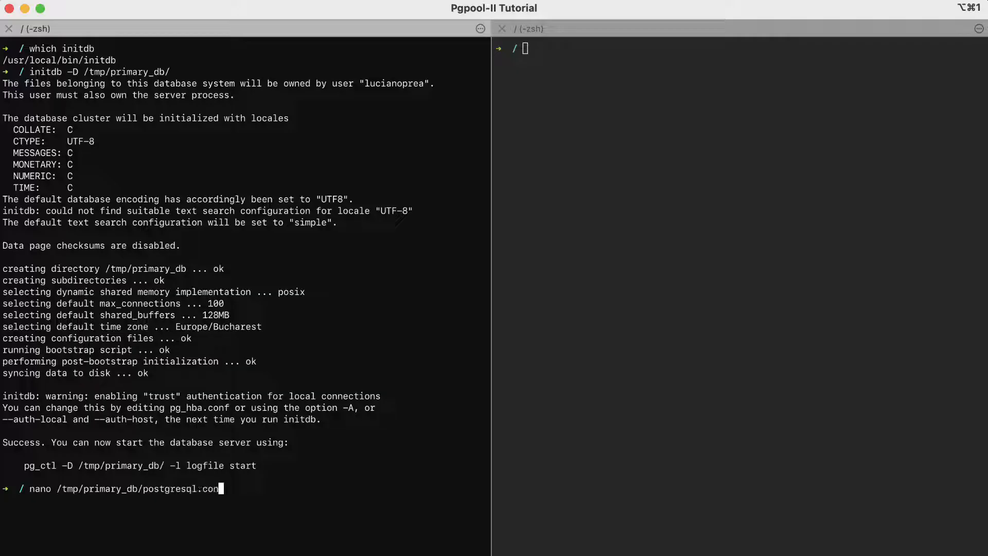
key(Return)
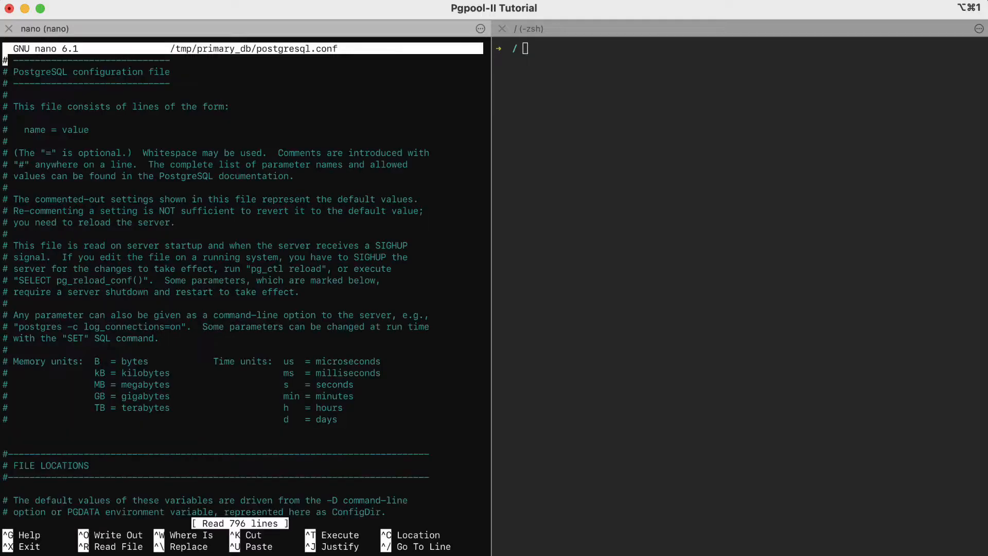
key(ctrl+w)
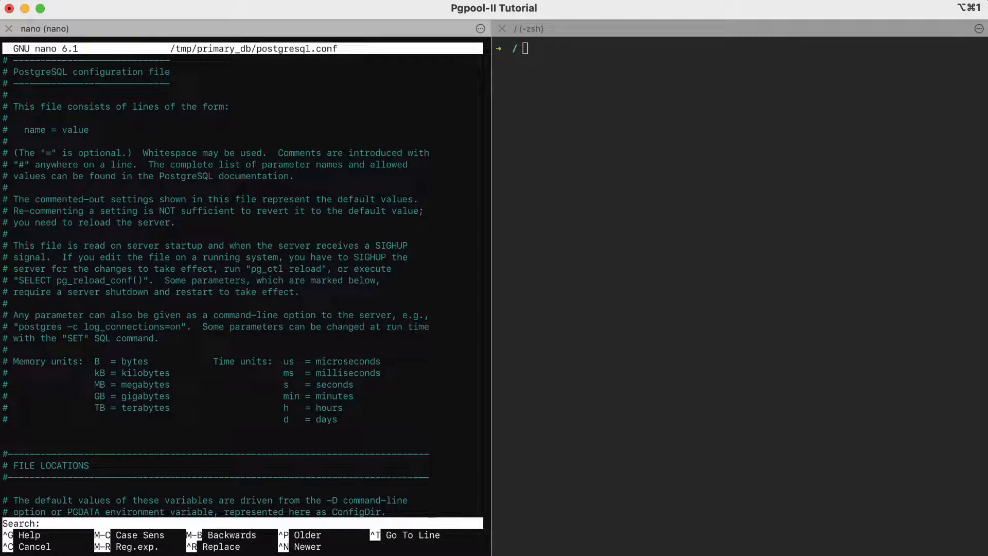
text(listen)
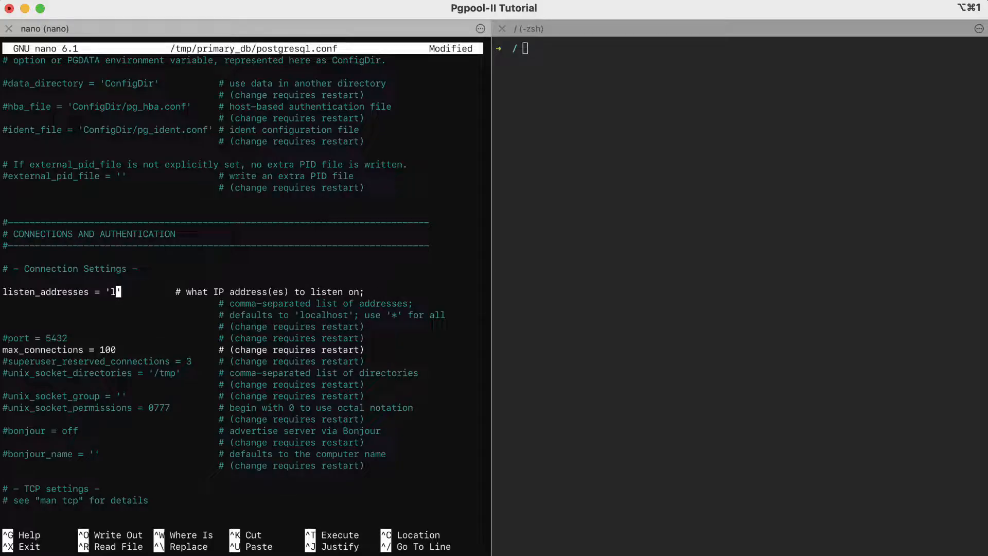
Set listen_addresses = '*' and port 5433, then save postgresql.conf and leave nano.
text(*)
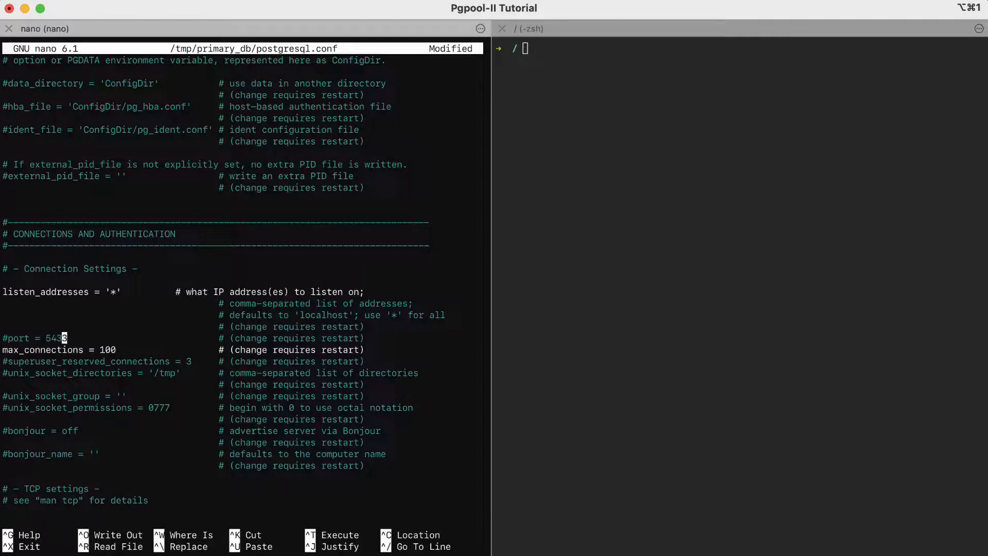
mouse_move(14, 337)
text(3)
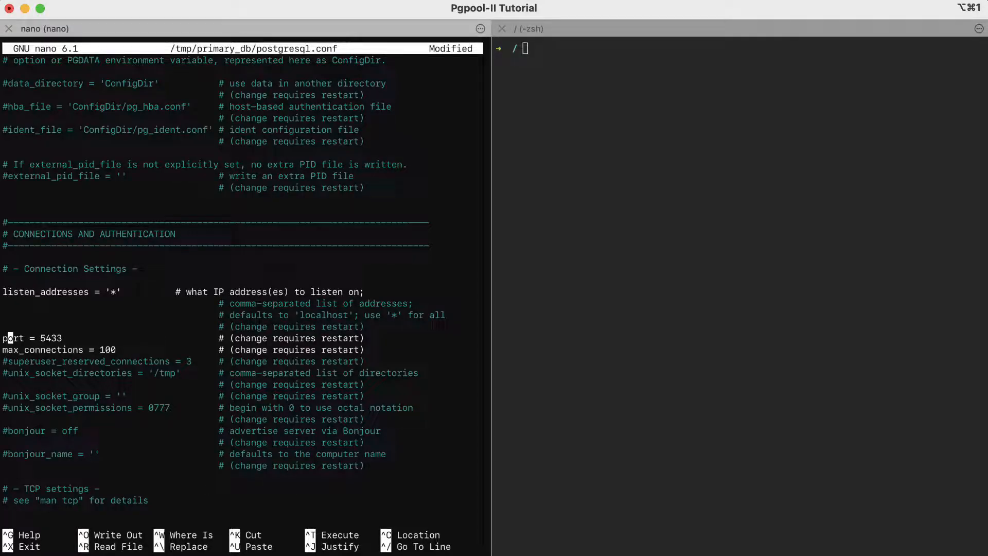
key(ctrl+x)
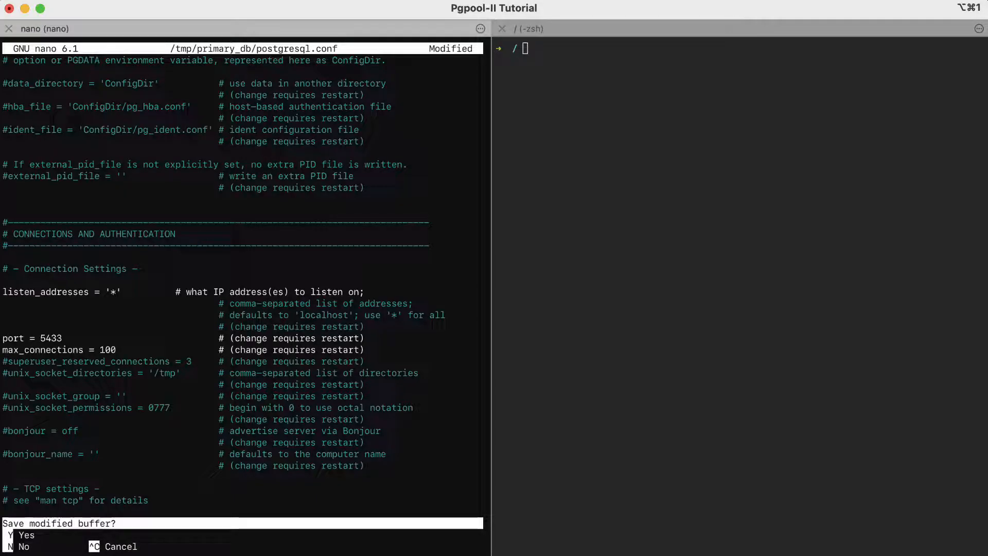
key(y)
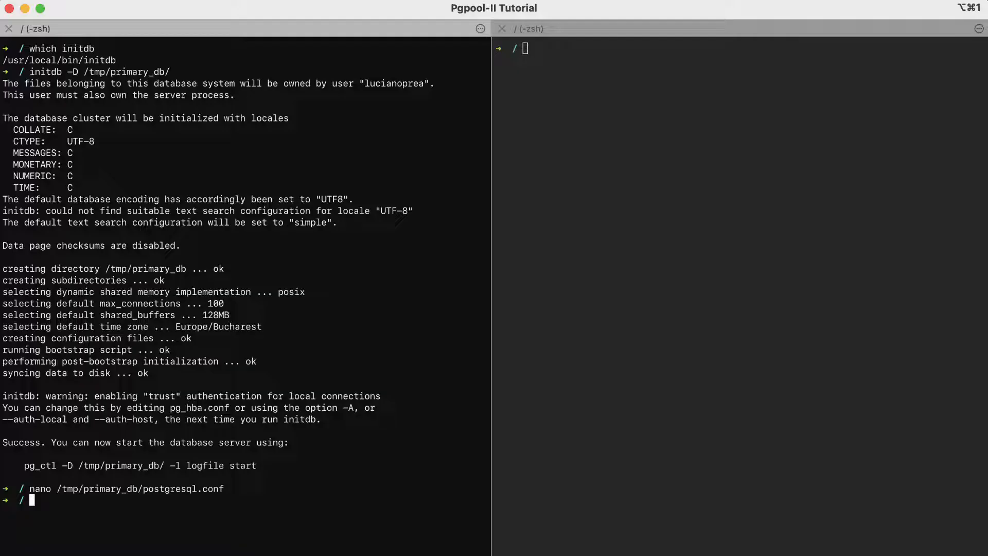
Start the primary server with 'pg_ctl -D /tmp/primary_db/ start' and begin a psql command.
text(pg_ctl)
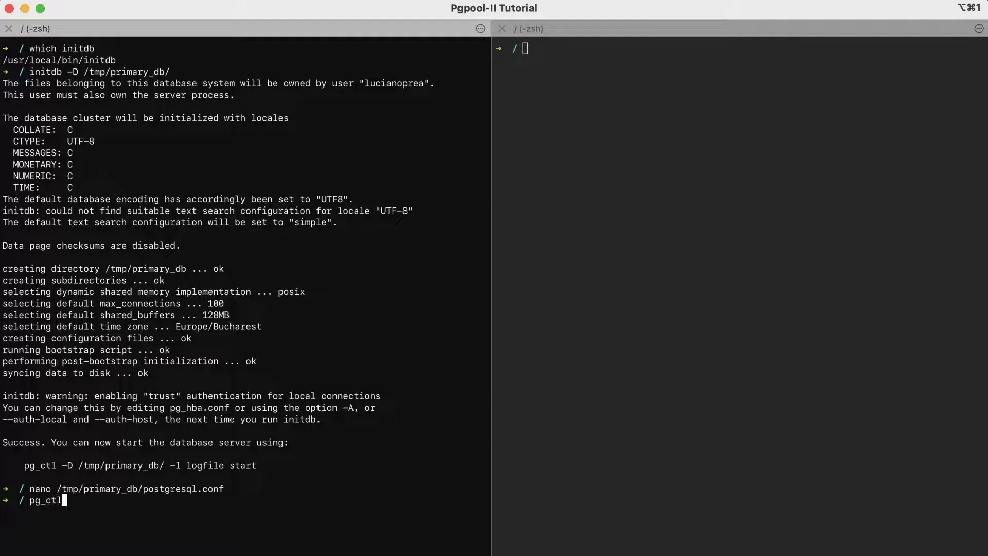
text(-D)
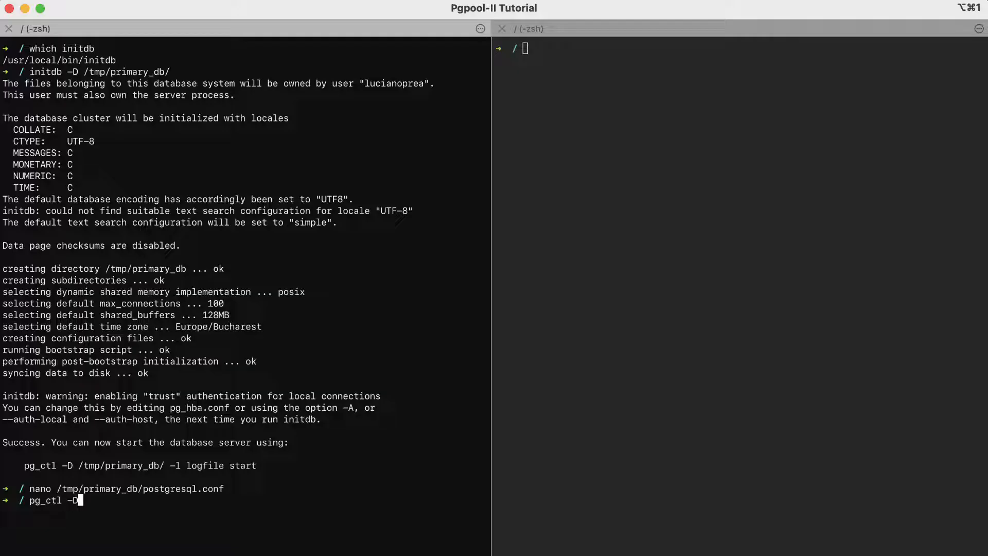
text(/tmp/pr)
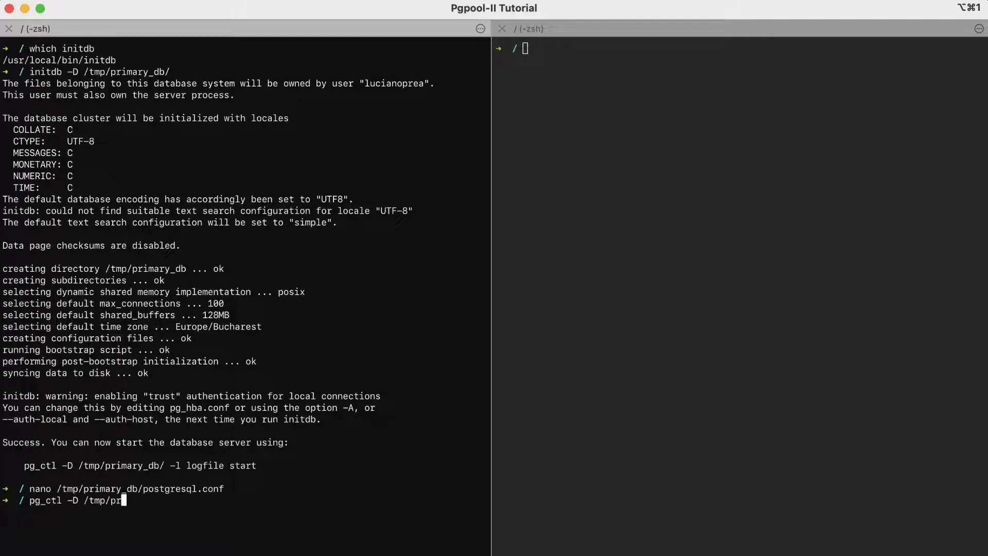
text(imary_db/)
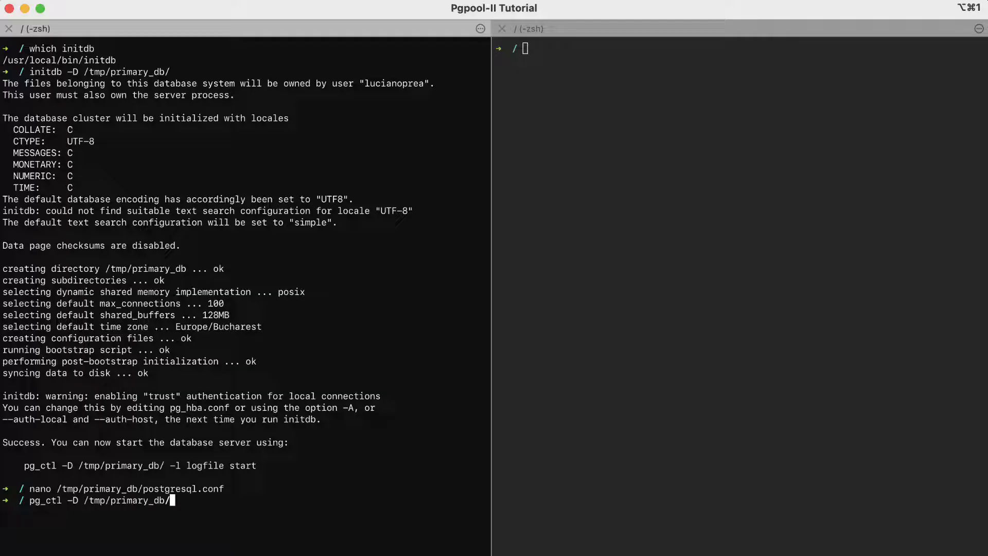
text(start)
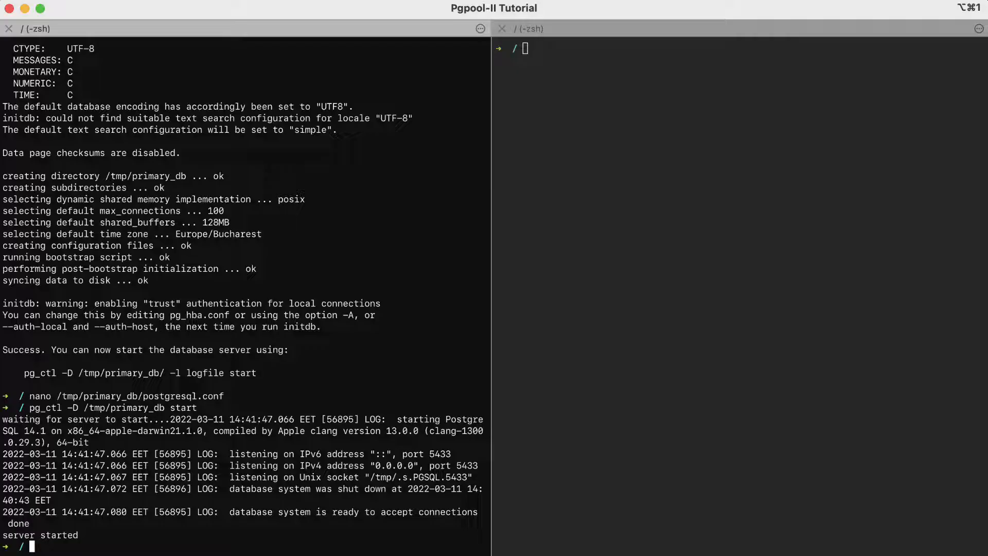
text(psql --)
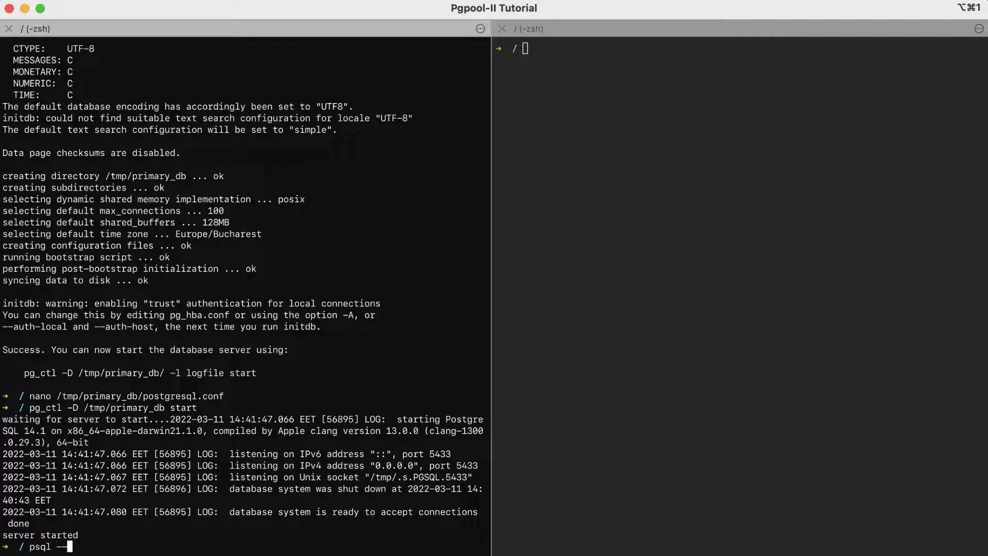
Connect psql to the postgres database on port 5433.
text(port=)
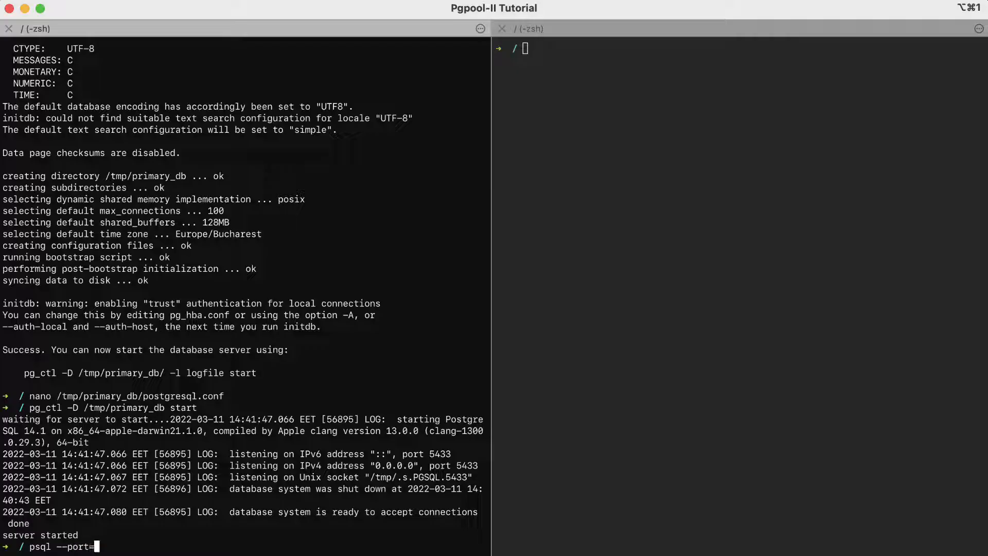
text(5433 postg)
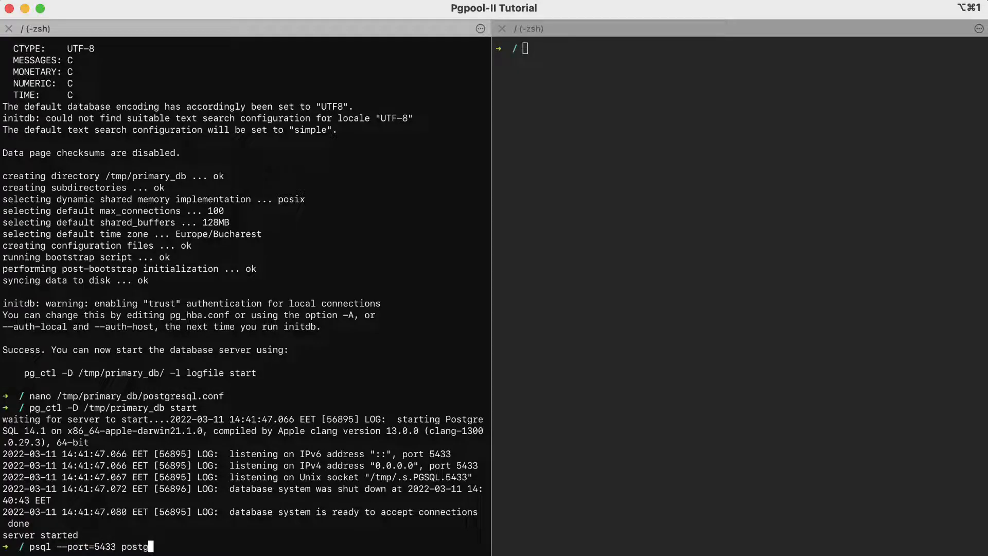
key(Return)
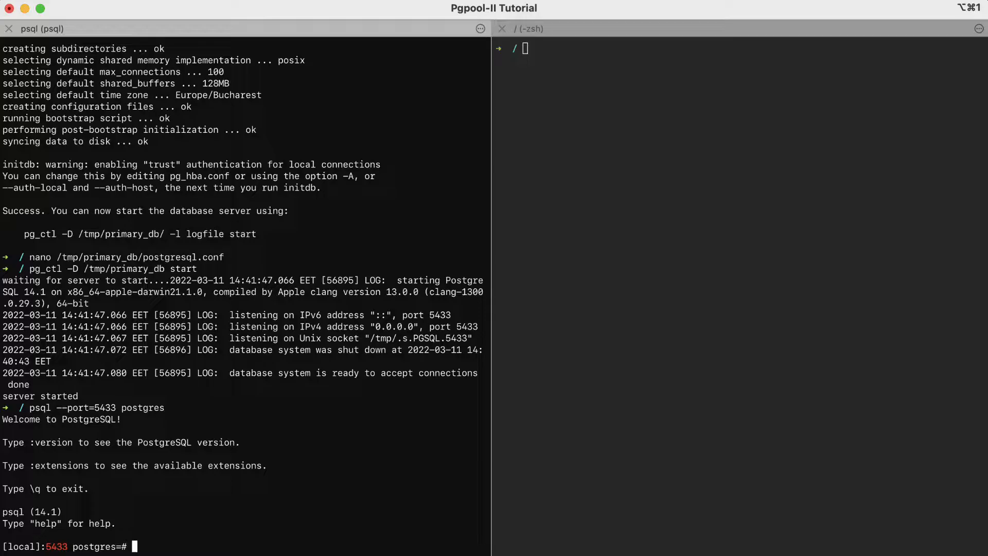
Create the replication role with 'CREATE USER repuser REPLICATION;'.
text(create user)
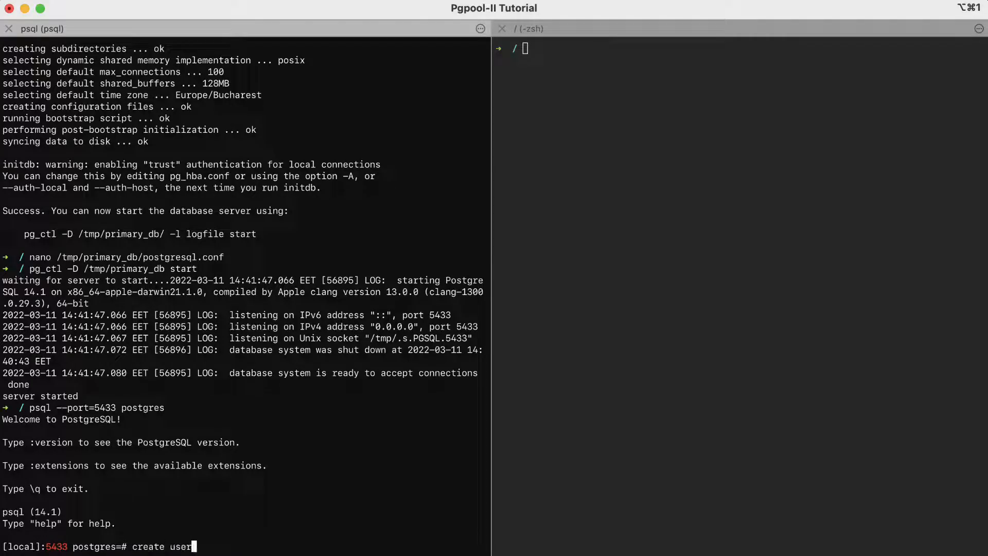
text(repus)
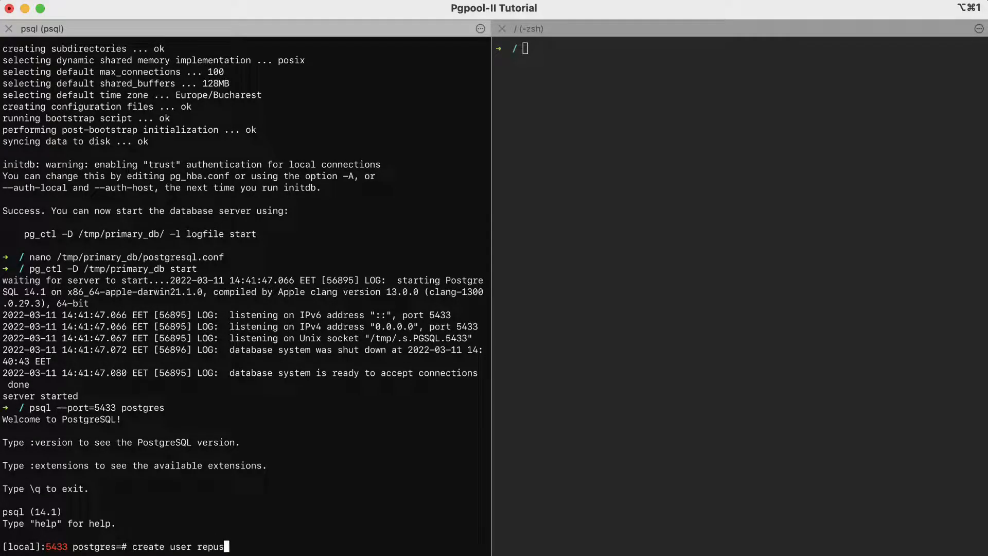
text(er replicati)
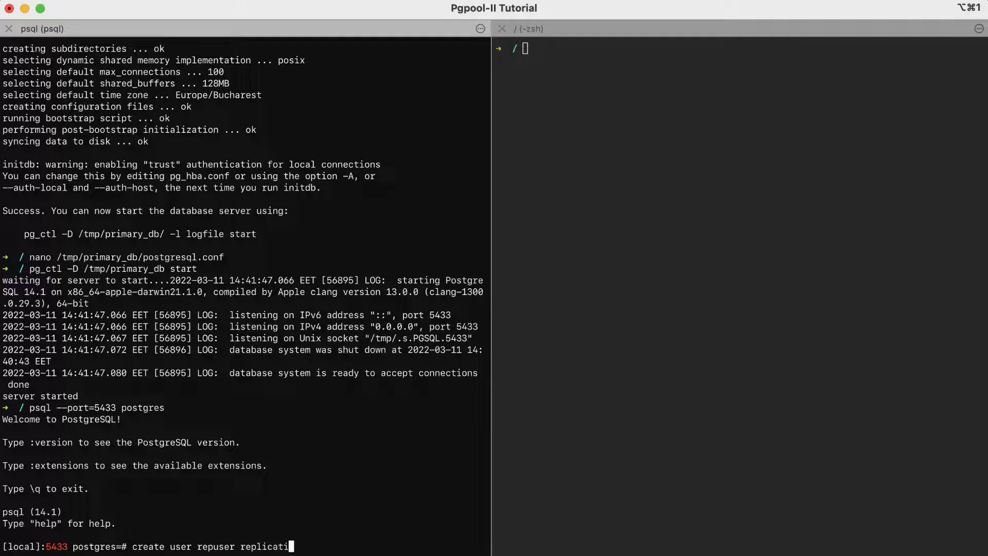
key(Return)
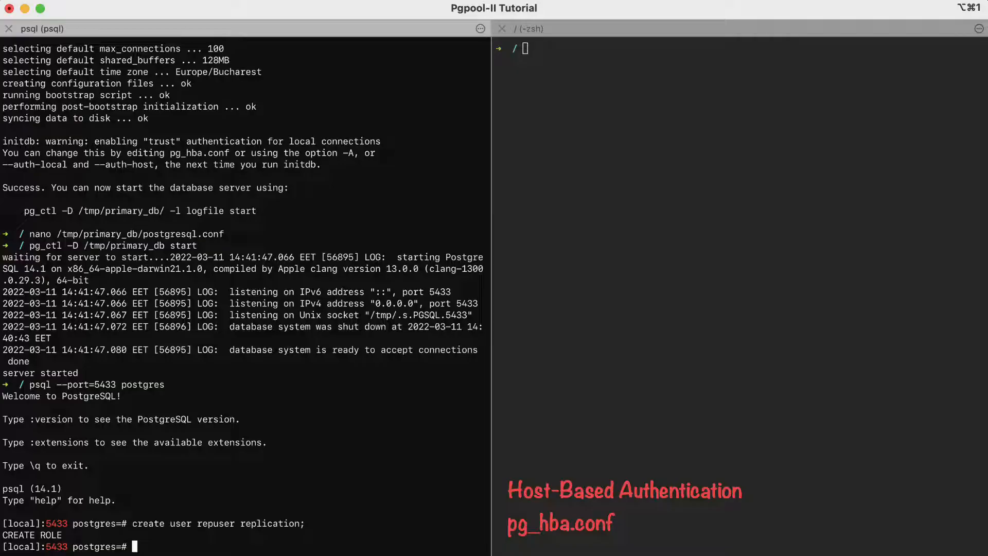
Quit psql and edit /tmp/primary_db/pg_hba.conf in nano.
text(\q)
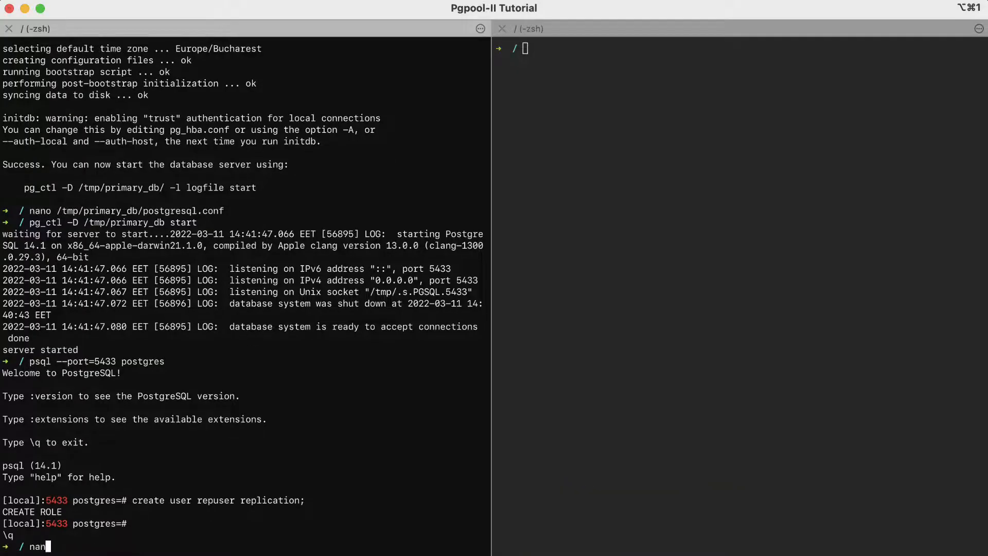
text(o /tmp)
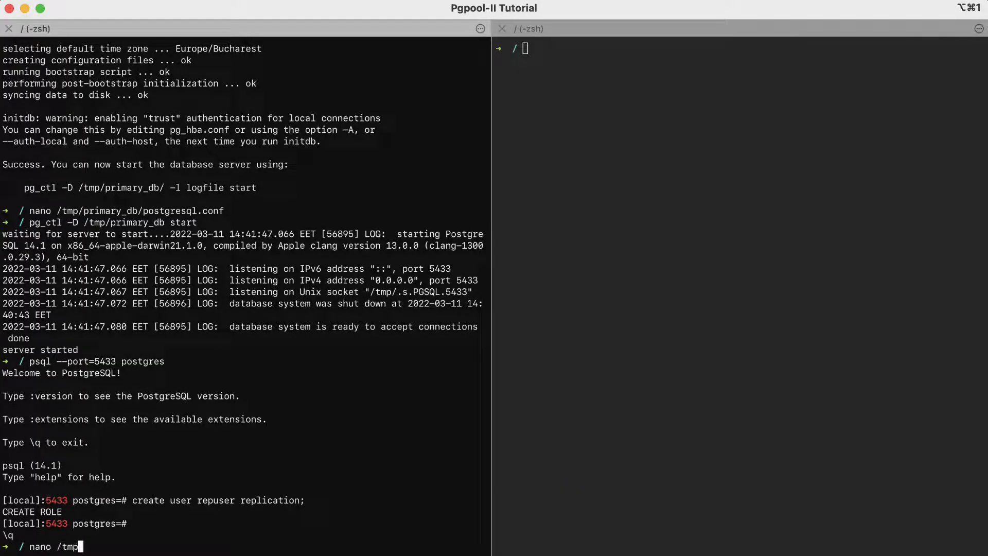
text(primary_db/)
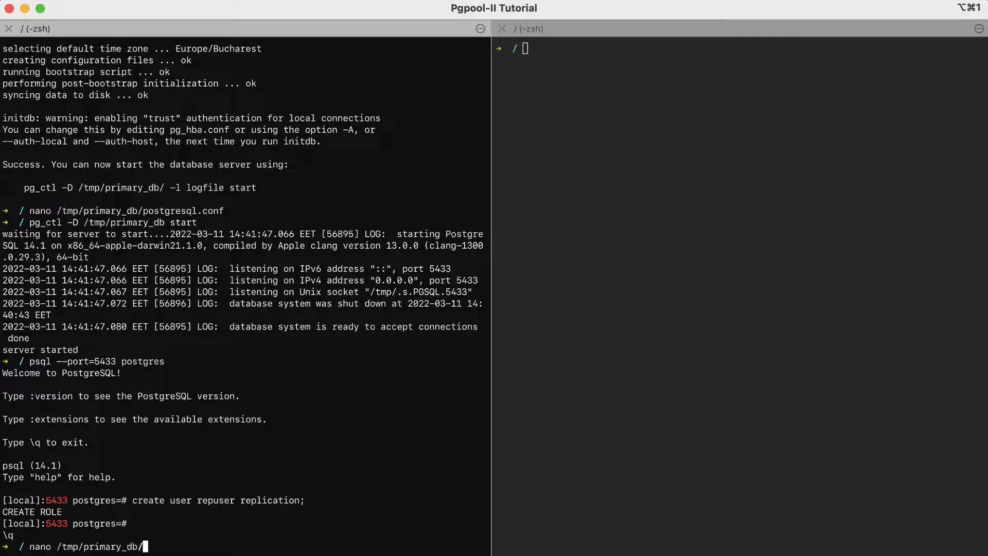
text(pg_)
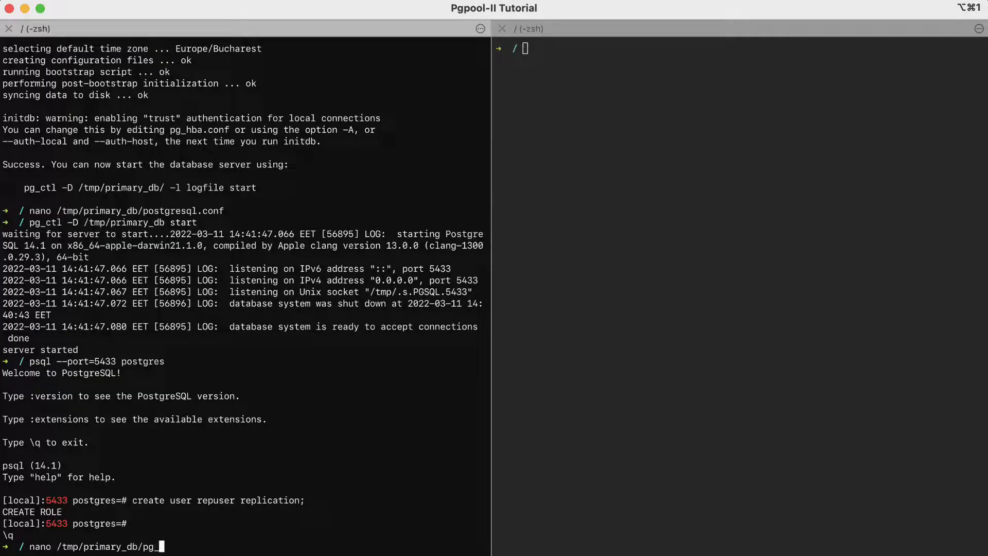
key(Return)
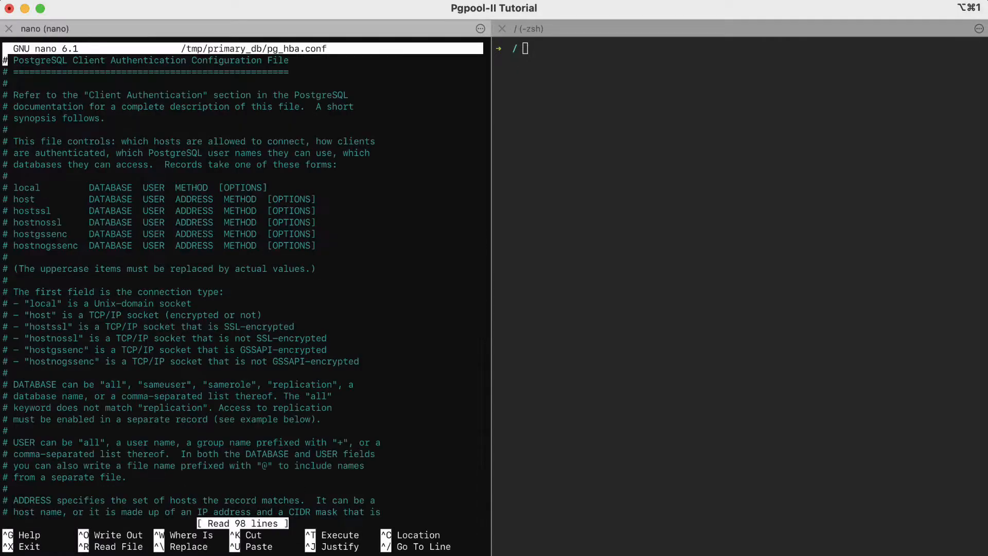
Add a trust host entry for repuser from 127.0.0.1/32 and save pg_hba.conf.
scroll(down, 3)
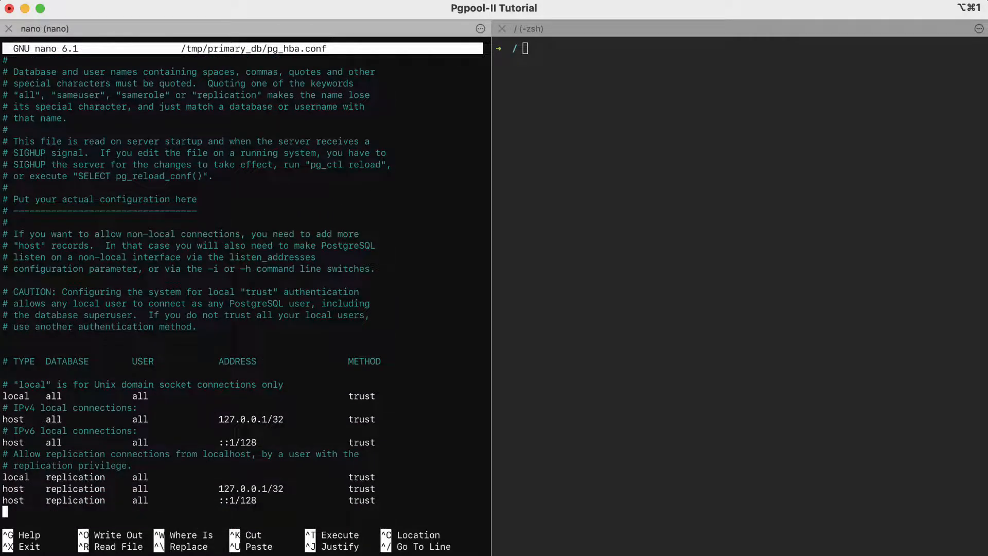
mouse_move(349, 368)
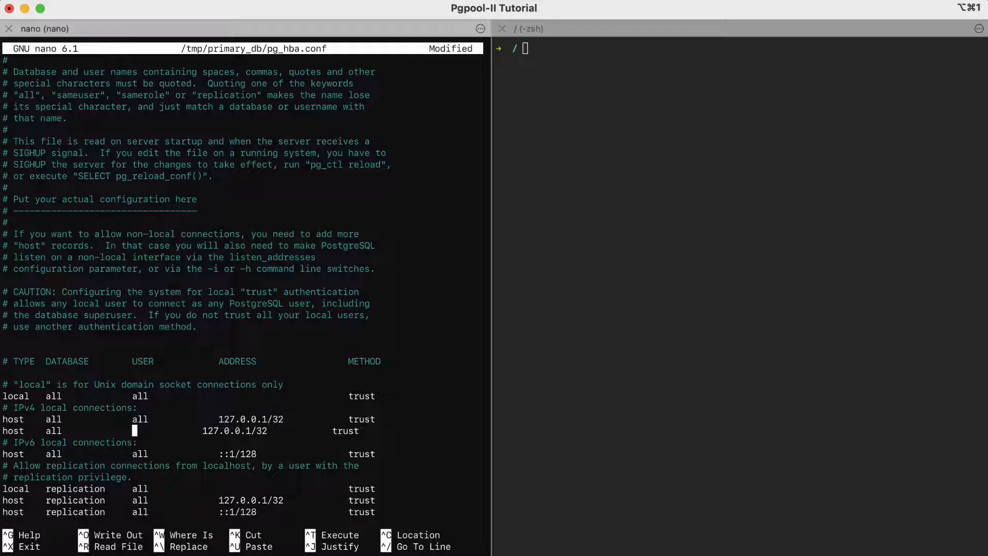
text(repuser)
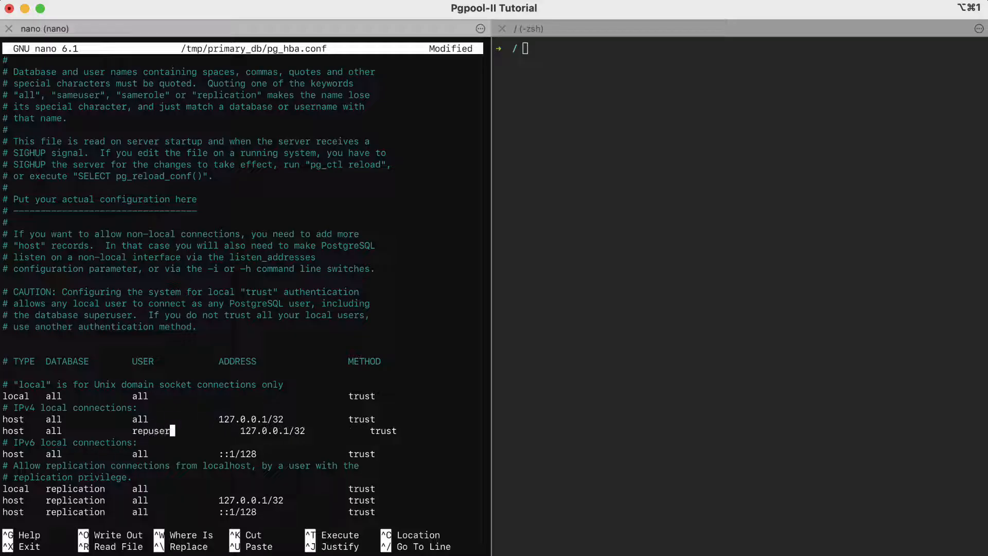
key(ctrl+x)
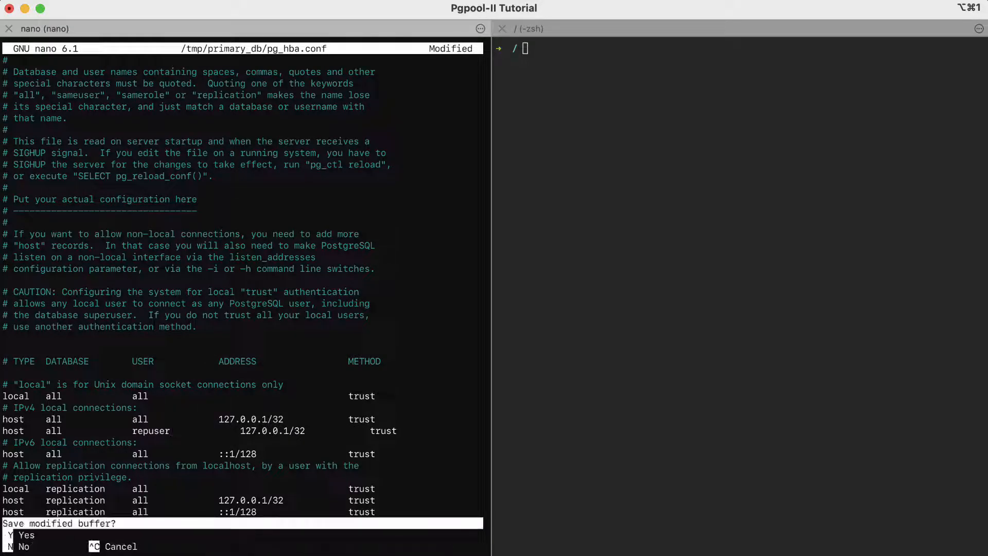
key(y)
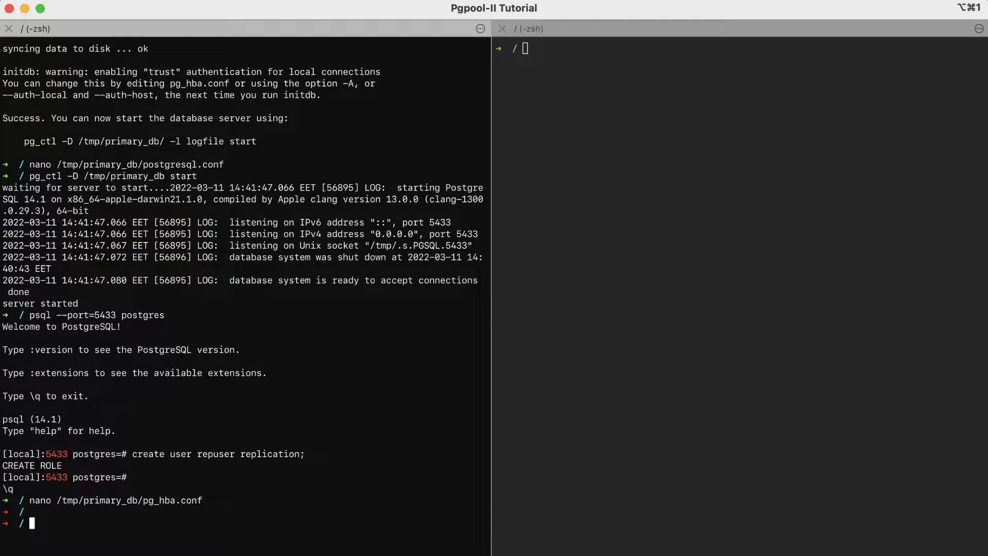
Restart the primary with 'pg_ctl -D /tmp/primary_db restart'.
text(pg_ctl -D /)
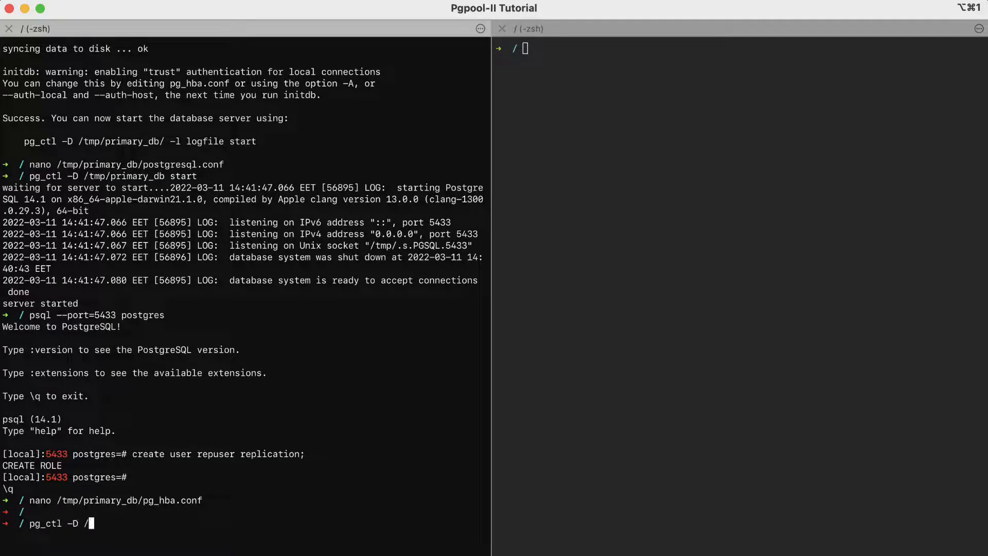
text(tmp/pr)
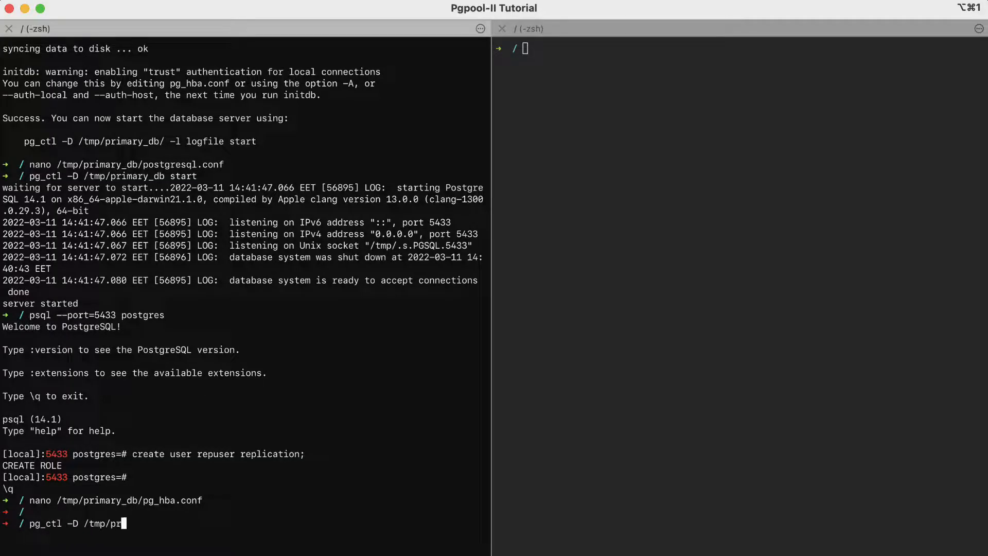
text(imary_db rest)
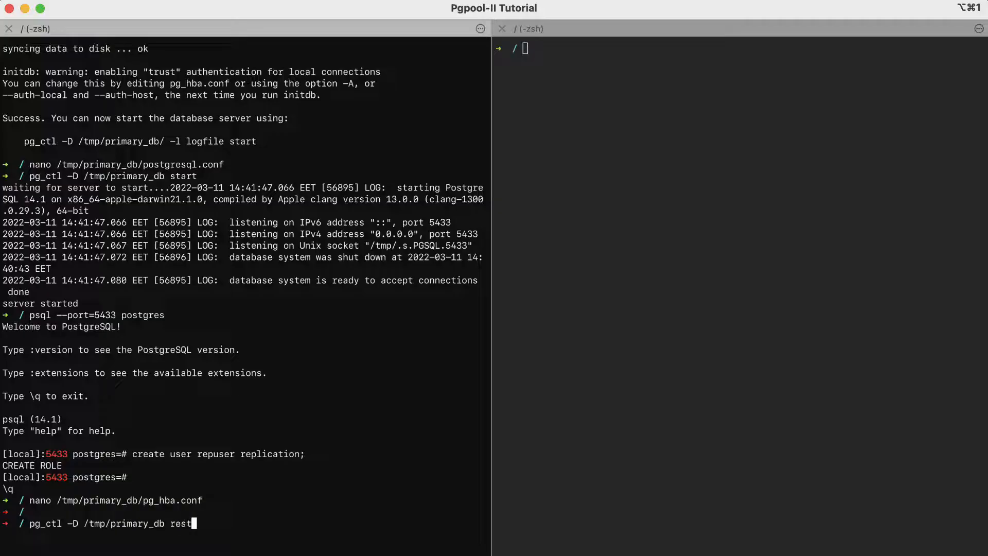
key(Return)
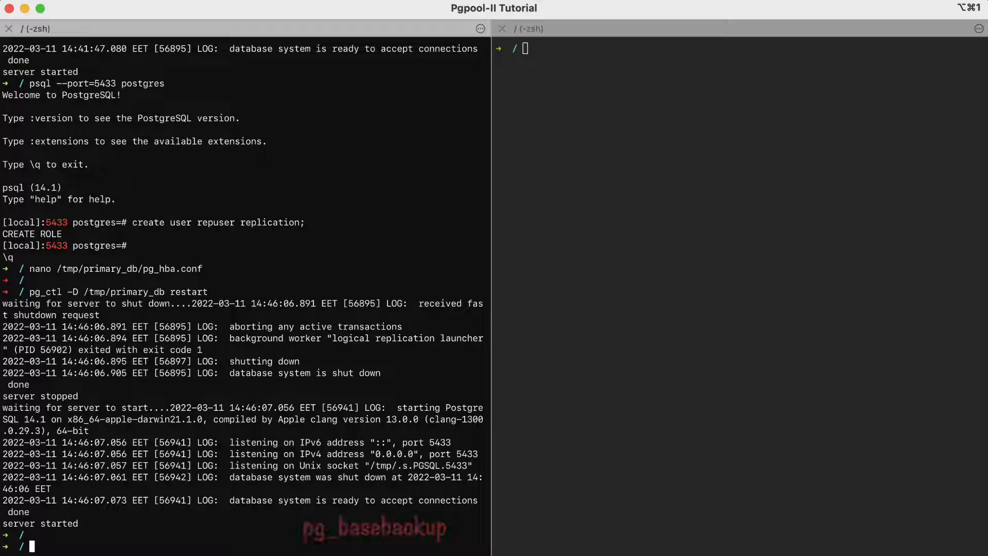
Start pg_basebackup with -h localhost -U repuser --checkpoint=fast.
text(p)
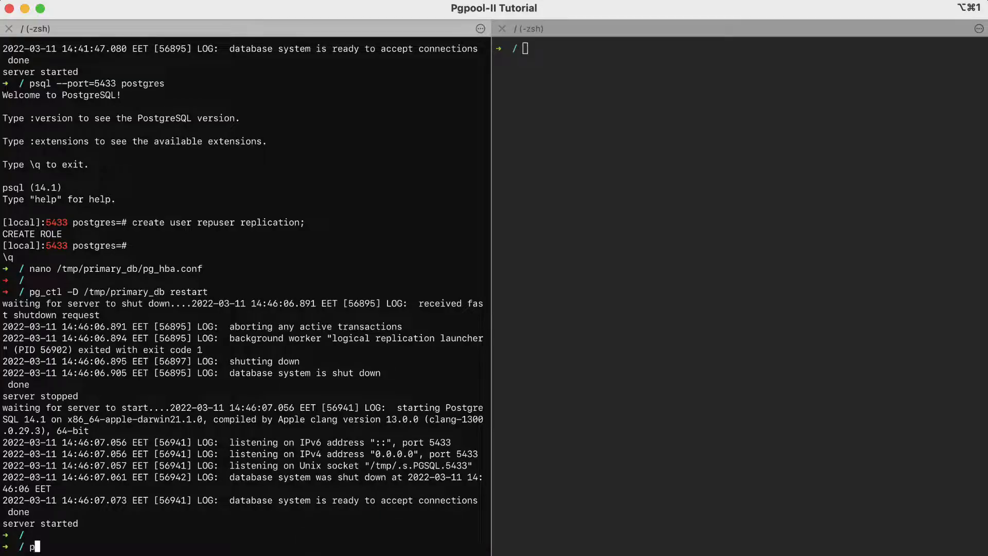
text(g_bas)
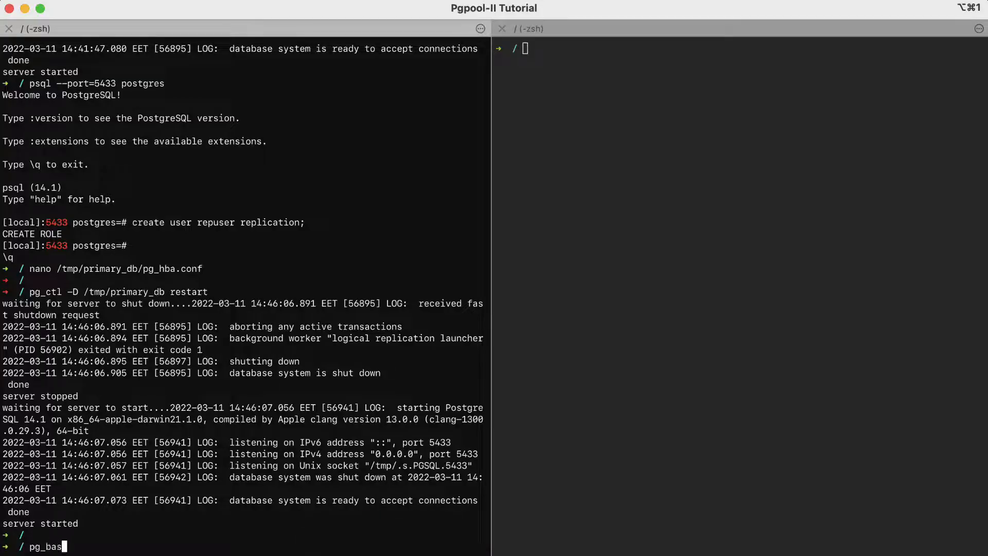
text(ebacku)
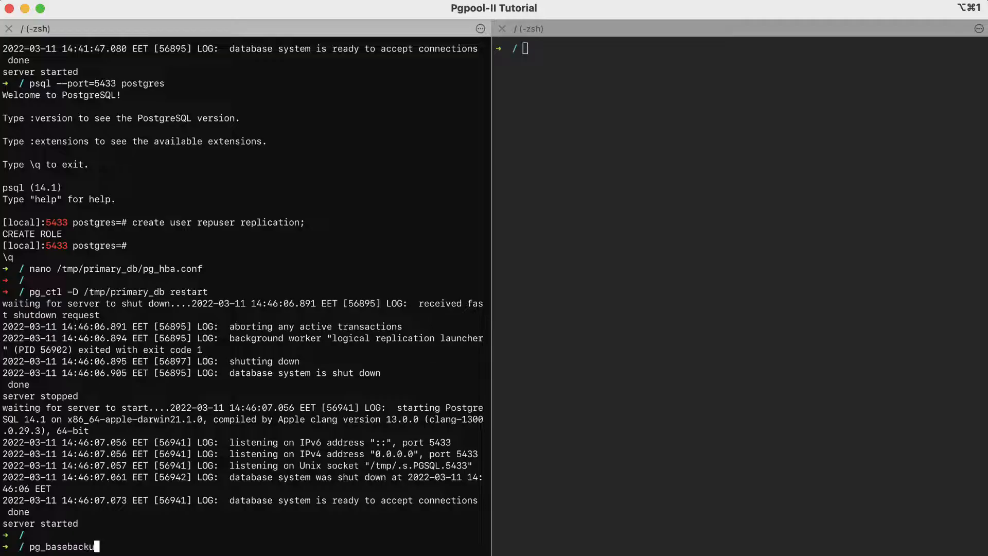
text(-h)
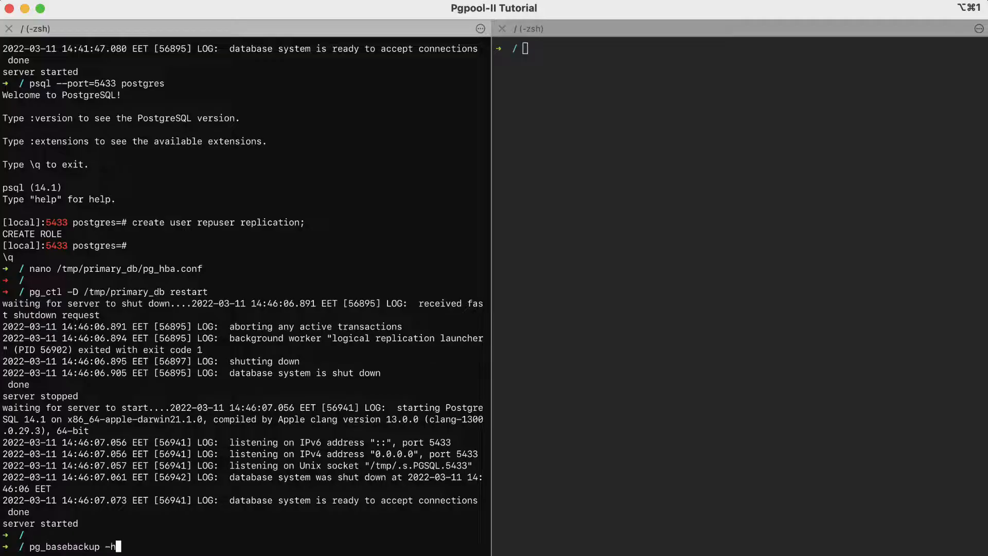
text(localhost)
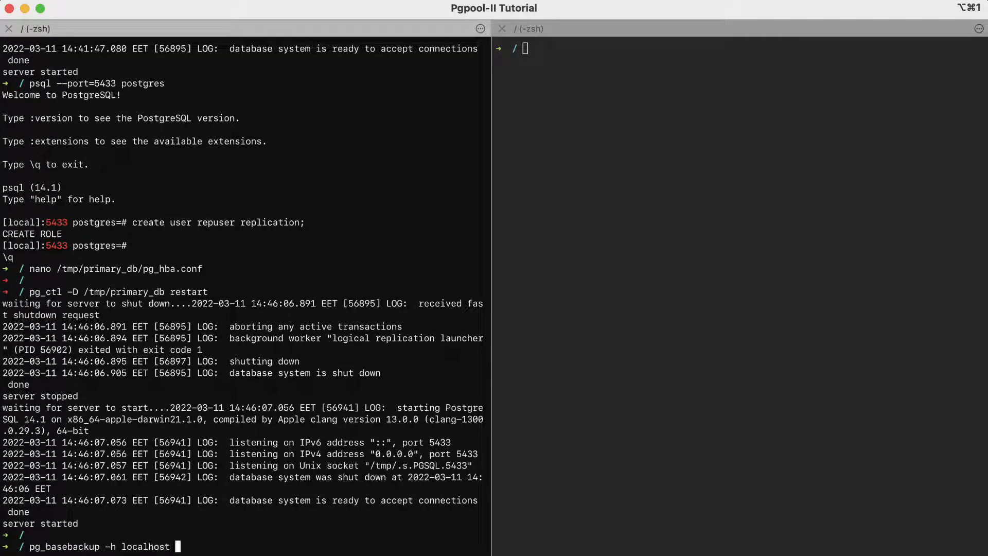
text(-U)
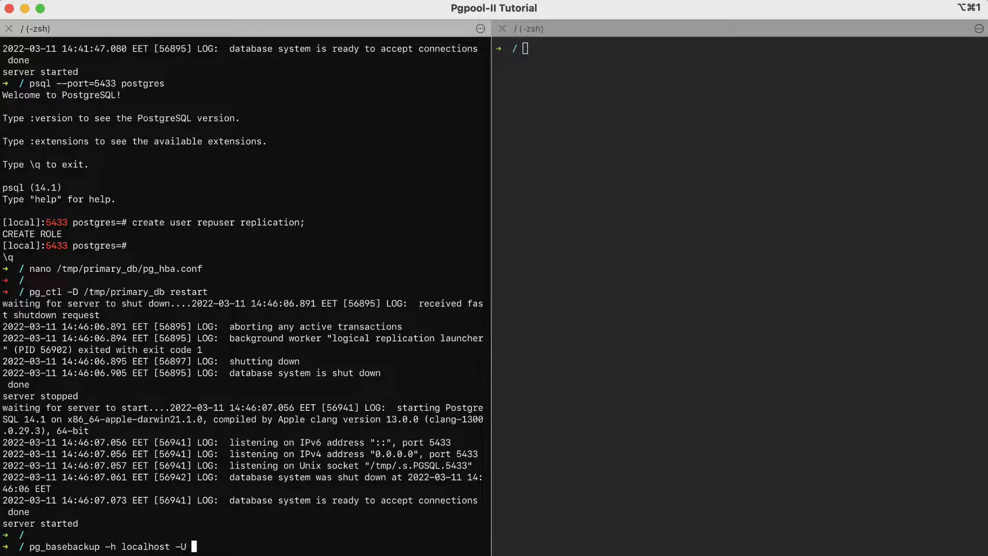
text(repuser)
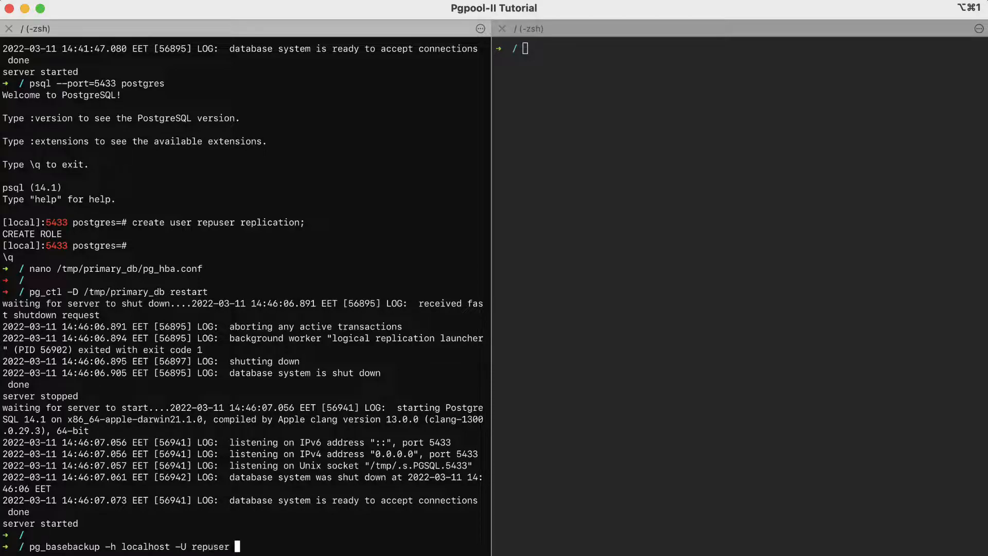
text(--check)
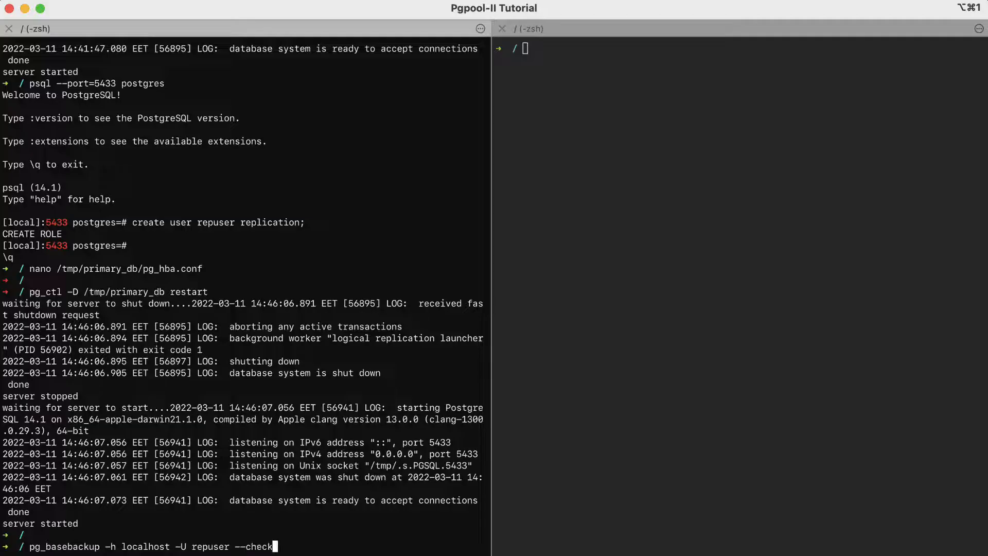
text(point)
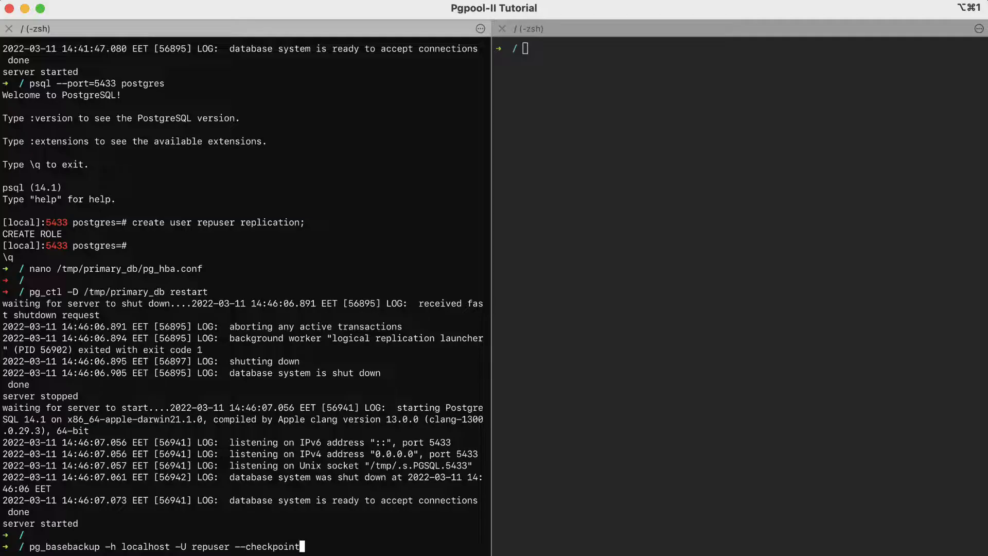
text(fast \)
text(-D /)
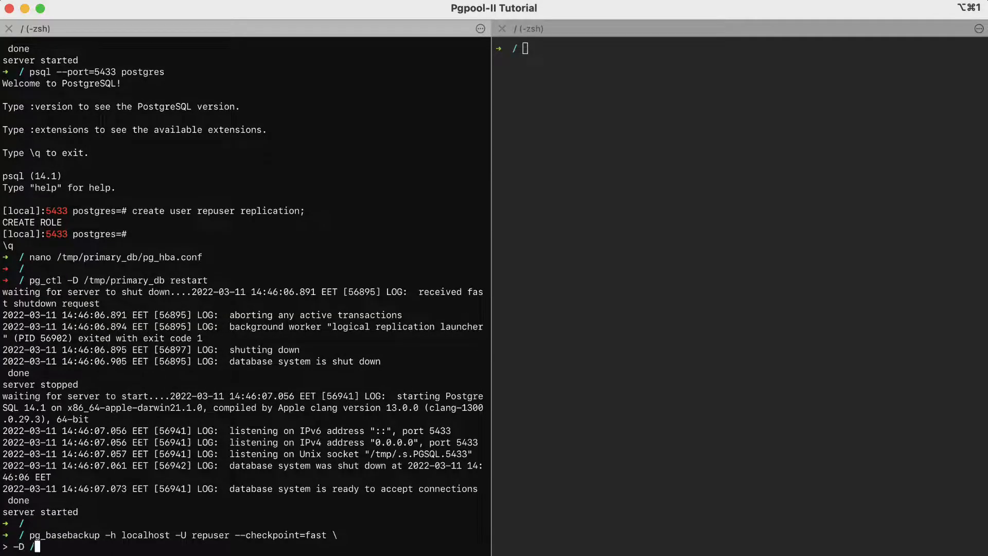
Finish it with -D /tmp/replica_db/ -R --slot=some_name -C --port=5433.
text(tmp/)
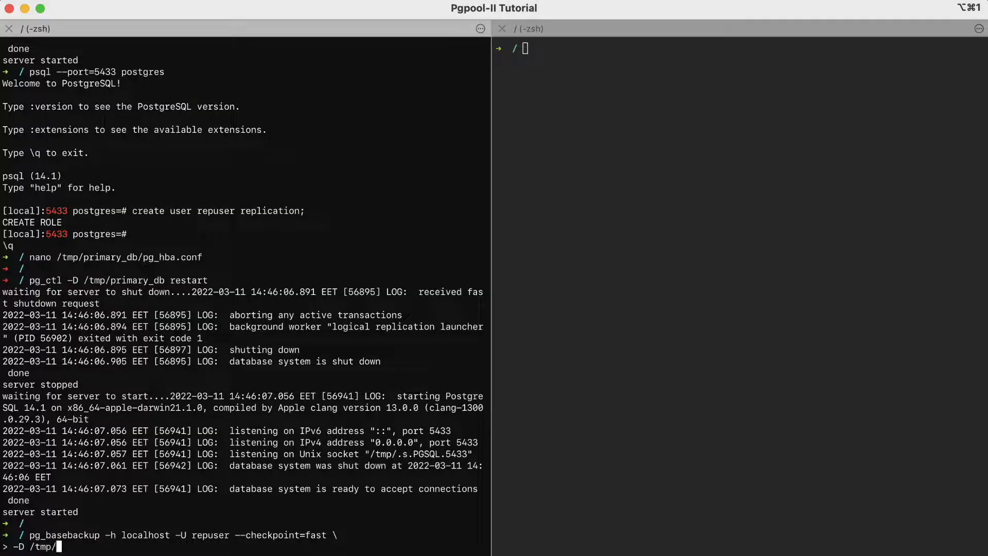
text(replica)
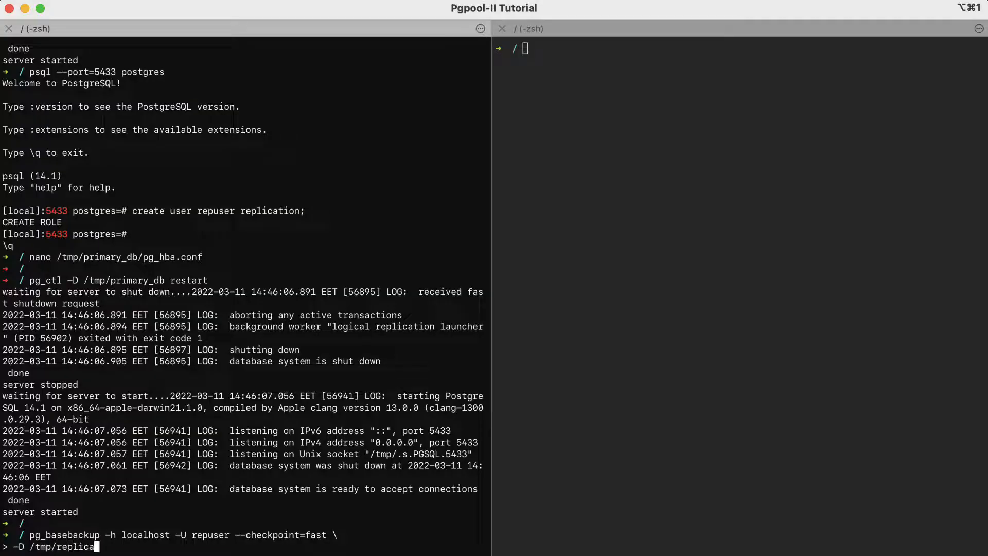
text(db/)
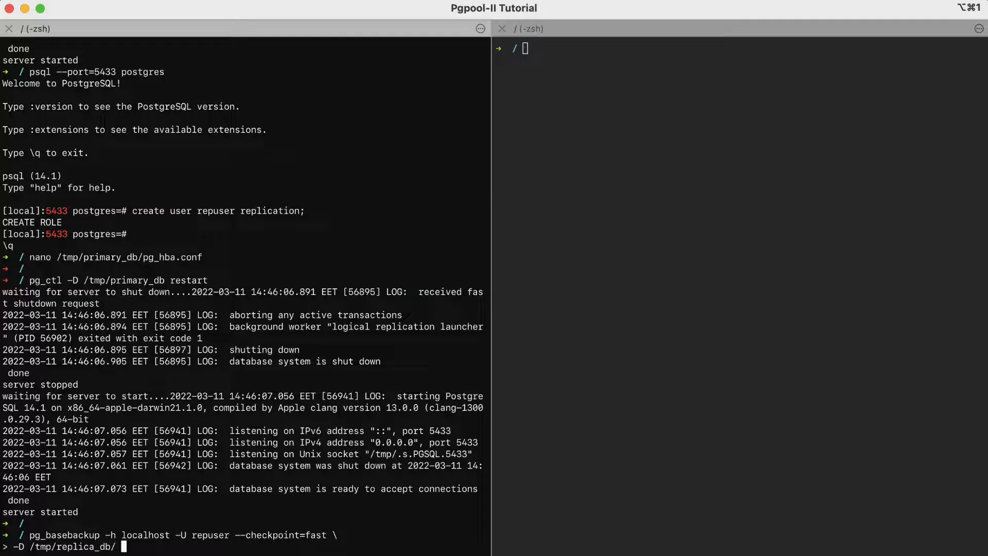
text(-R)
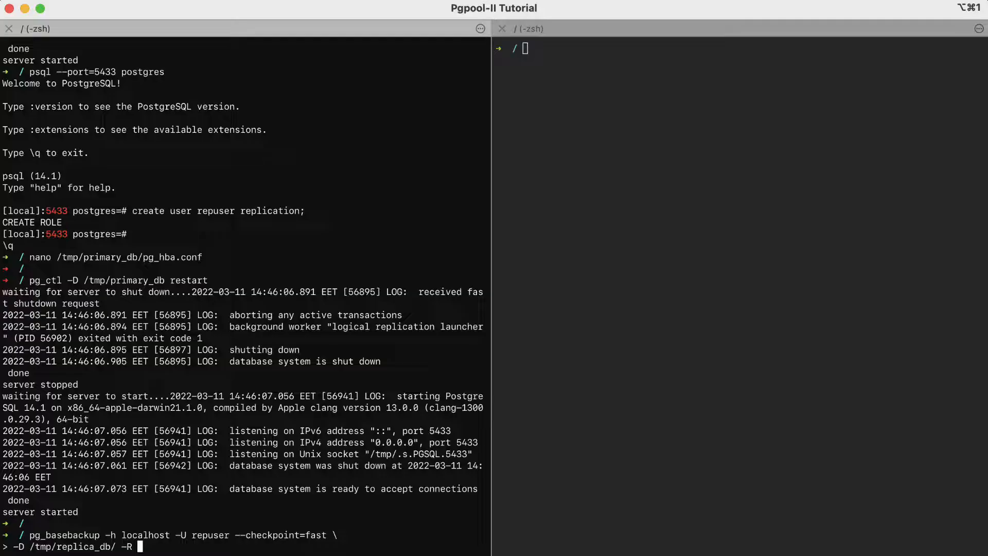
text(--s)
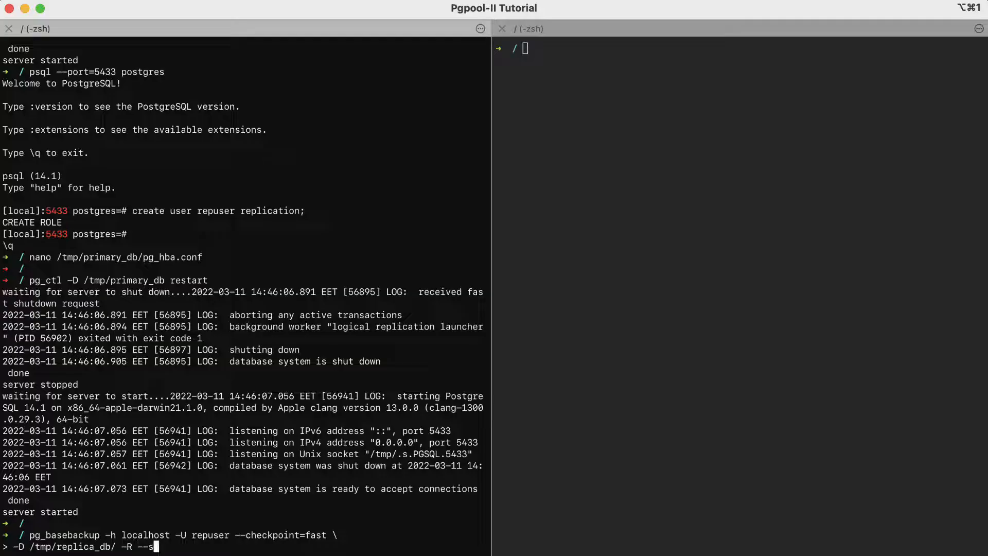
text(lot)
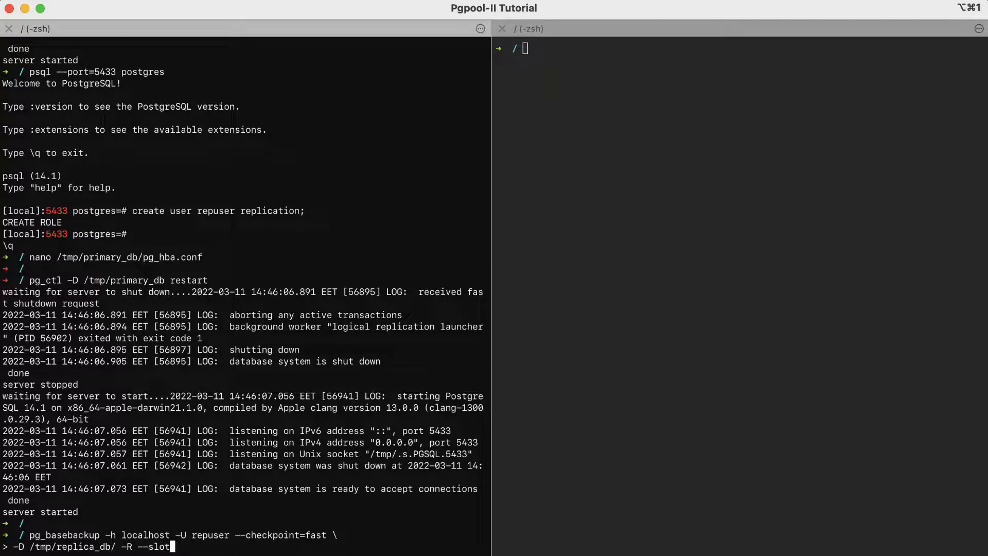
text(some_)
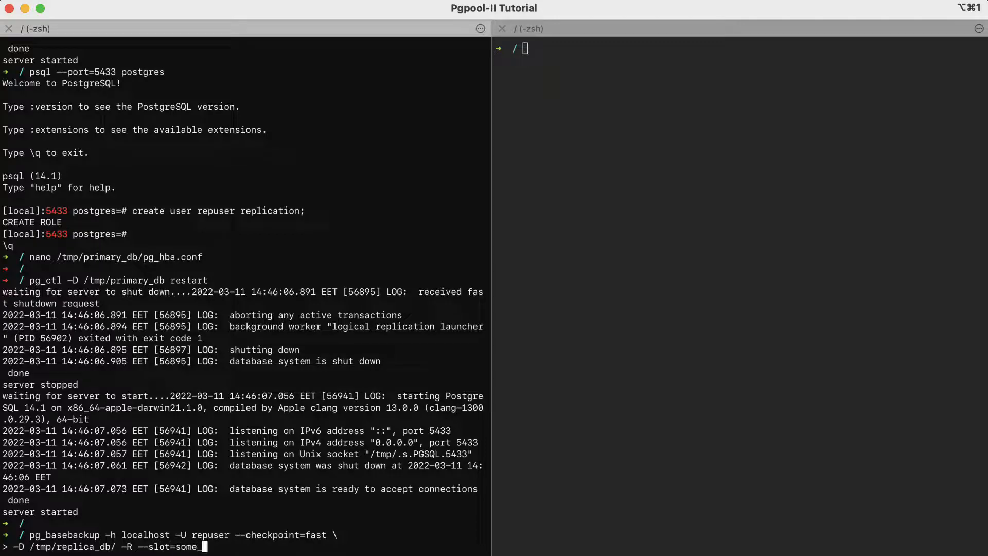
text(_name -C)
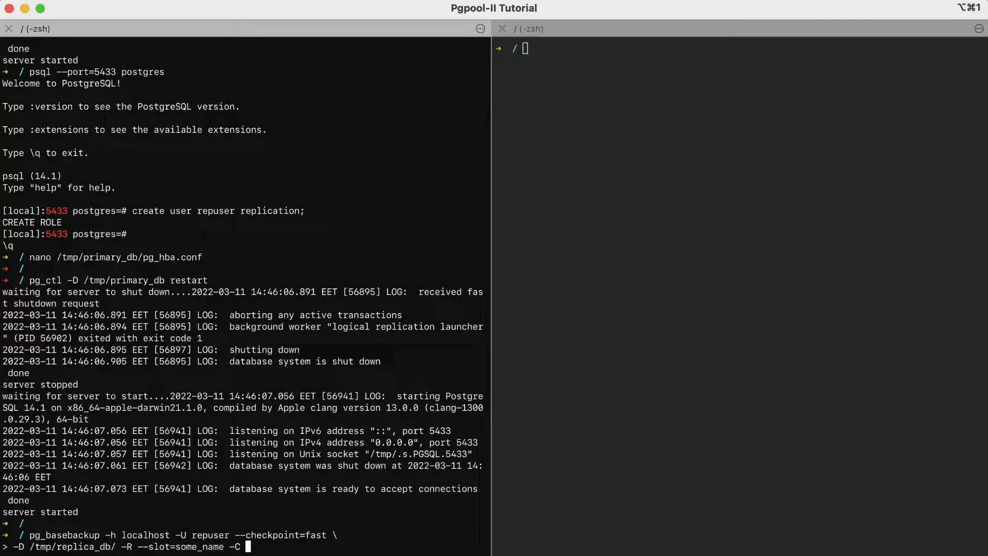
text(--port=)
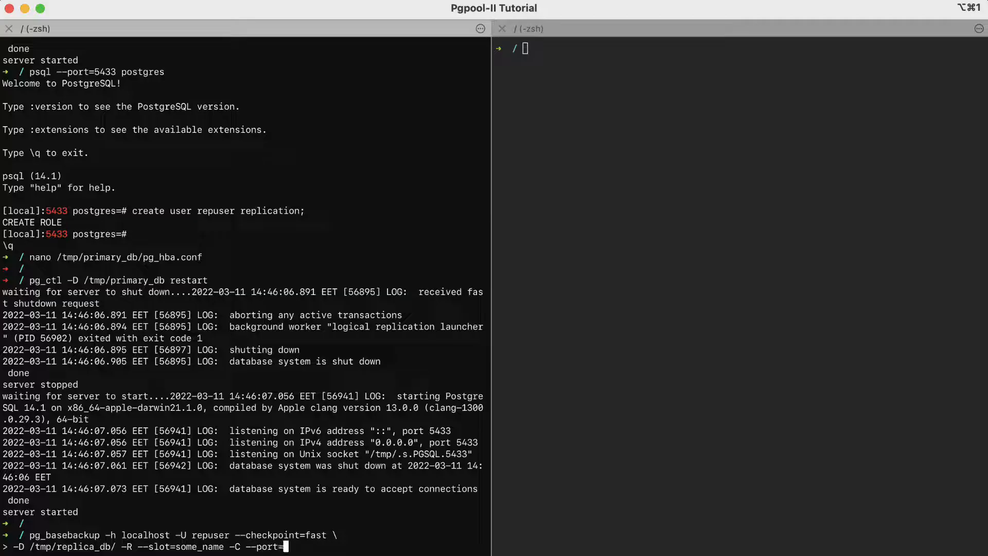
text(5433)
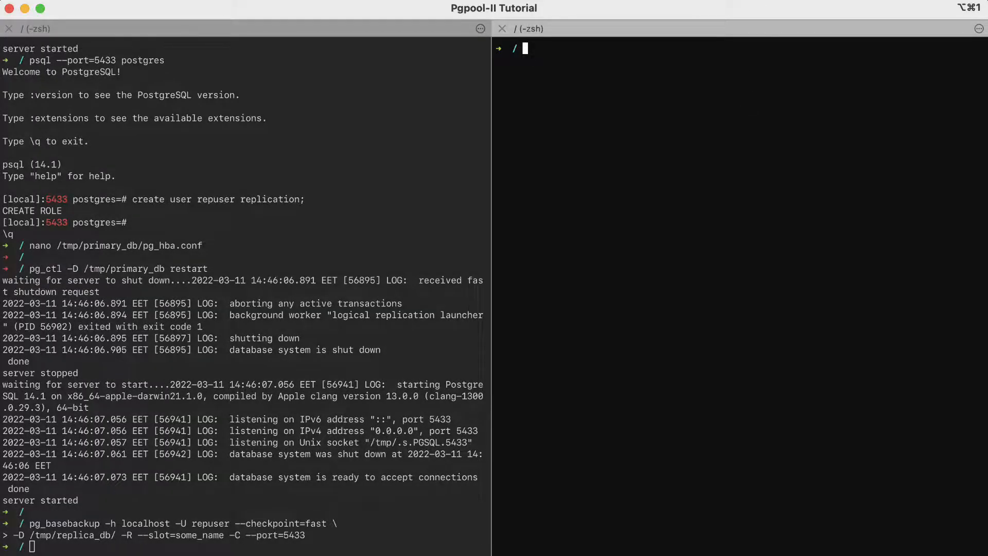
List /tmp/replica_db in detail, showing the standby.signal file.
text(cd /)
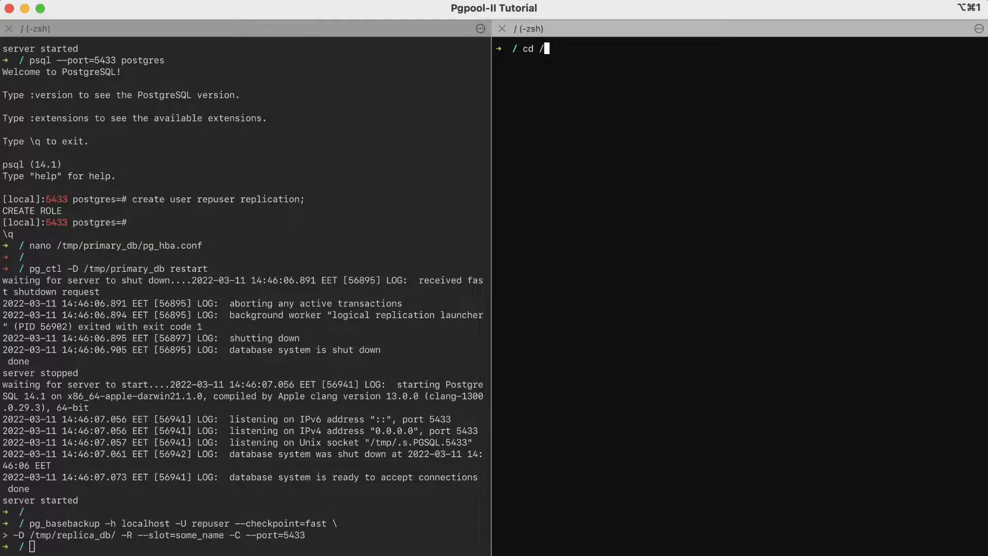
text(tmp/rep)
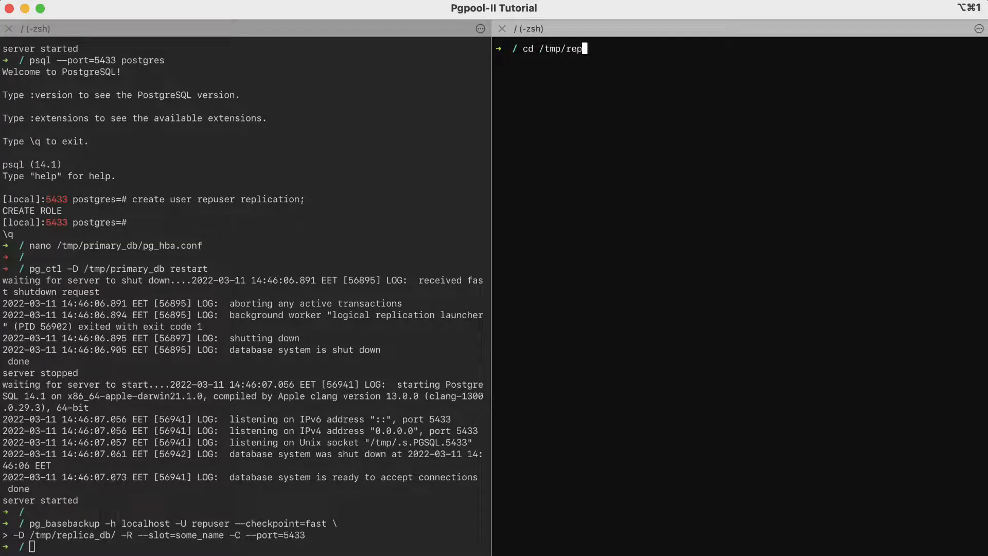
key(Return)
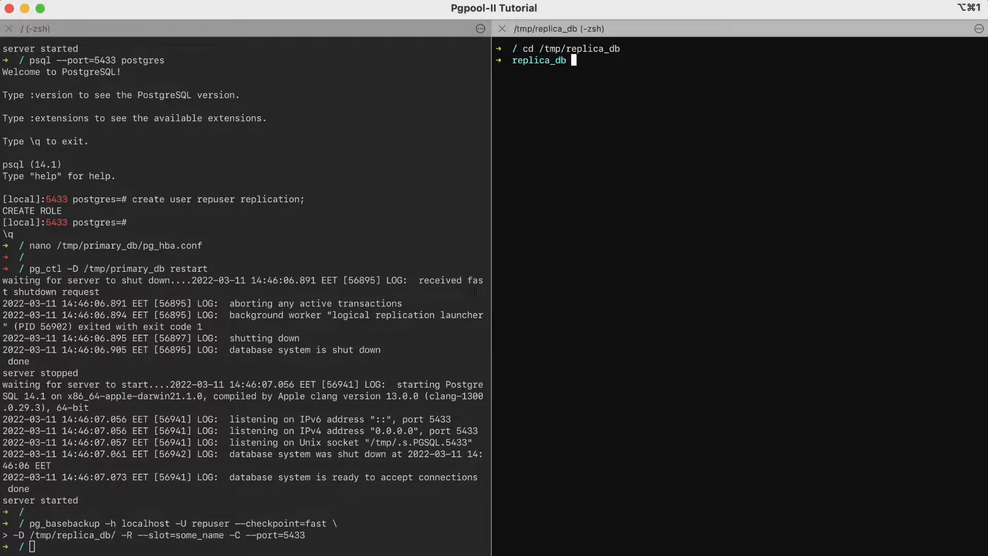
text(ls -)
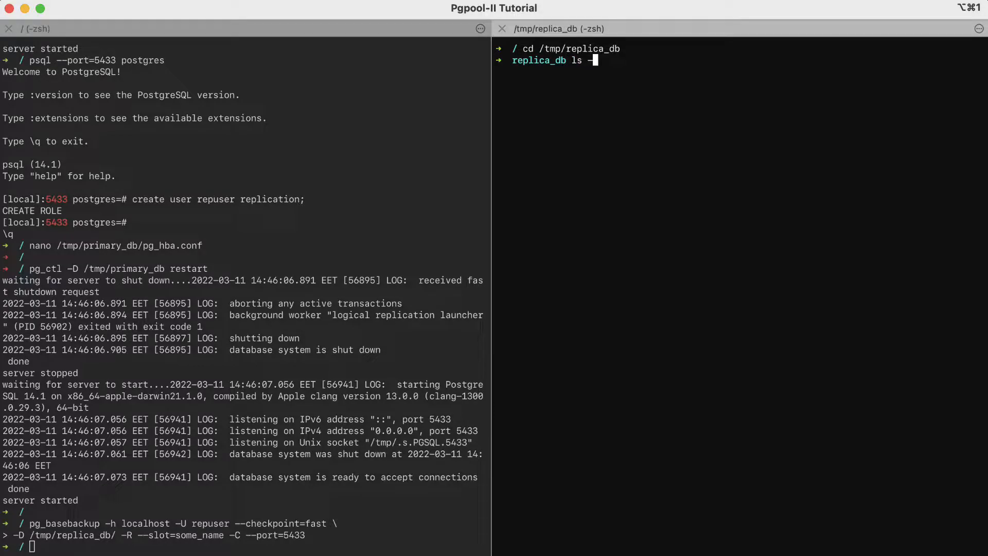
key(Return)
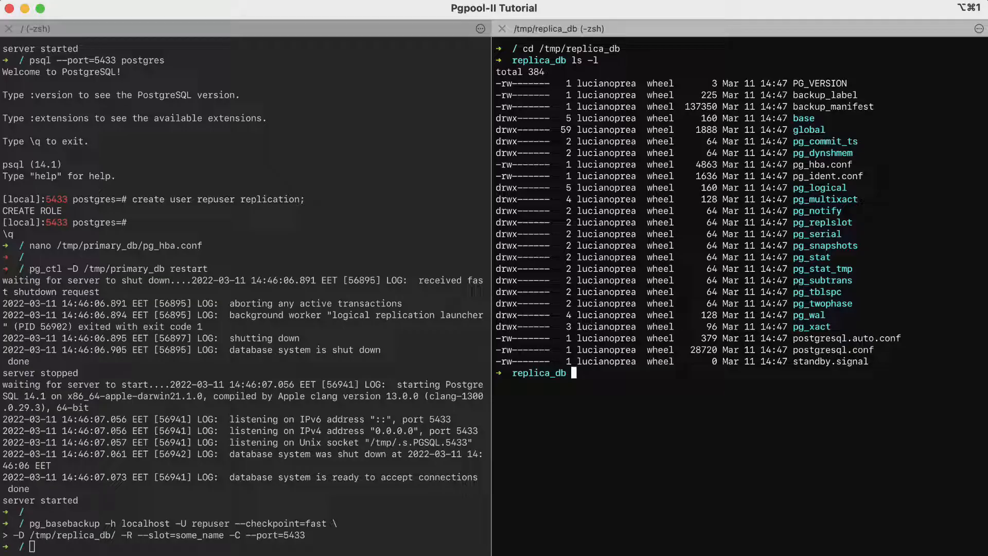
double_click(832, 361)
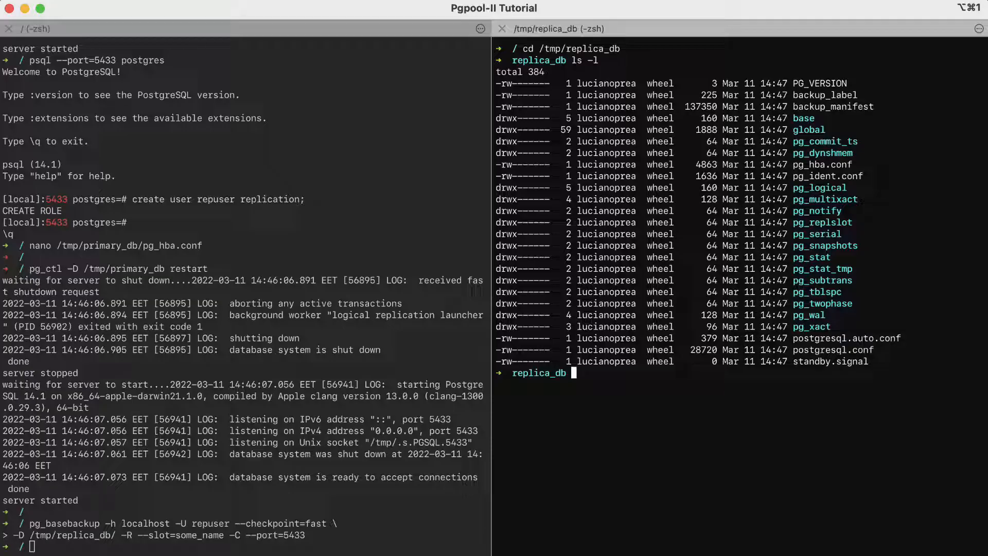
Print postgresql.auto.conf, showing repuser's primary_conninfo and slot some_name.
text(cat p)
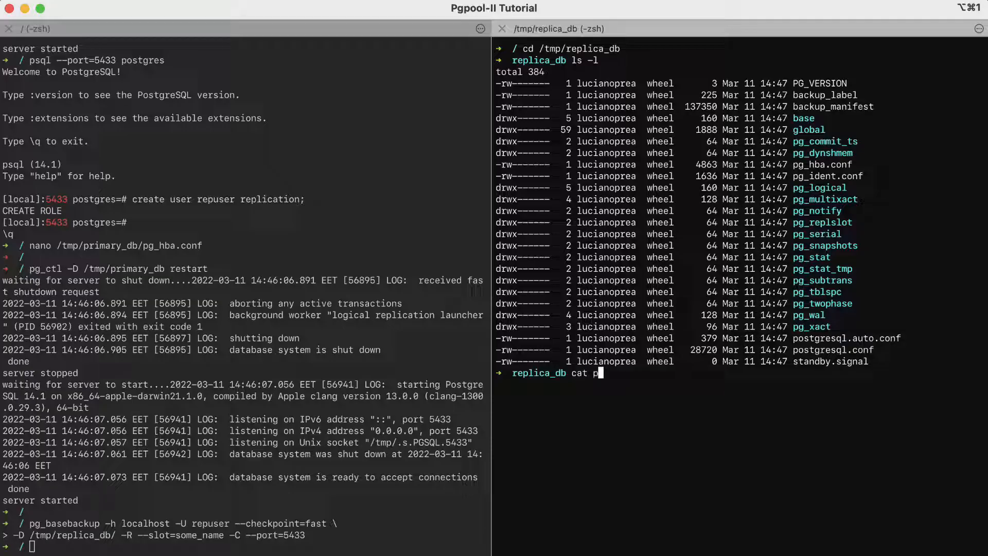
text(ostgresql.auto.conf)
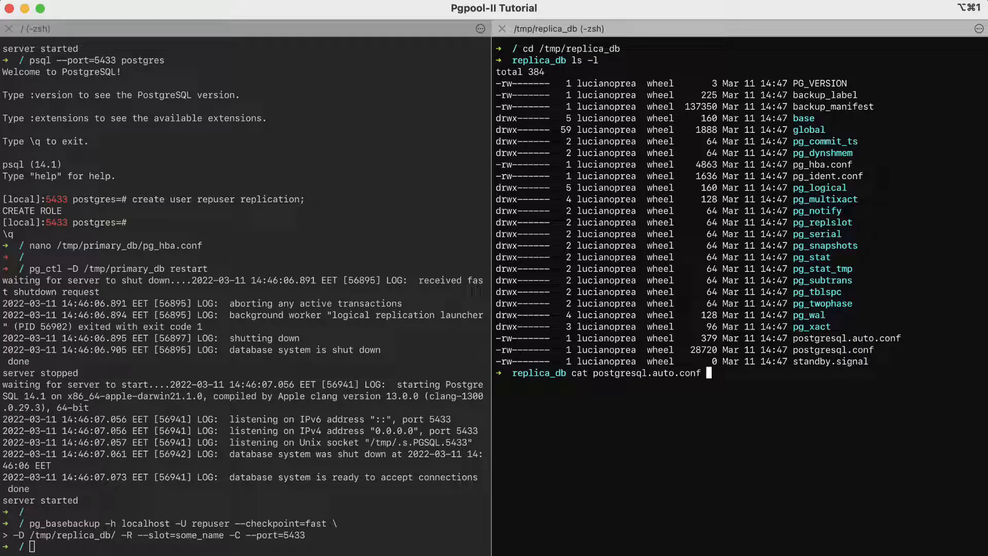
key(Return)
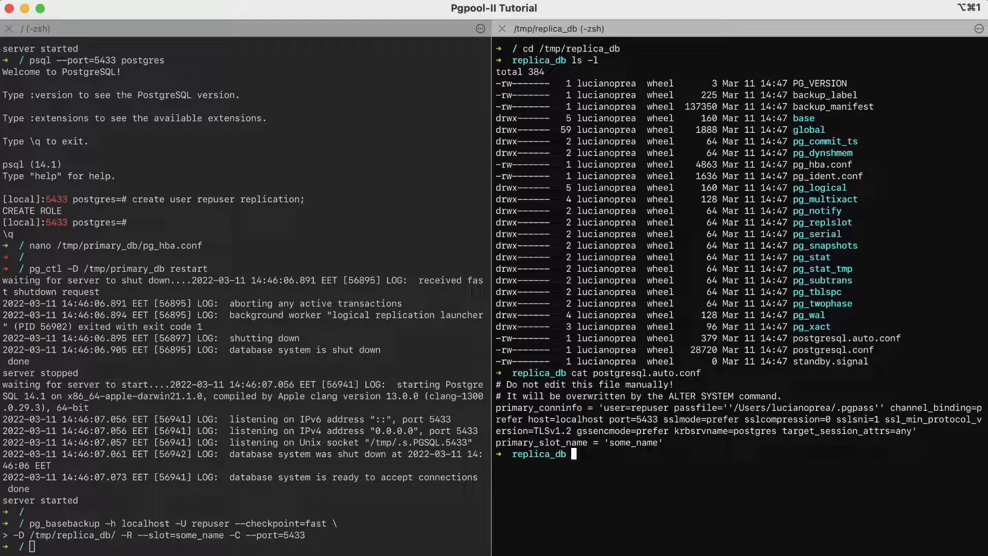
Review the replica's port line in postgresql.conf with nano and exit back to the shell.
text(nano)
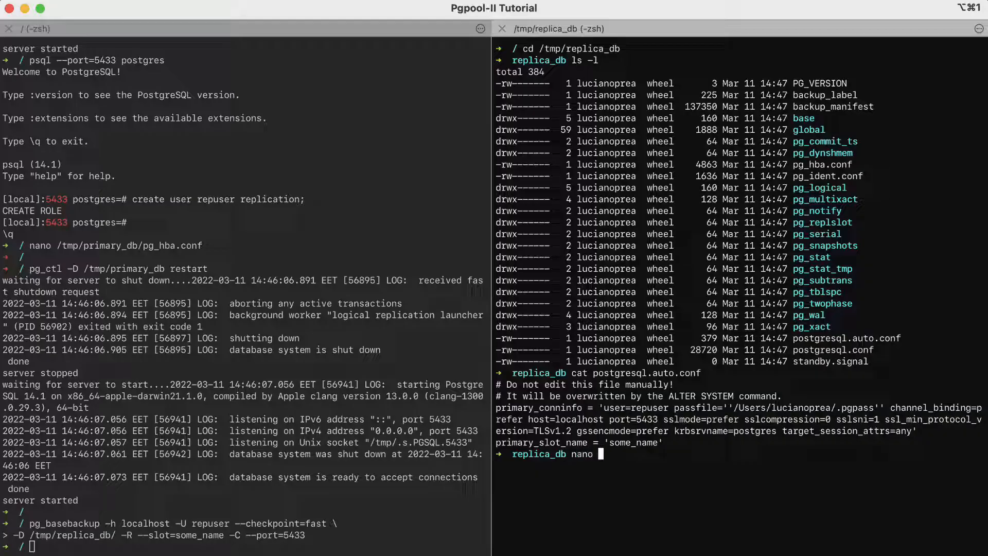
text(postgresql.conf)
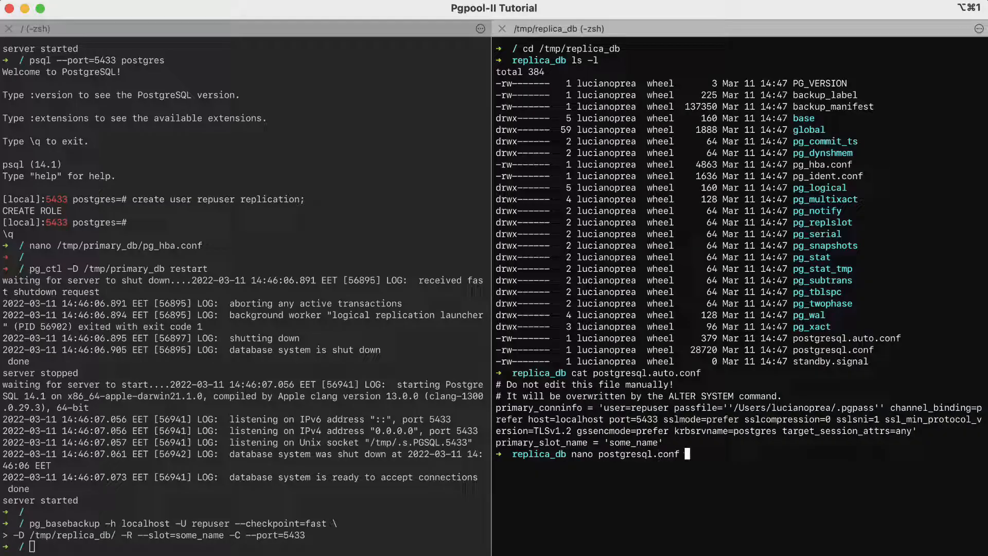
key(Return)
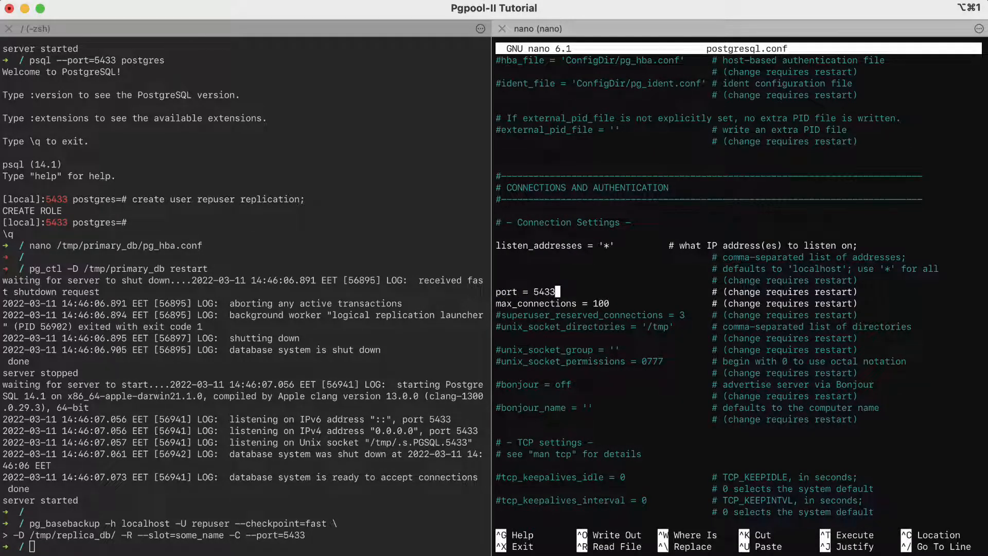
key(ctrl+x)
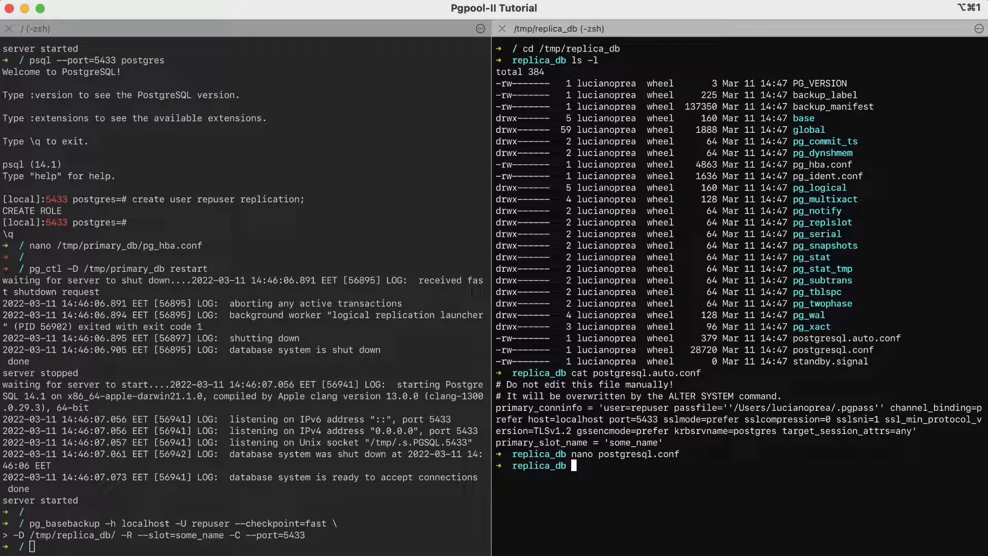
Start the replica with pg_ctl -D /tmp/replica_db/ so it streams WAL on port 5434.
text(pg_ctl)
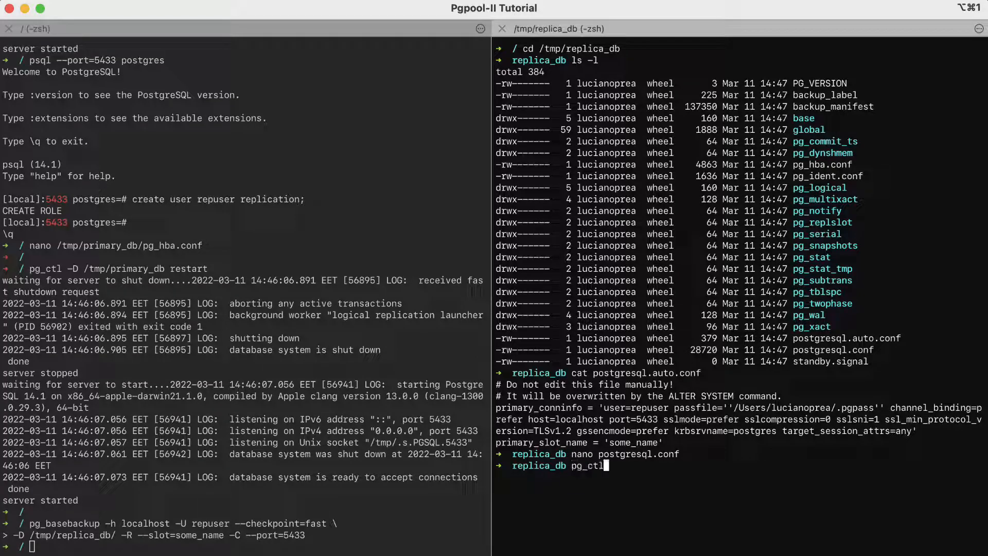
text(-D)
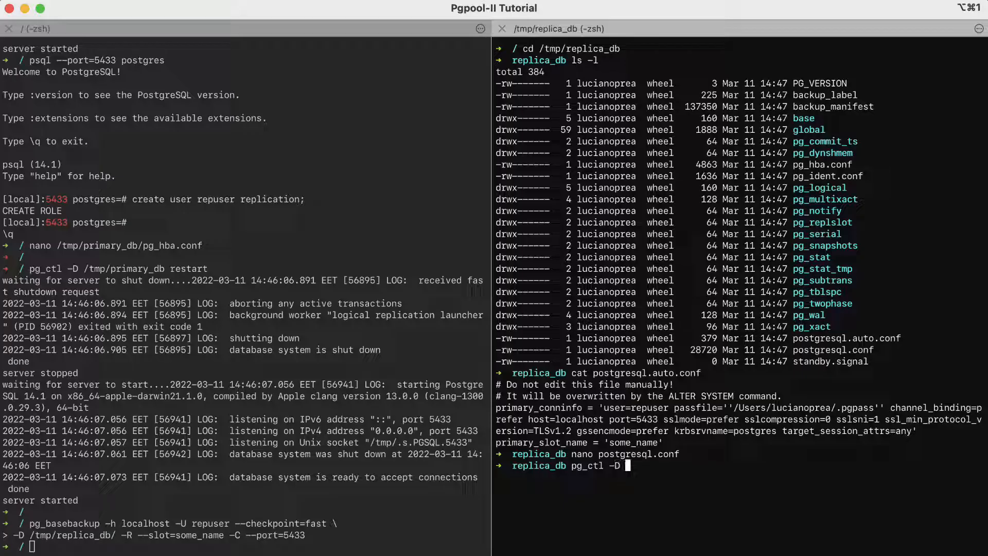
text(/tmp)
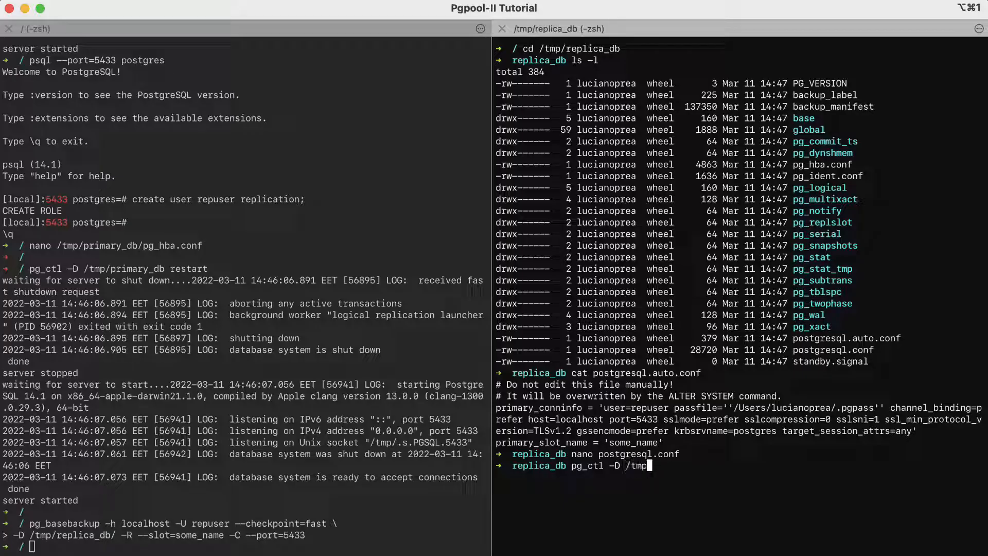
text(replica_db/)
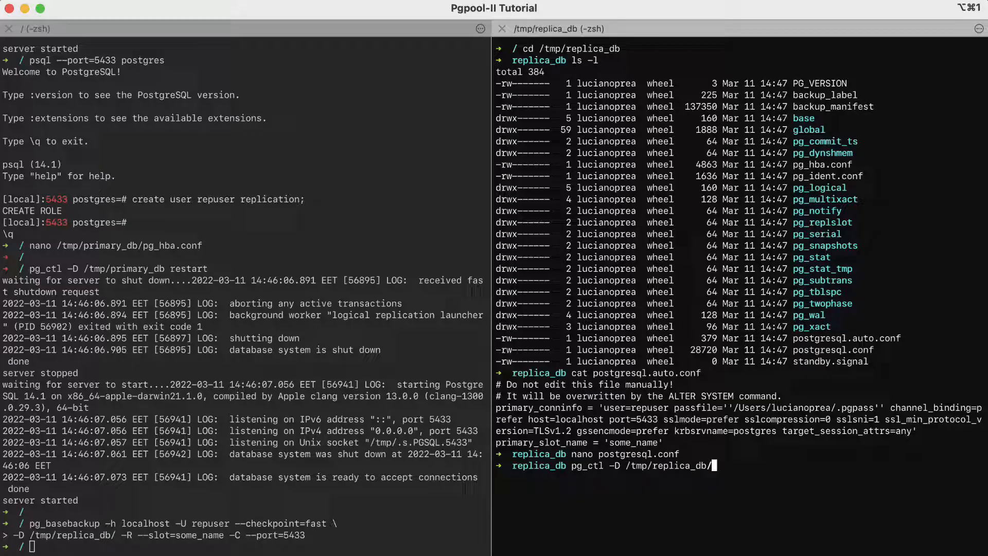
text( start)
key(Return)
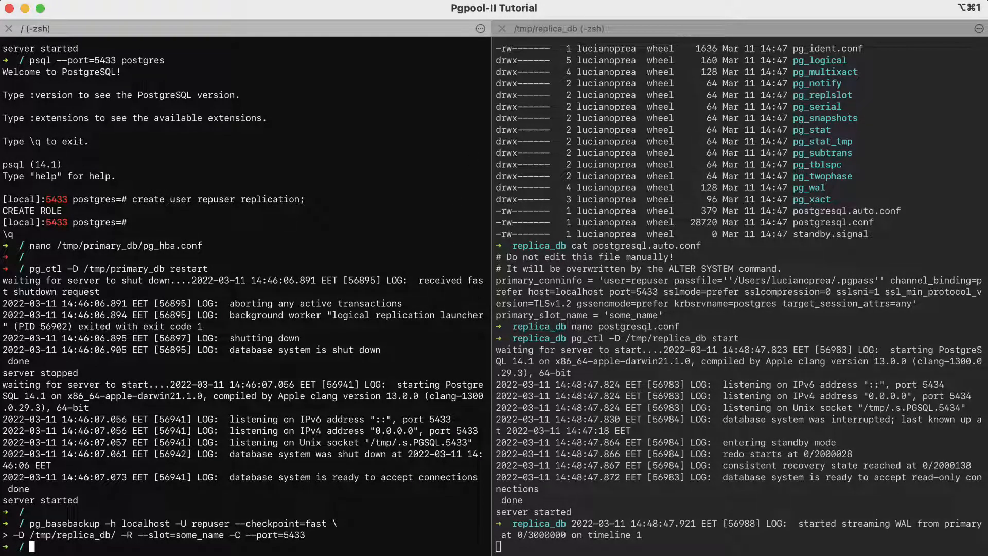
text(psql postgres --port=)
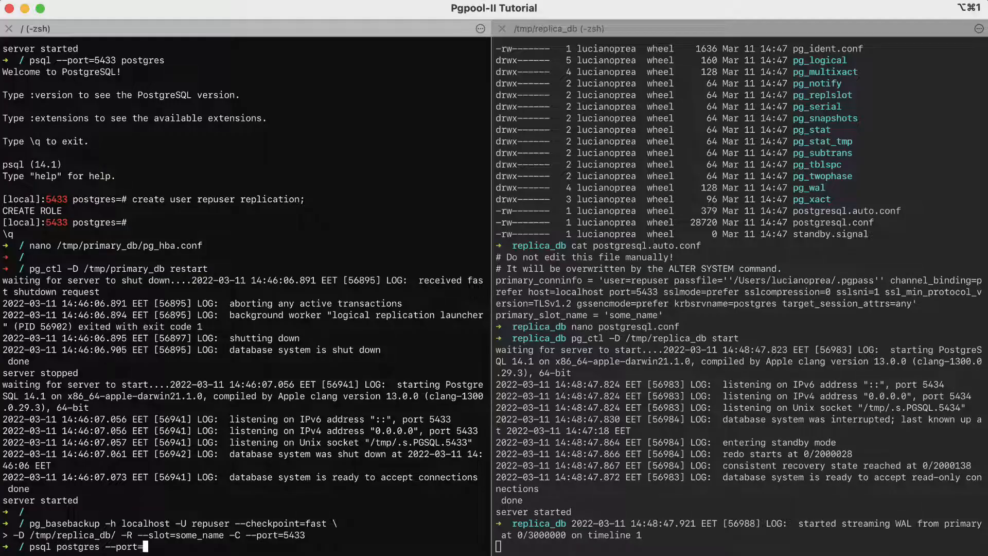
Connect psql to the primary on port 5433 with expanded display.
text(5433)
text(\x)
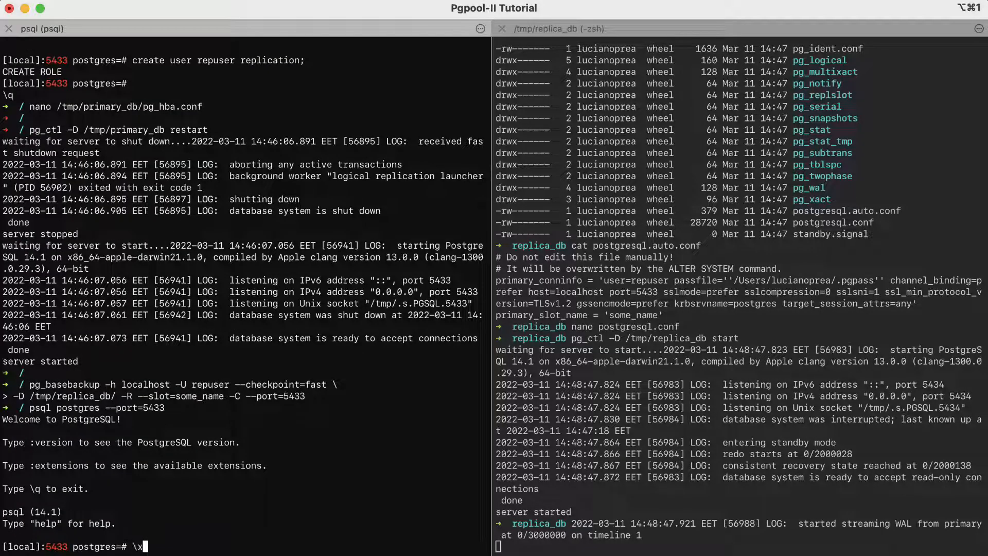
key(Return)
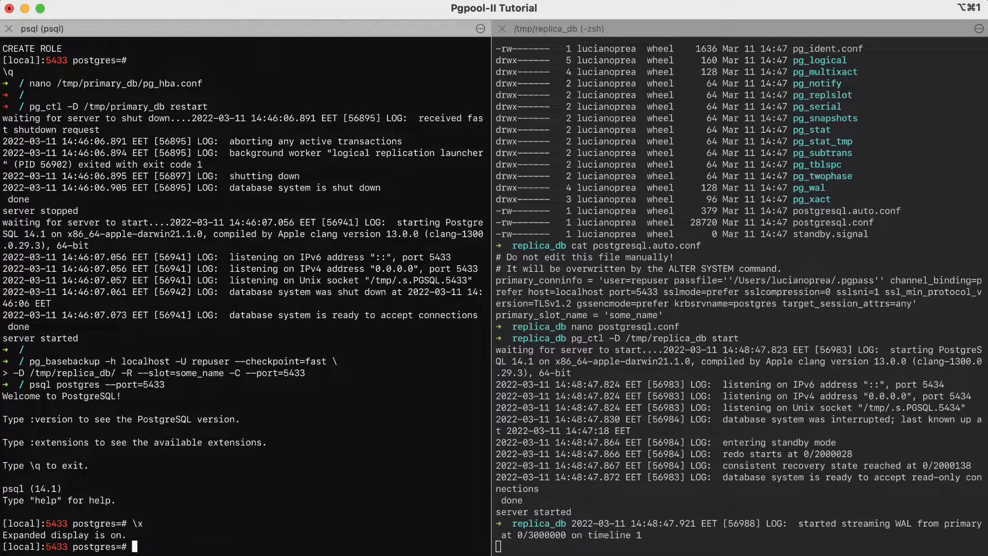
Query pg_stat_replication, showing repuser's walreceiver in streaming state.
text(select * fr)
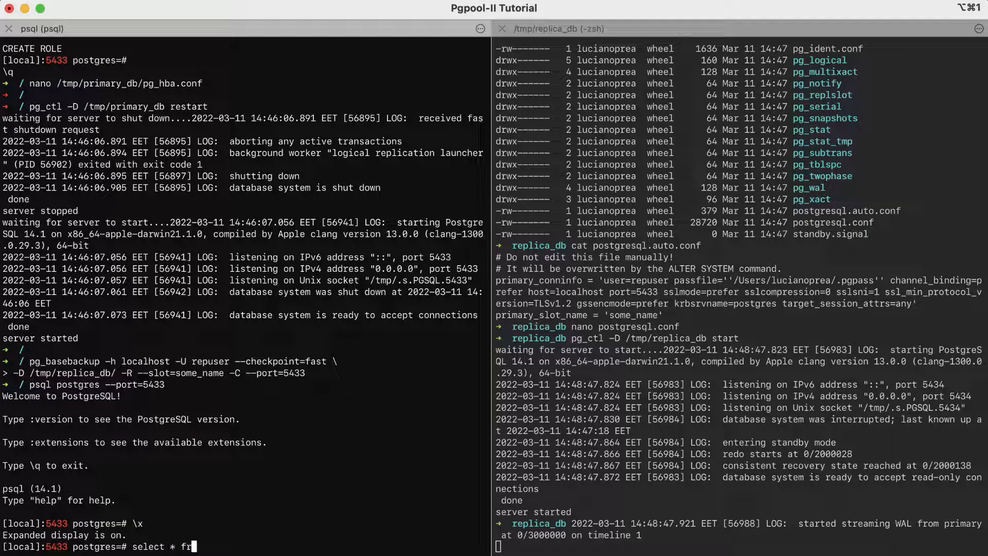
text(om pg_st)
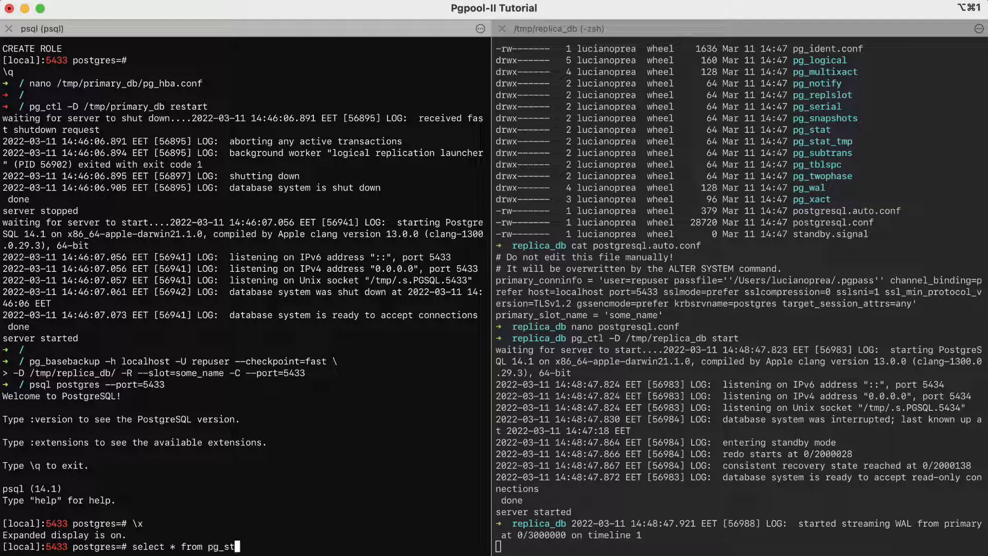
text(at)
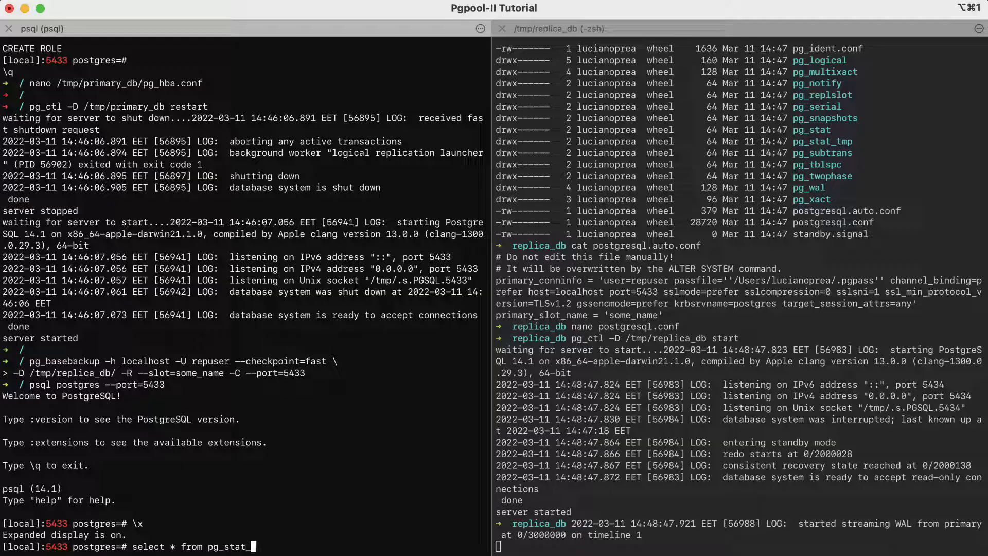
text(_replication)
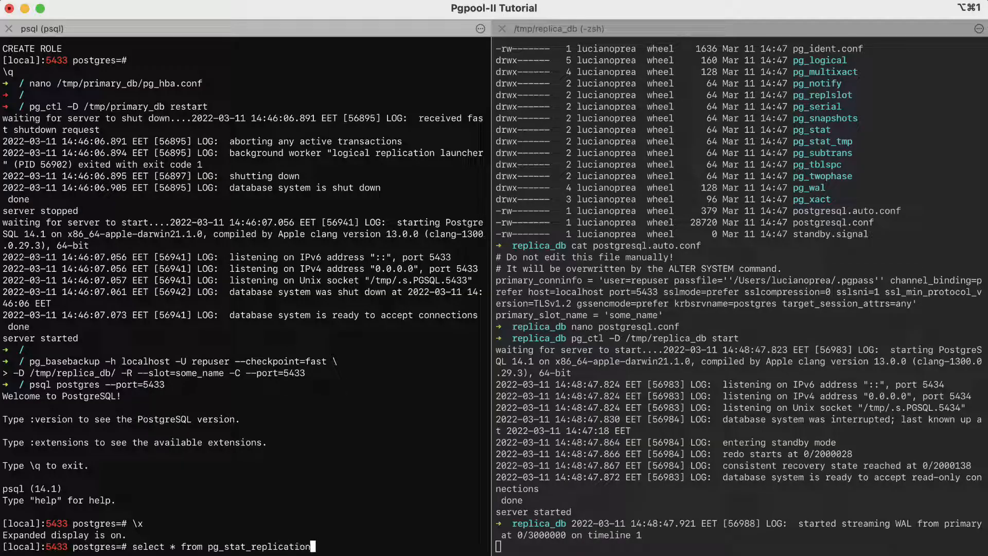
key(Return)
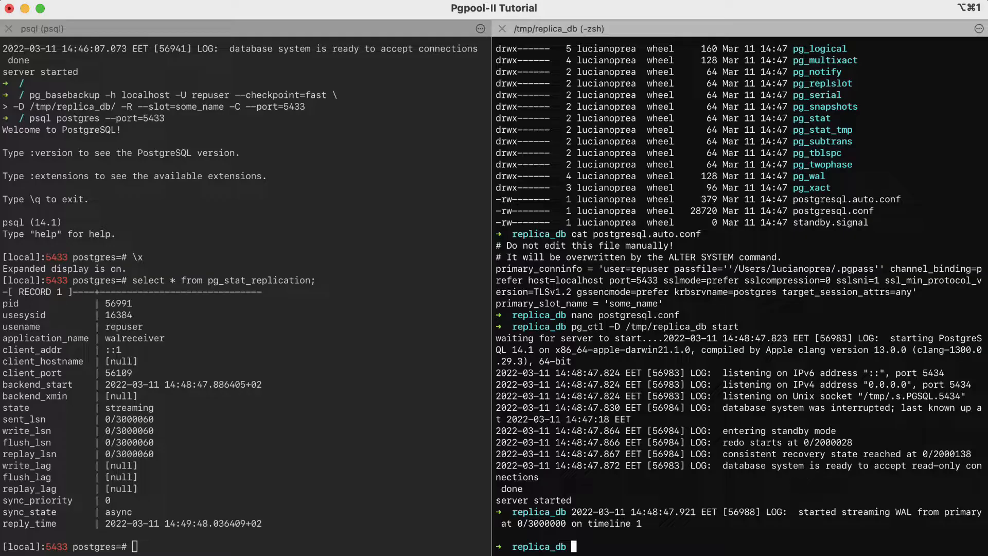
Connect psql to the replica on port 5434 and enable expanded display.
text(psql postgres)
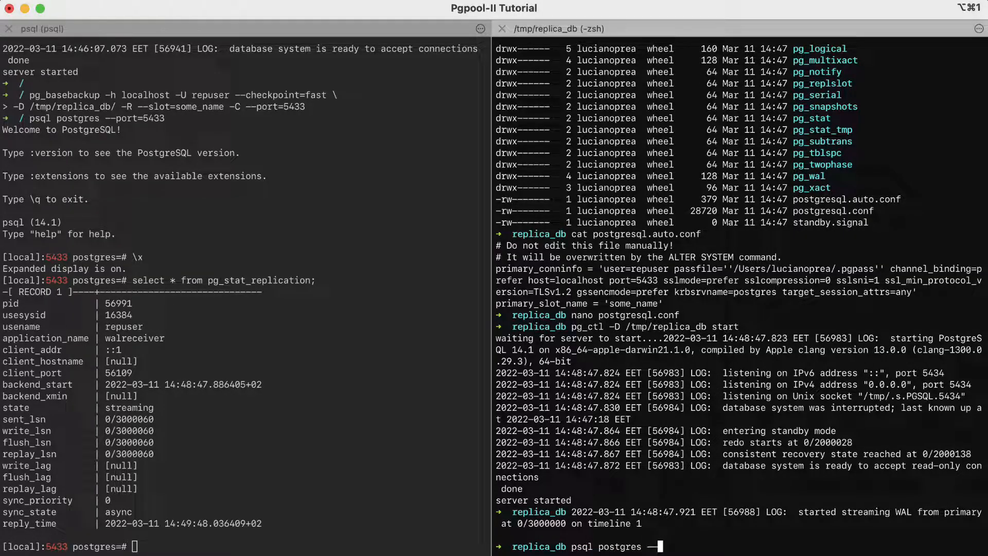
text(--port=54)
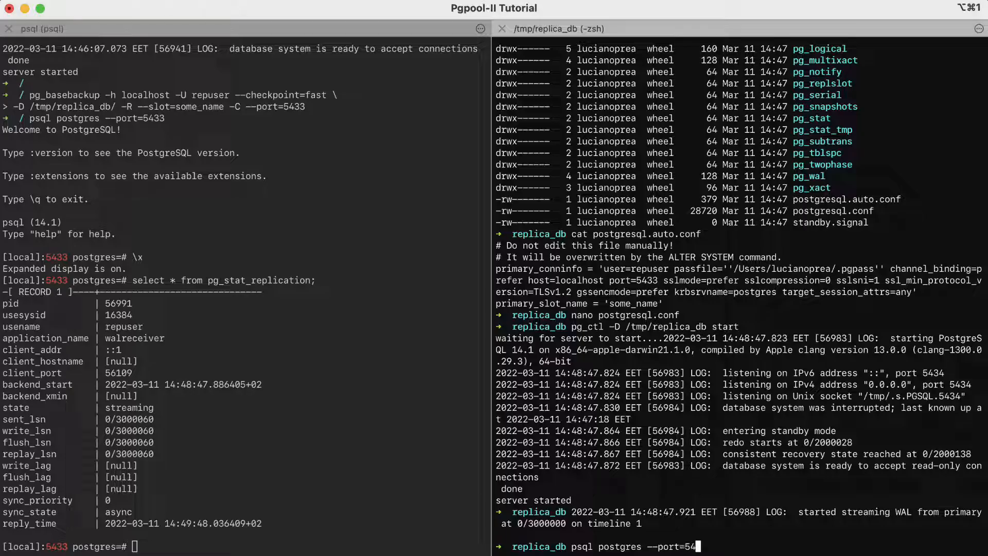
key(Return)
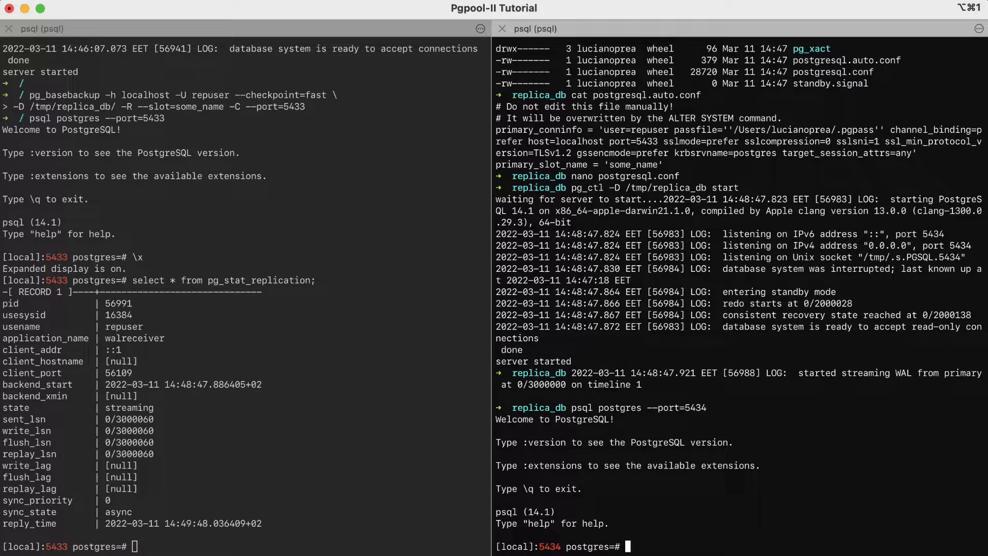
text(\x)
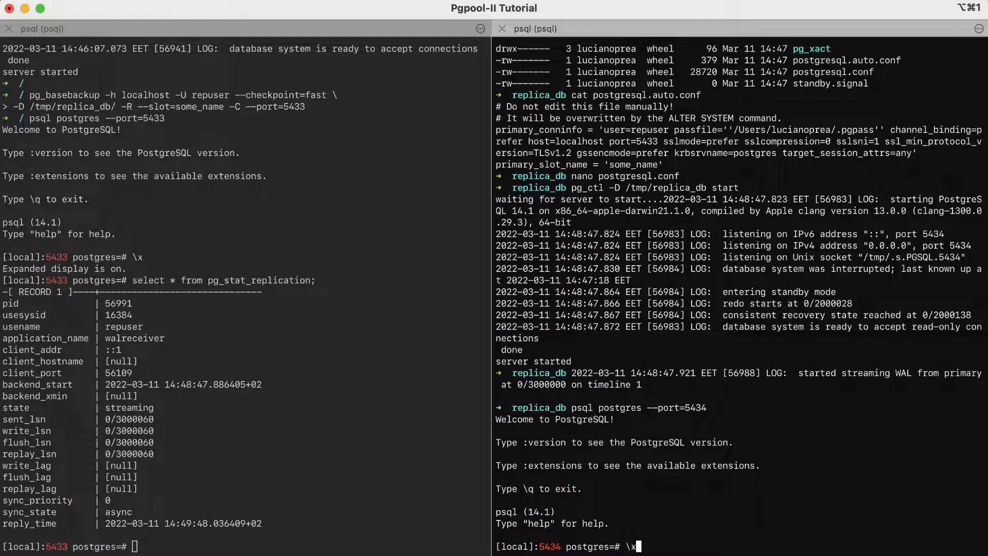
key(Return)
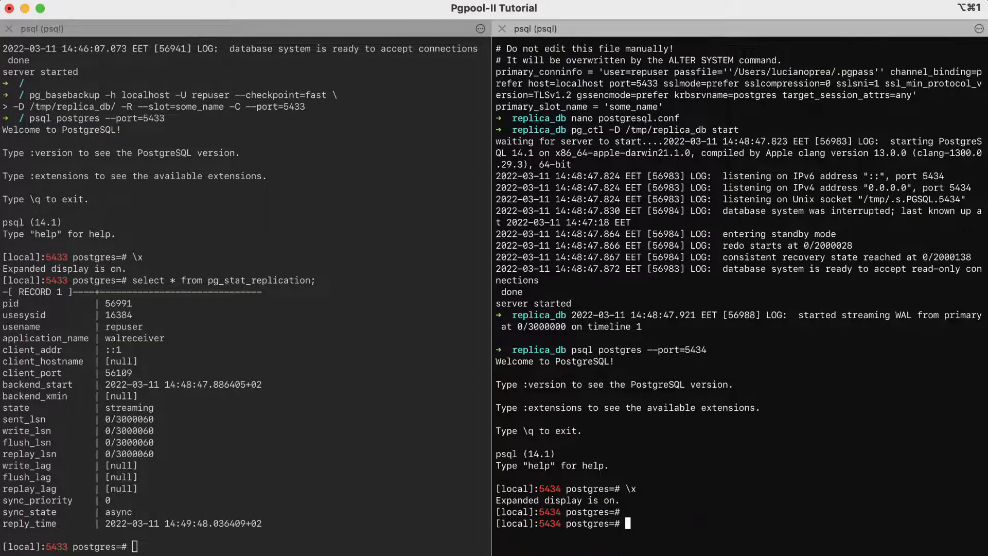
Query pg_stat_wal_receiver, showing a streaming receiver on slot some_name from localhost:5433.
text(select)
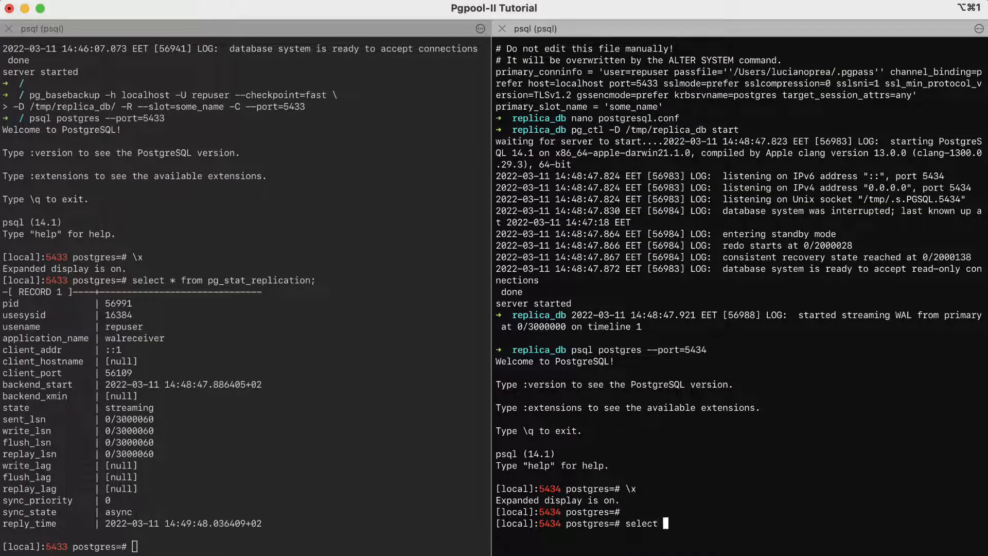
text(* from pg_stat)
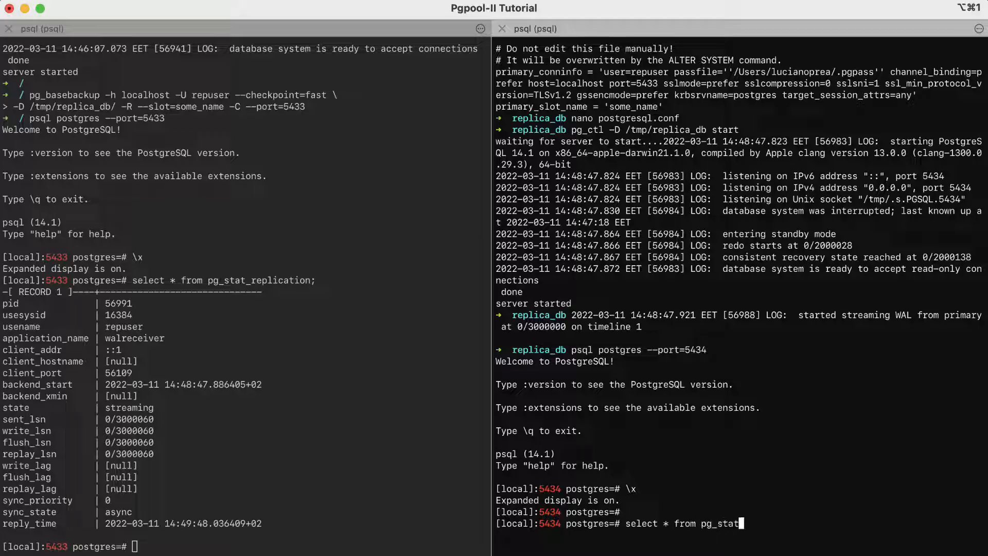
text(_wal_re)
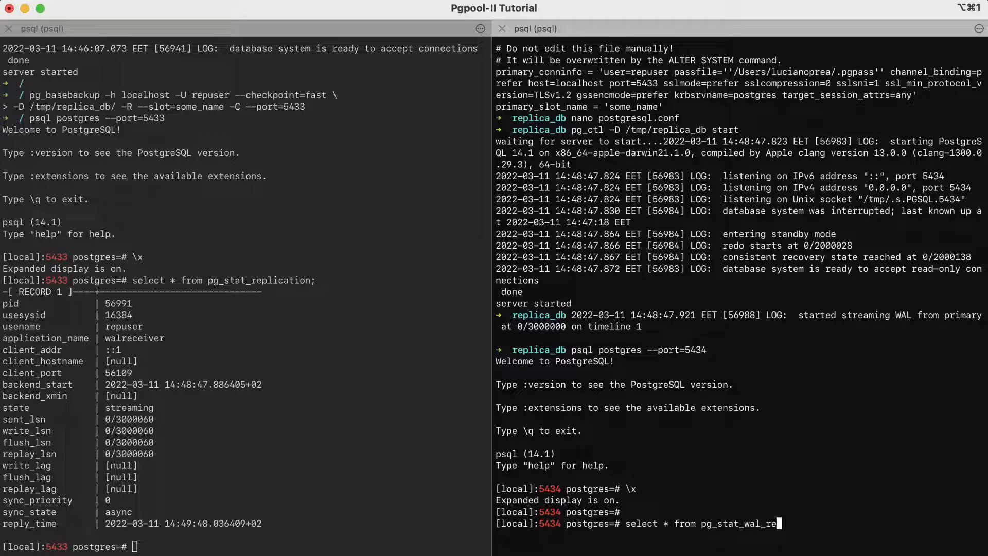
key(Return)
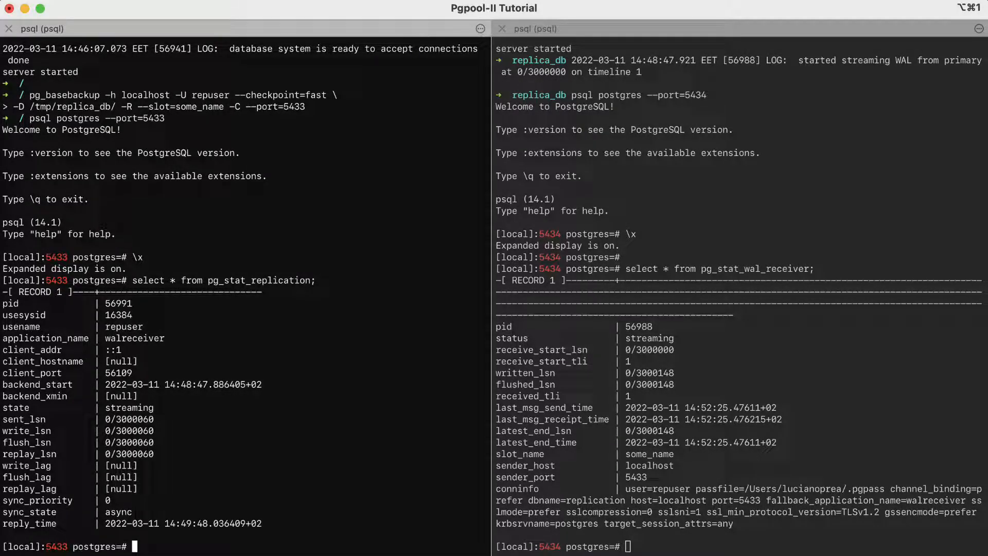
Create table tbl(id int) on the primary.
text(create t)
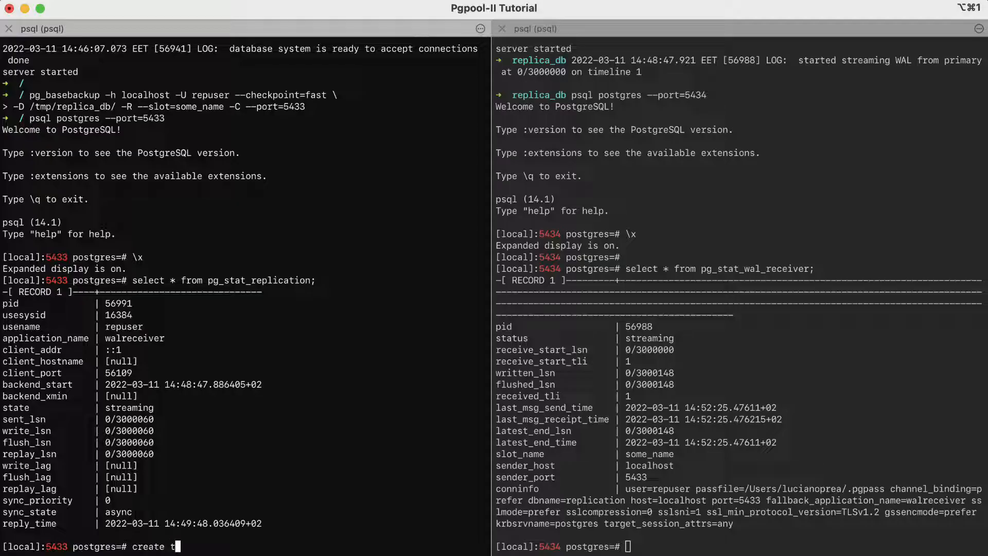
text(able t)
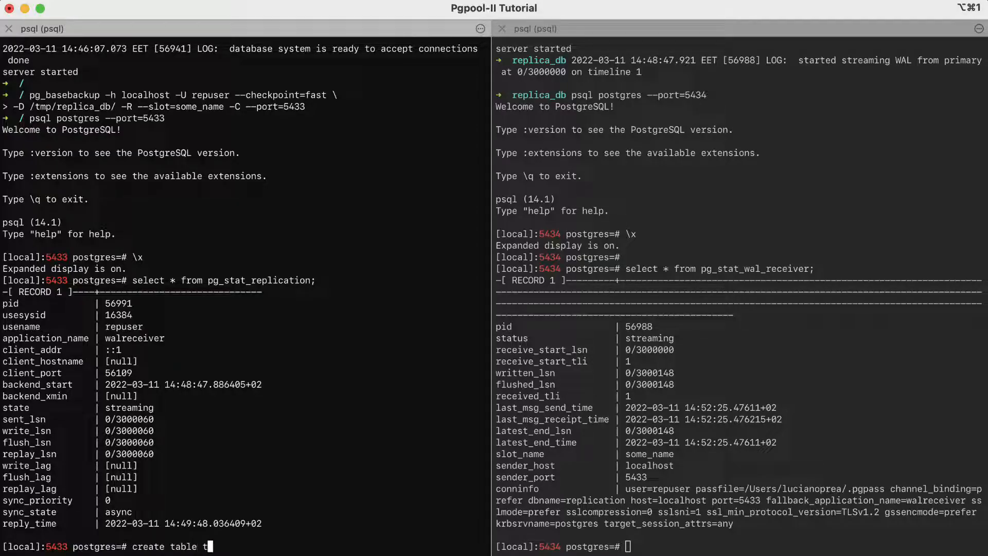
text(bl())
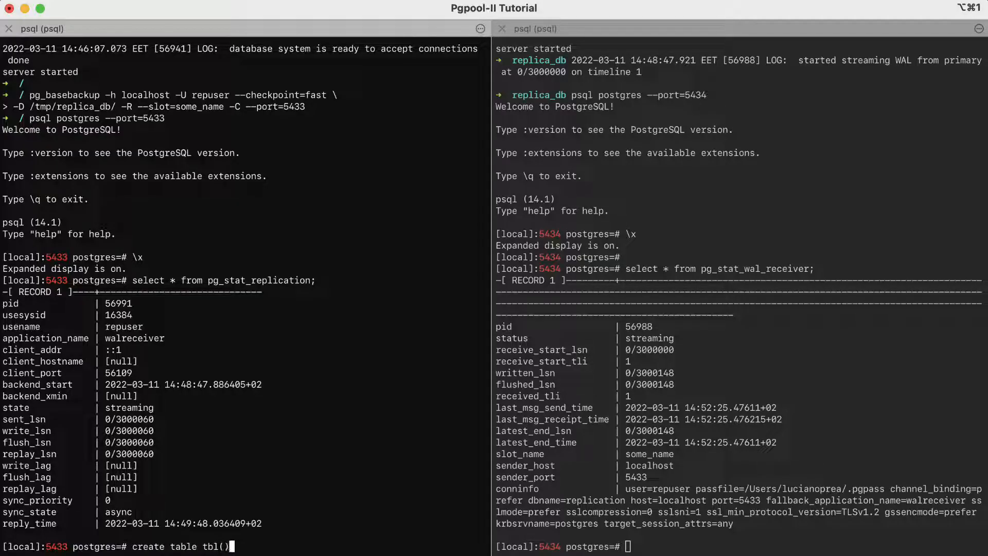
text(id int)
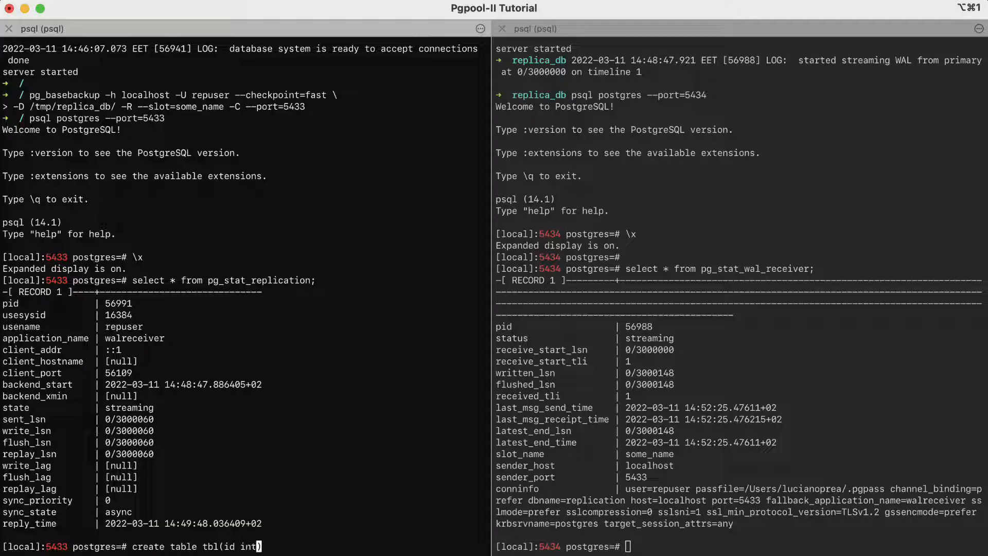
text(;)
key(Return)
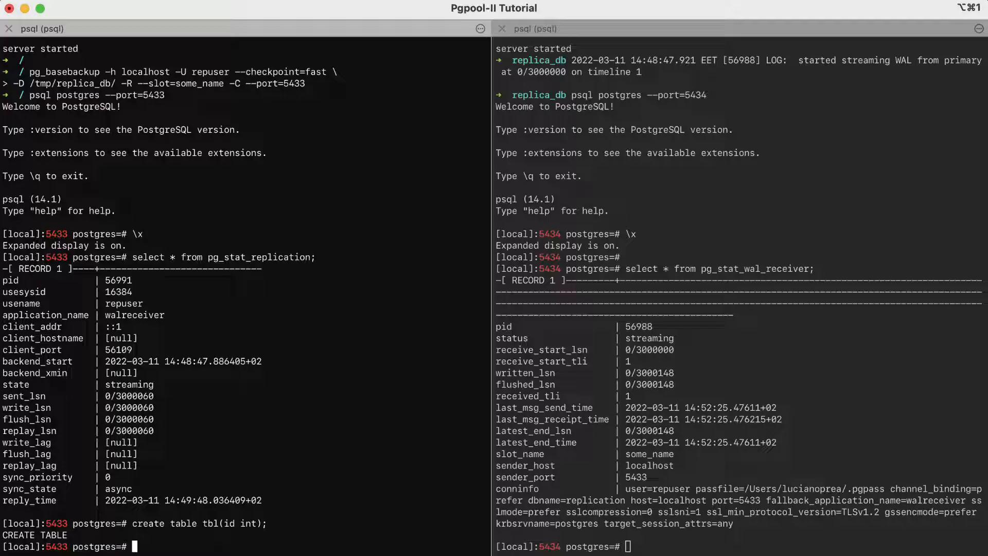
Insert rows 1 and 2 into tbl, list them, and turn off expanded display.
text(insert)
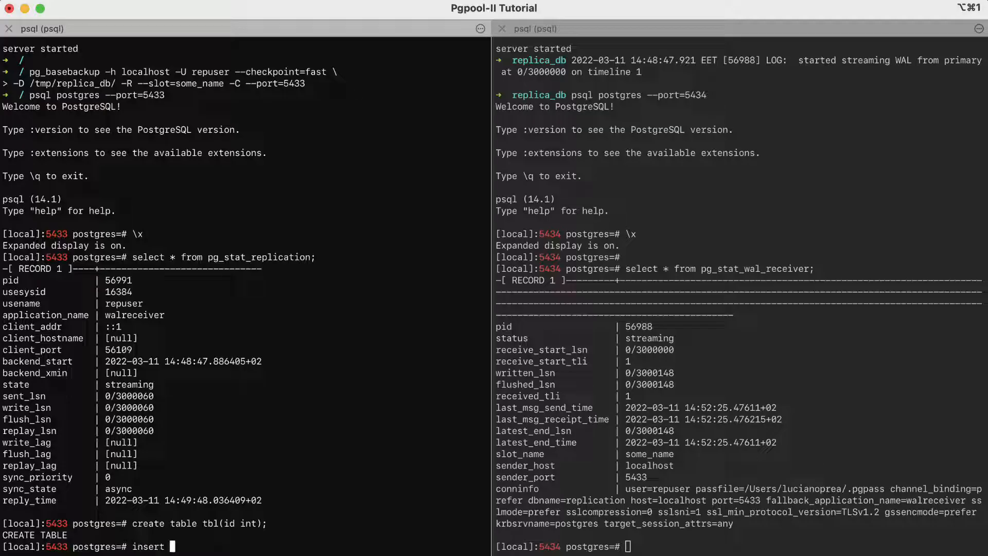
text(into tbl)
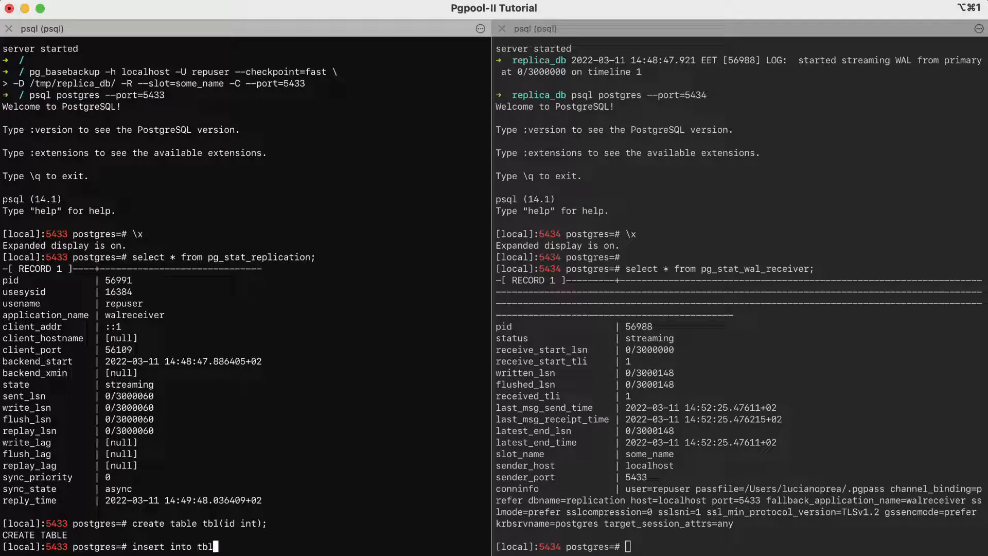
text(val)
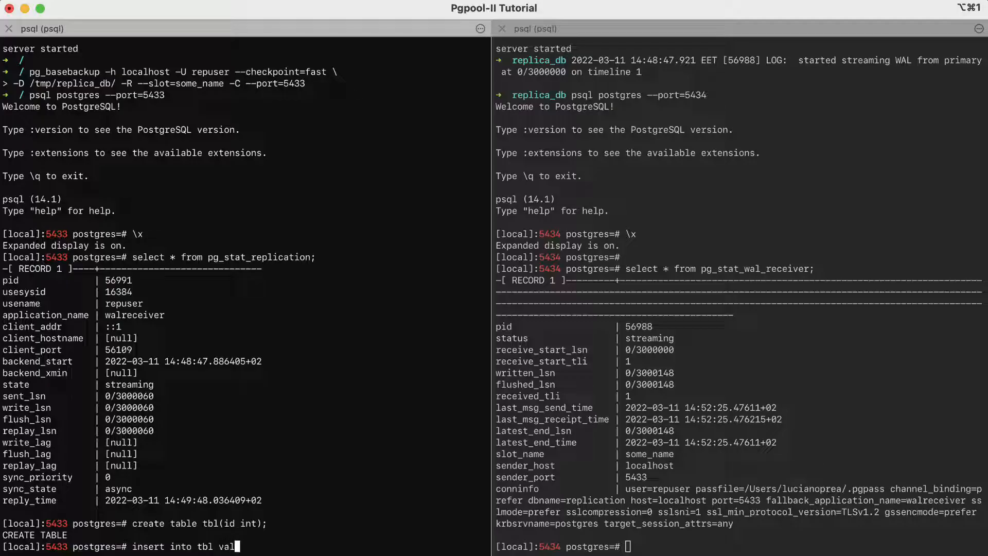
text(ues(1)
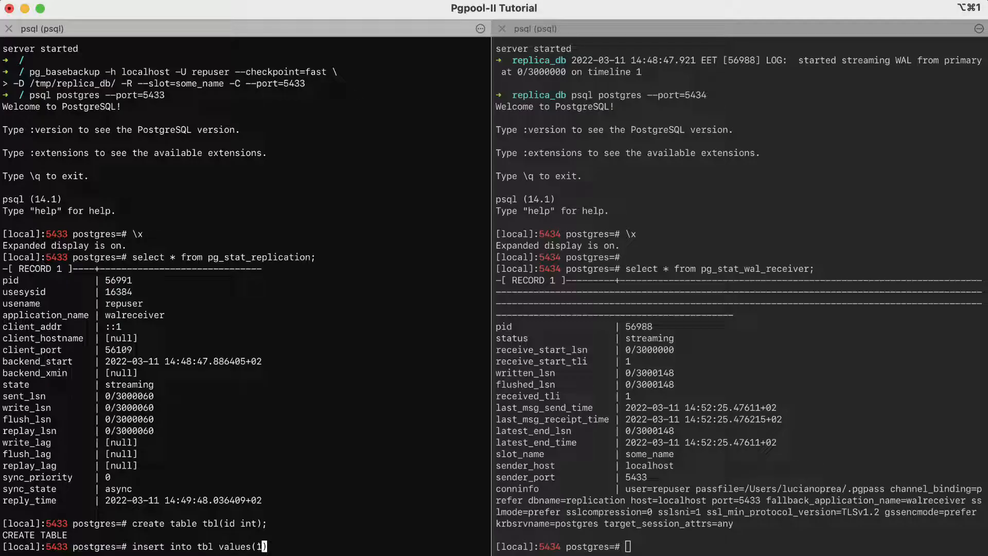
key(Return)
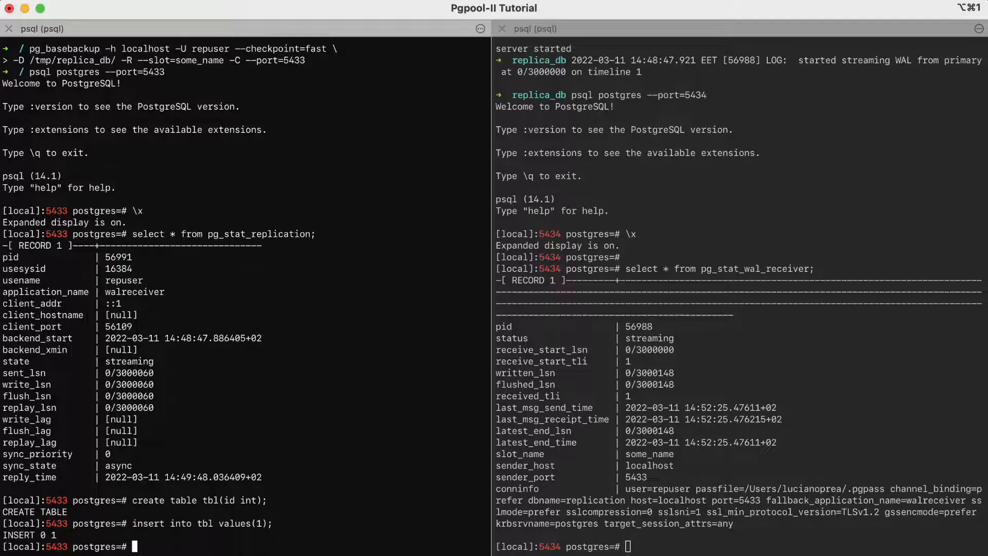
text(insert into tbl values(1);)
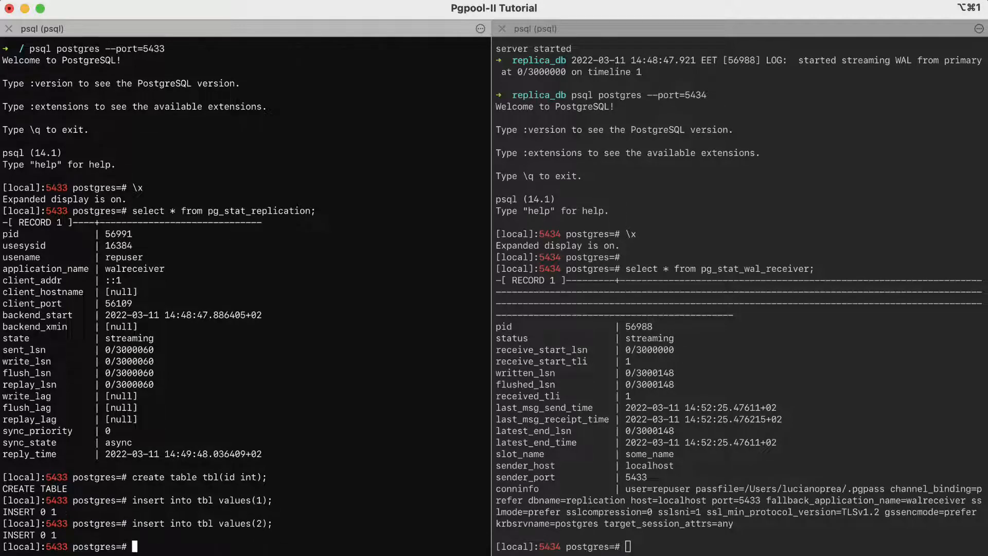
text(s)
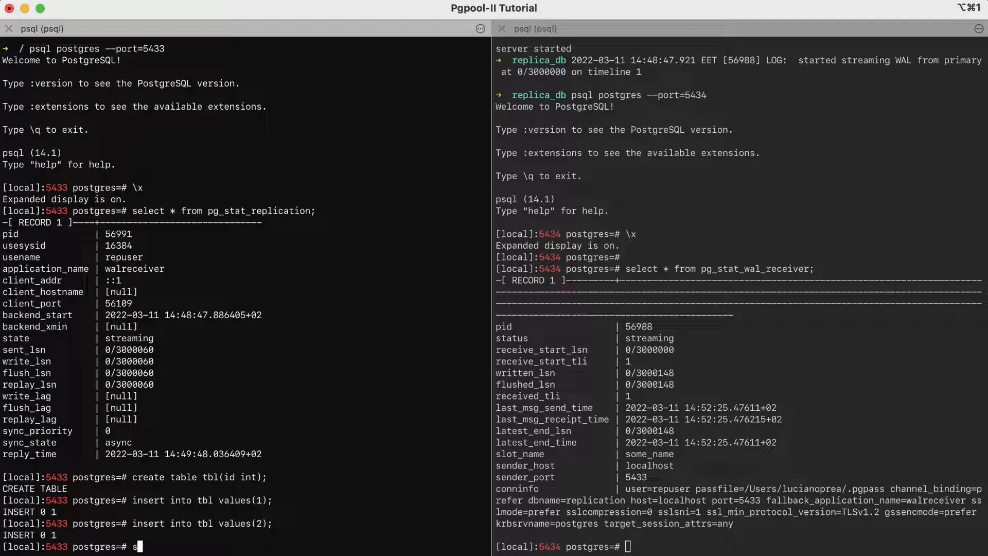
text(elect * from tbl;)
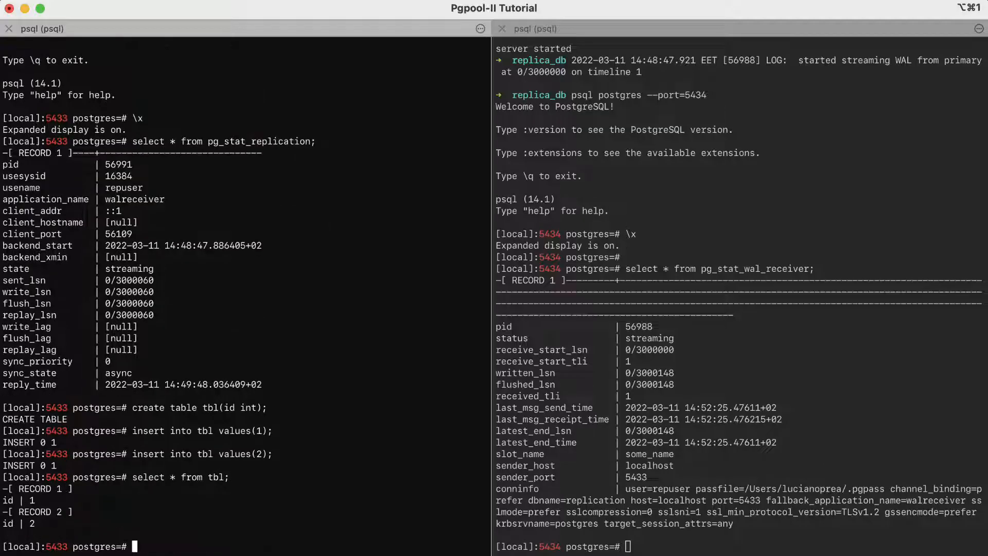
text(\x)
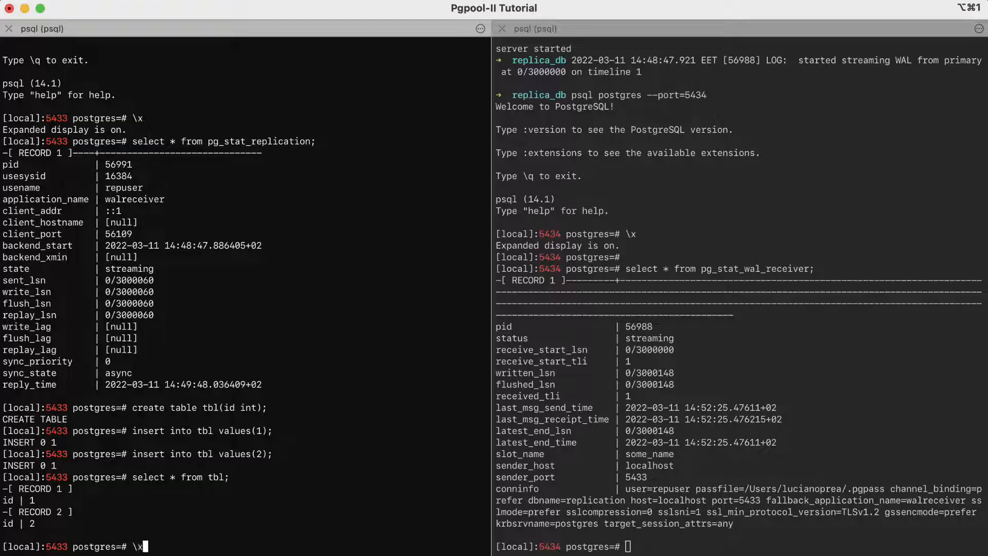
key(Return)
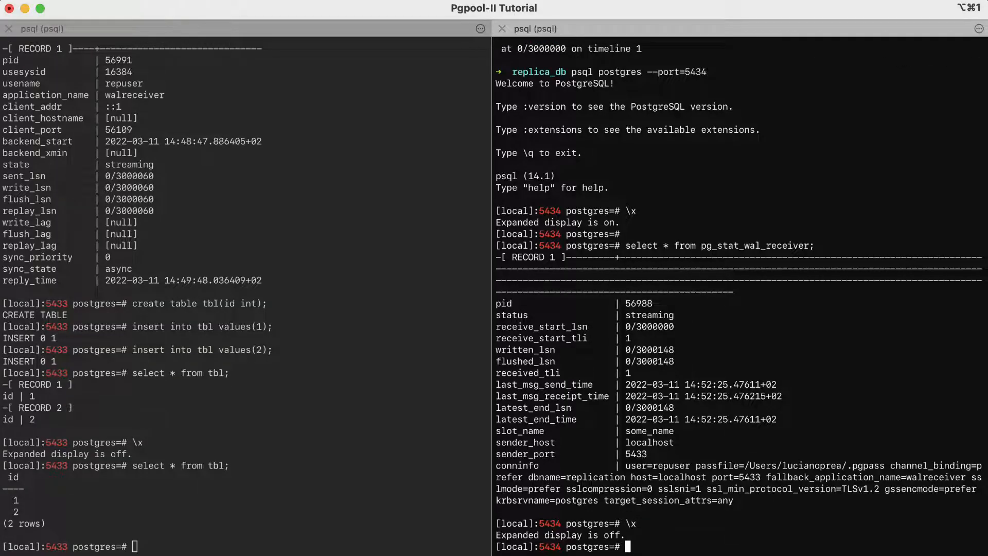
Select from tbl on the replica, confirming rows 1 and 2 match the primary.
text(select)
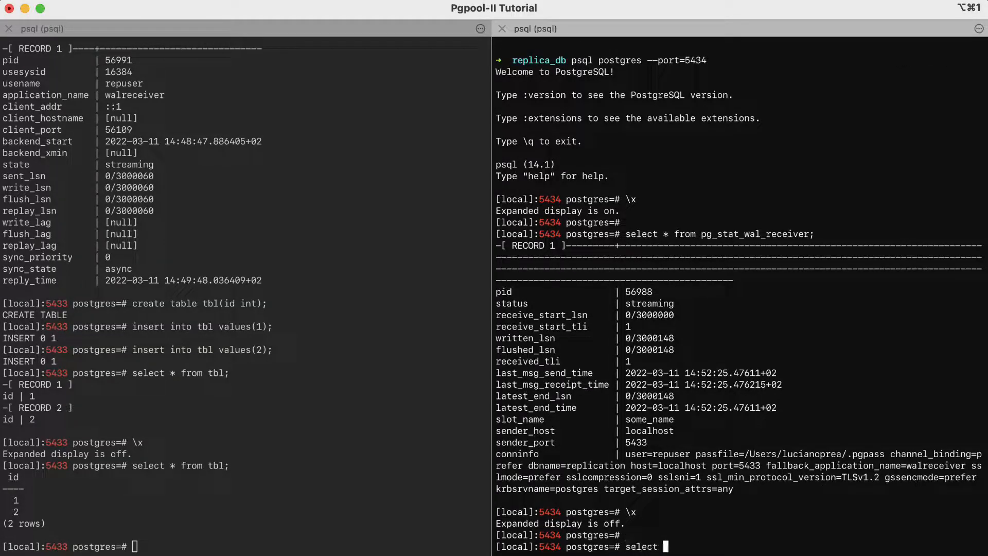
text(* from tbl)
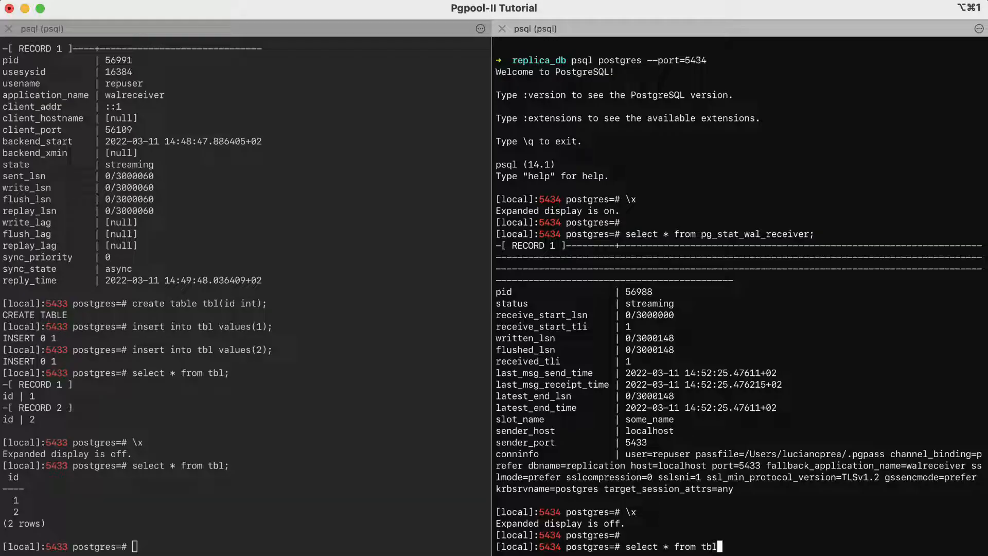
key(Return)
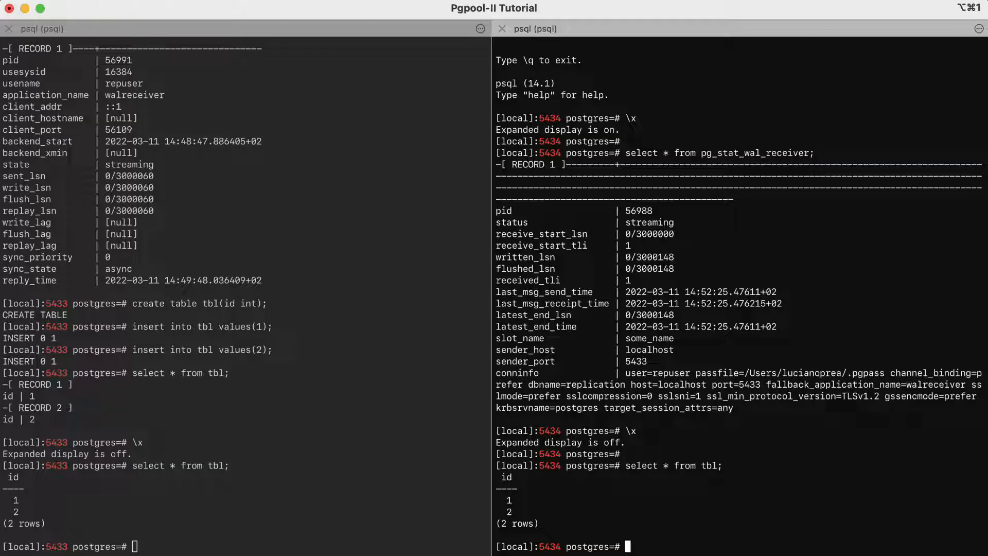
click(132, 546)
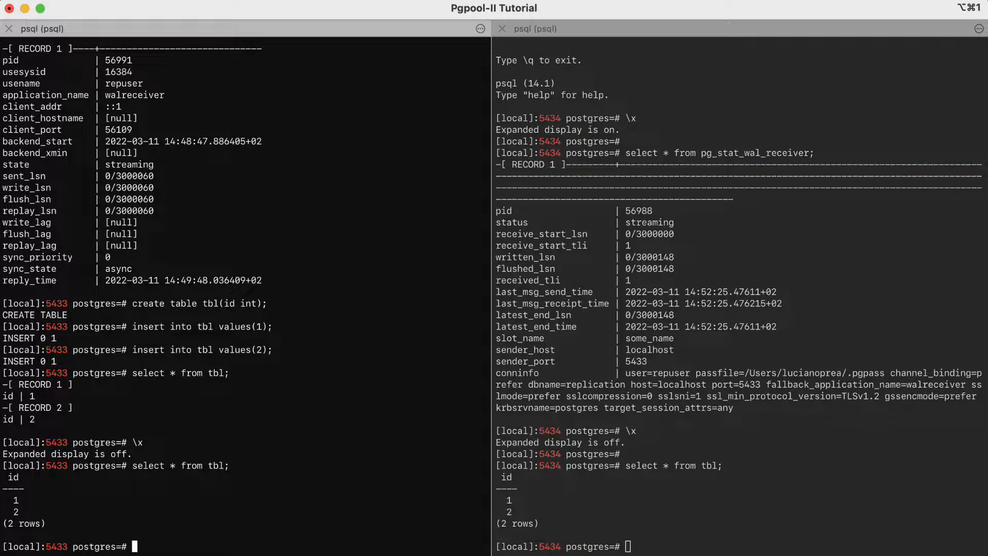
Delete the row with id 1 from tbl on the primary and begin a truncate command.
text(delete fro)
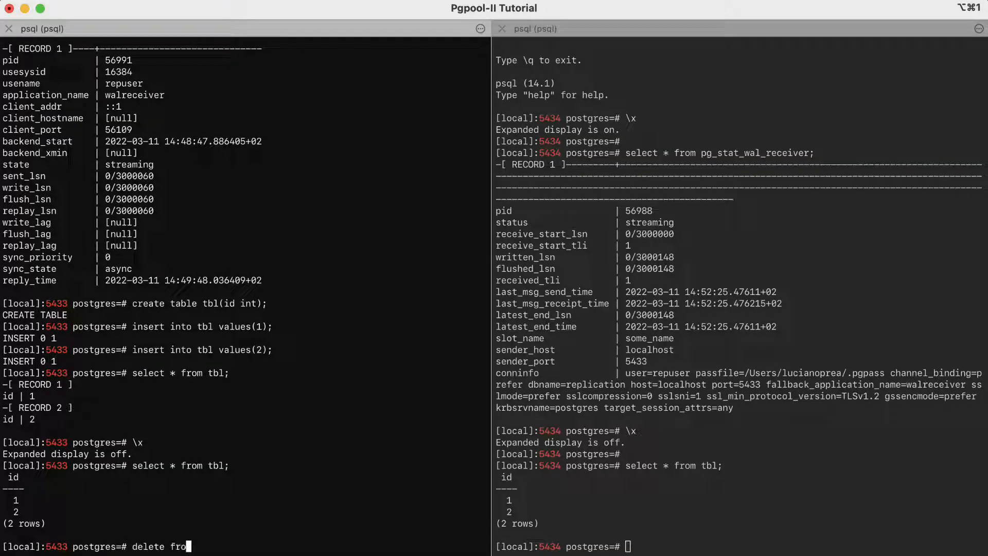
text(m tbl w)
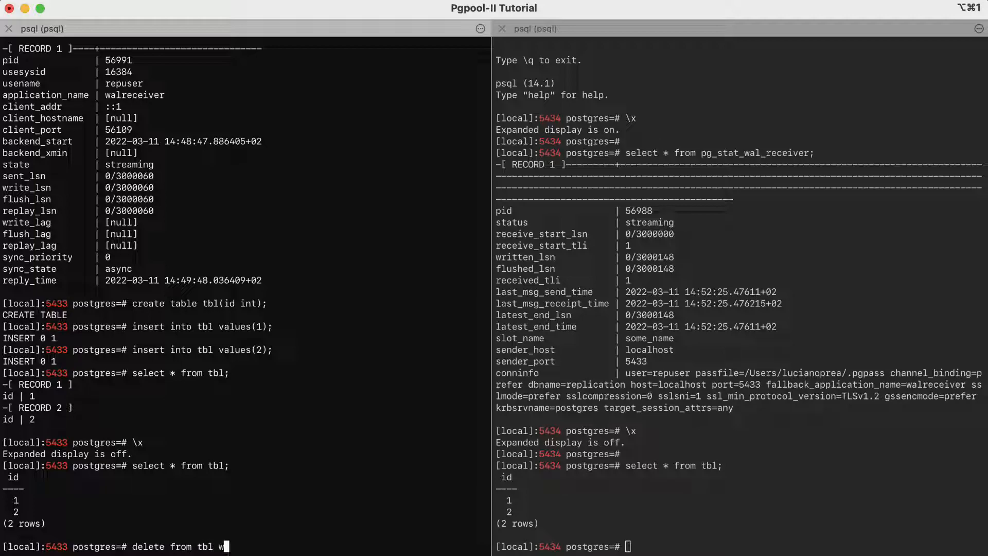
text(here id)
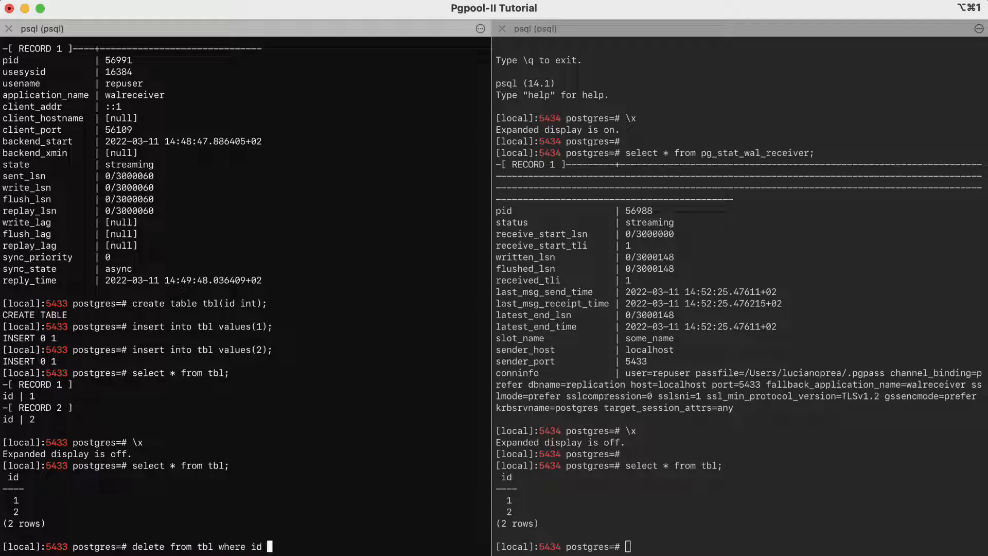
key(Return)
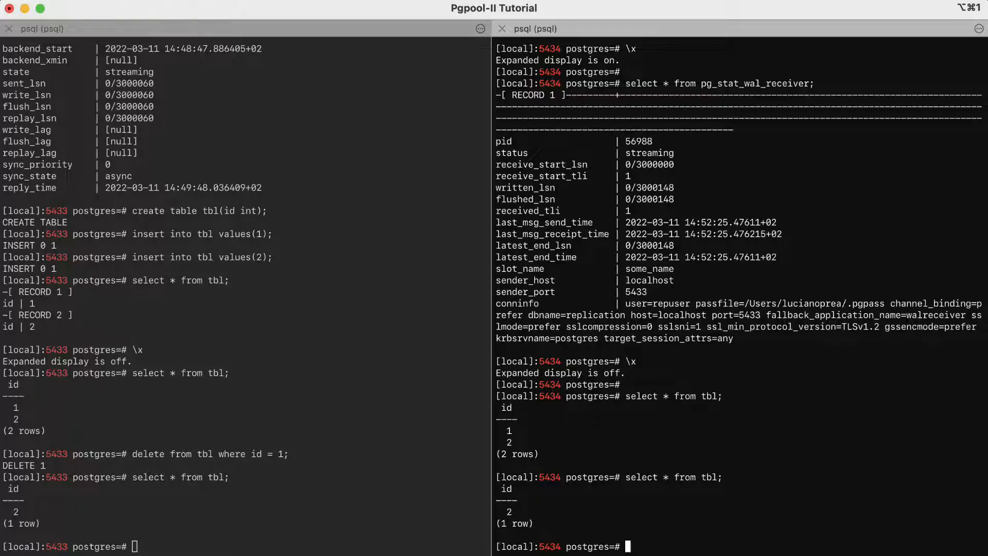
text(t)
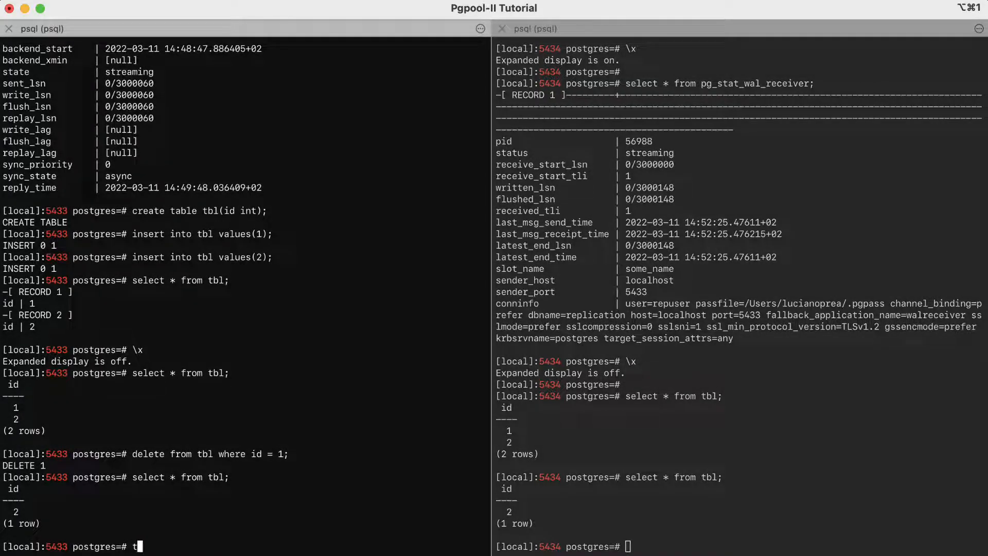
text(runcate t)
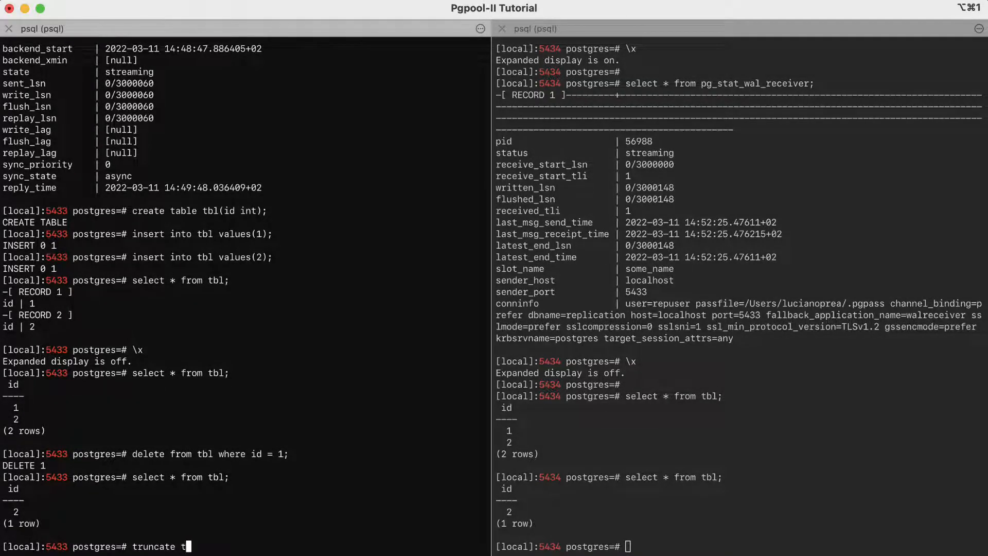